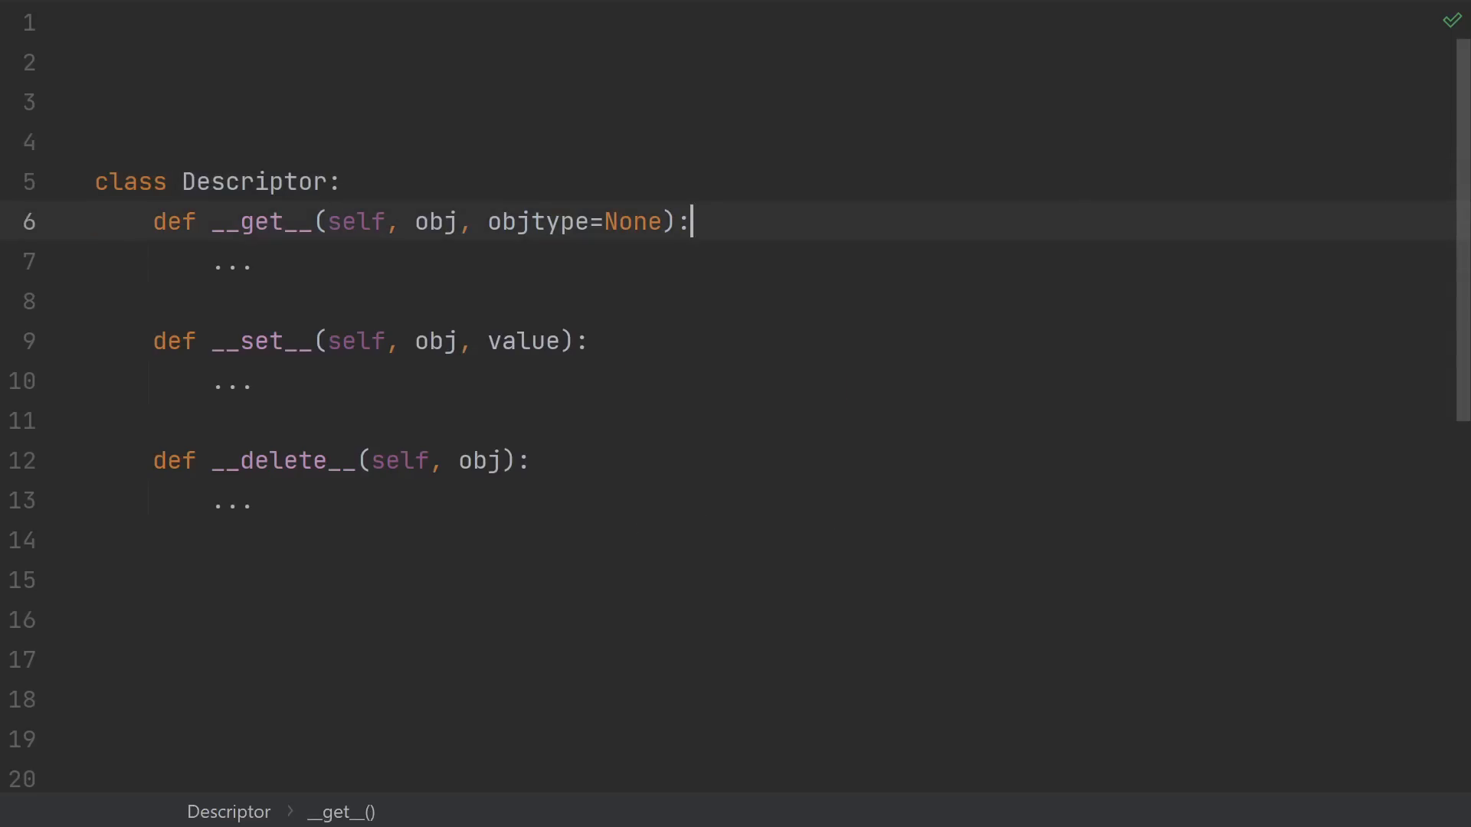
# Split the editor so SomeClass and what_are_descriptors() sit beside the Descriptor class.
pyautogui.doubleClick(260, 220)
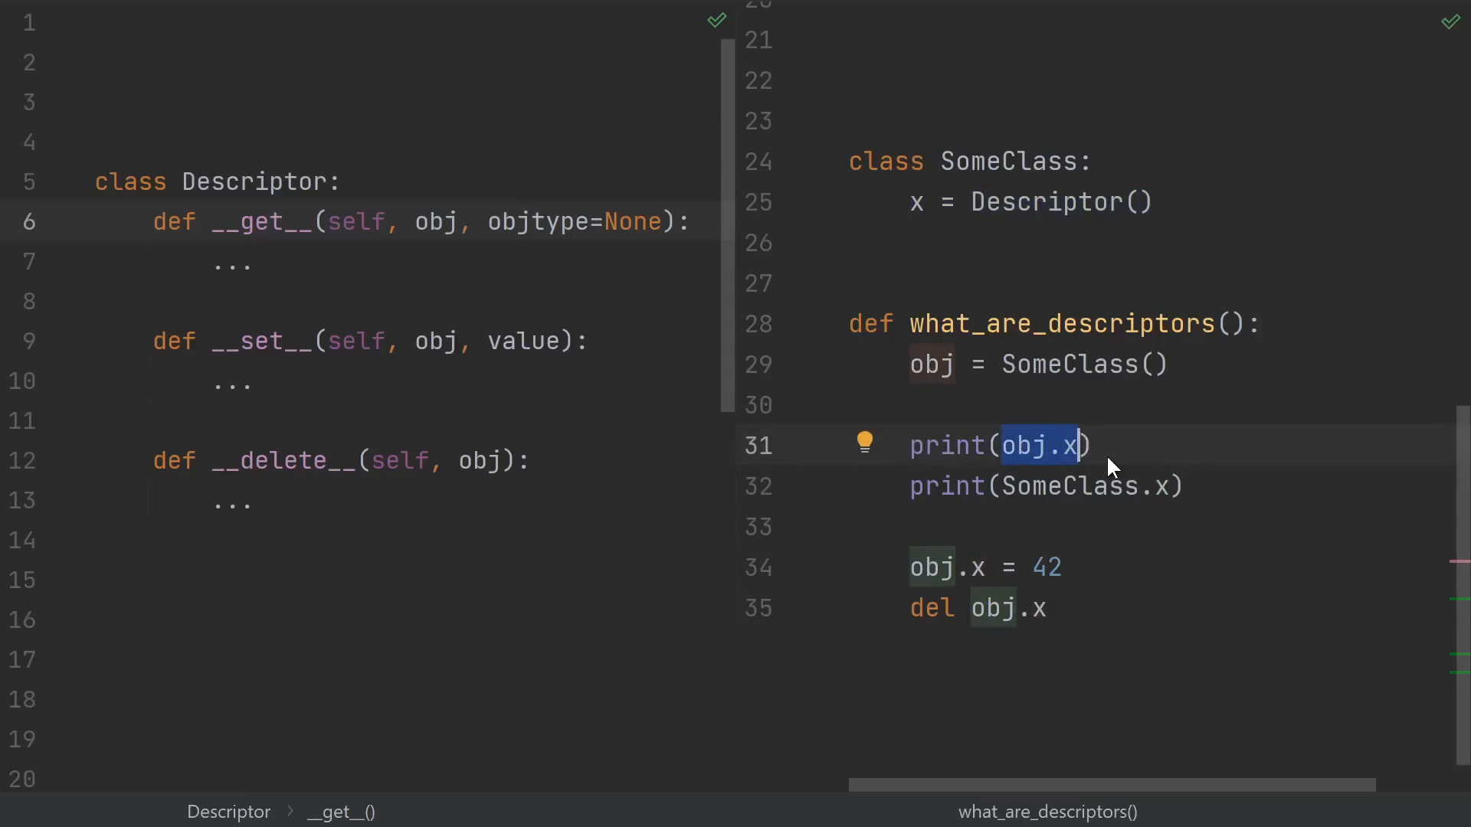
pyautogui.moveTo(322, 290)
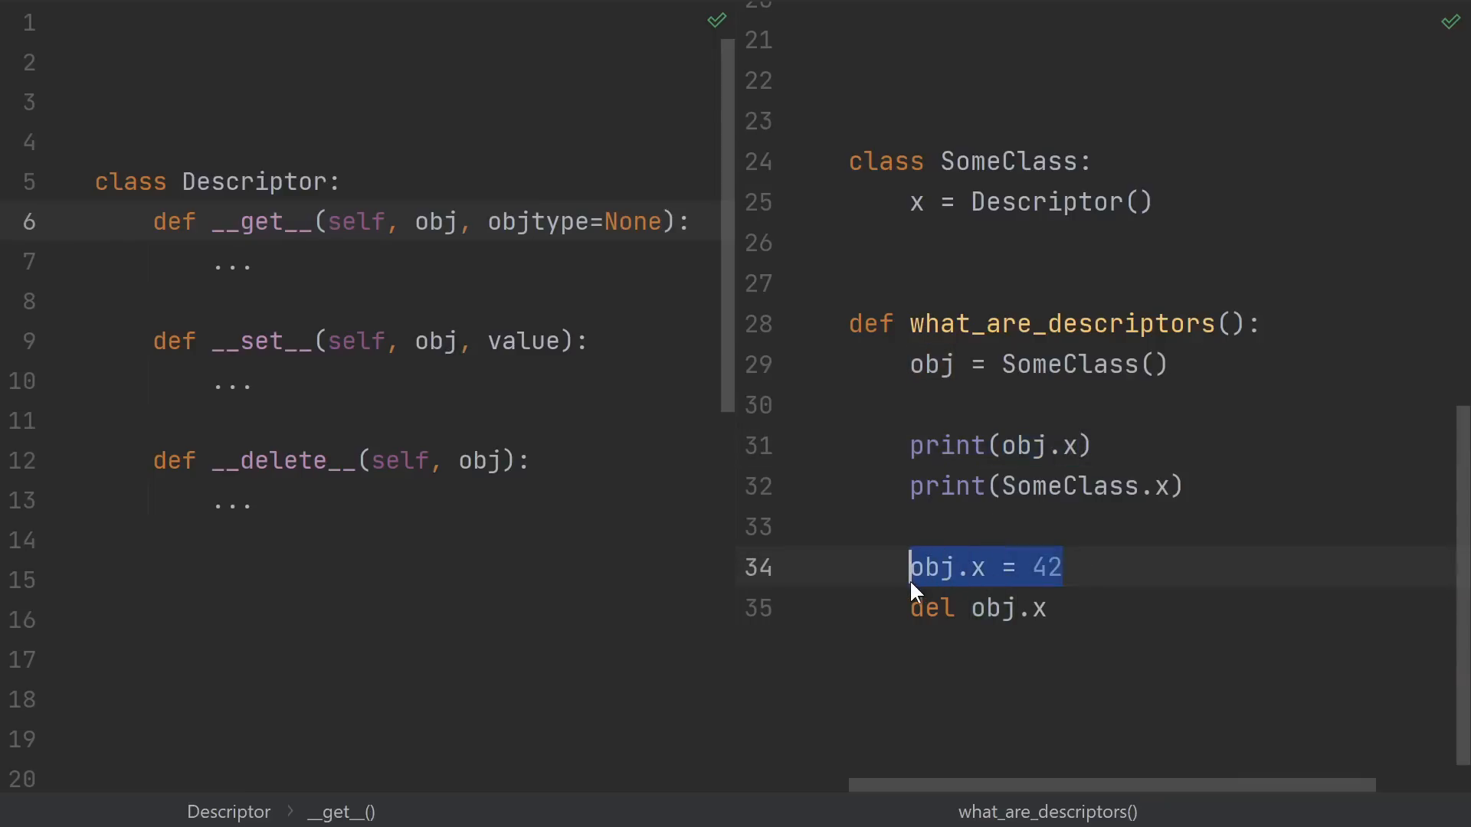
pyautogui.moveTo(862, 553)
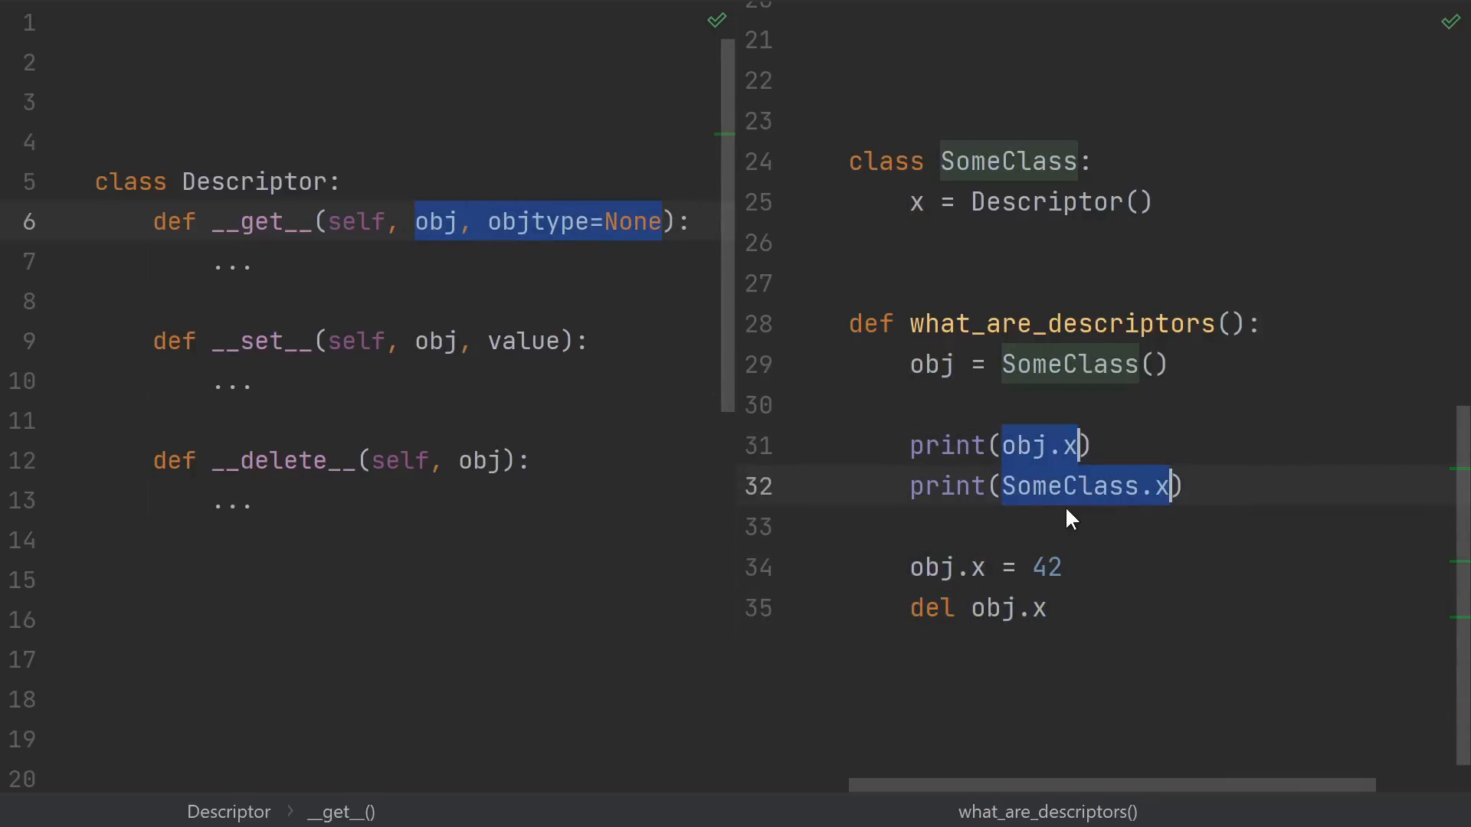
pyautogui.moveTo(1080, 515)
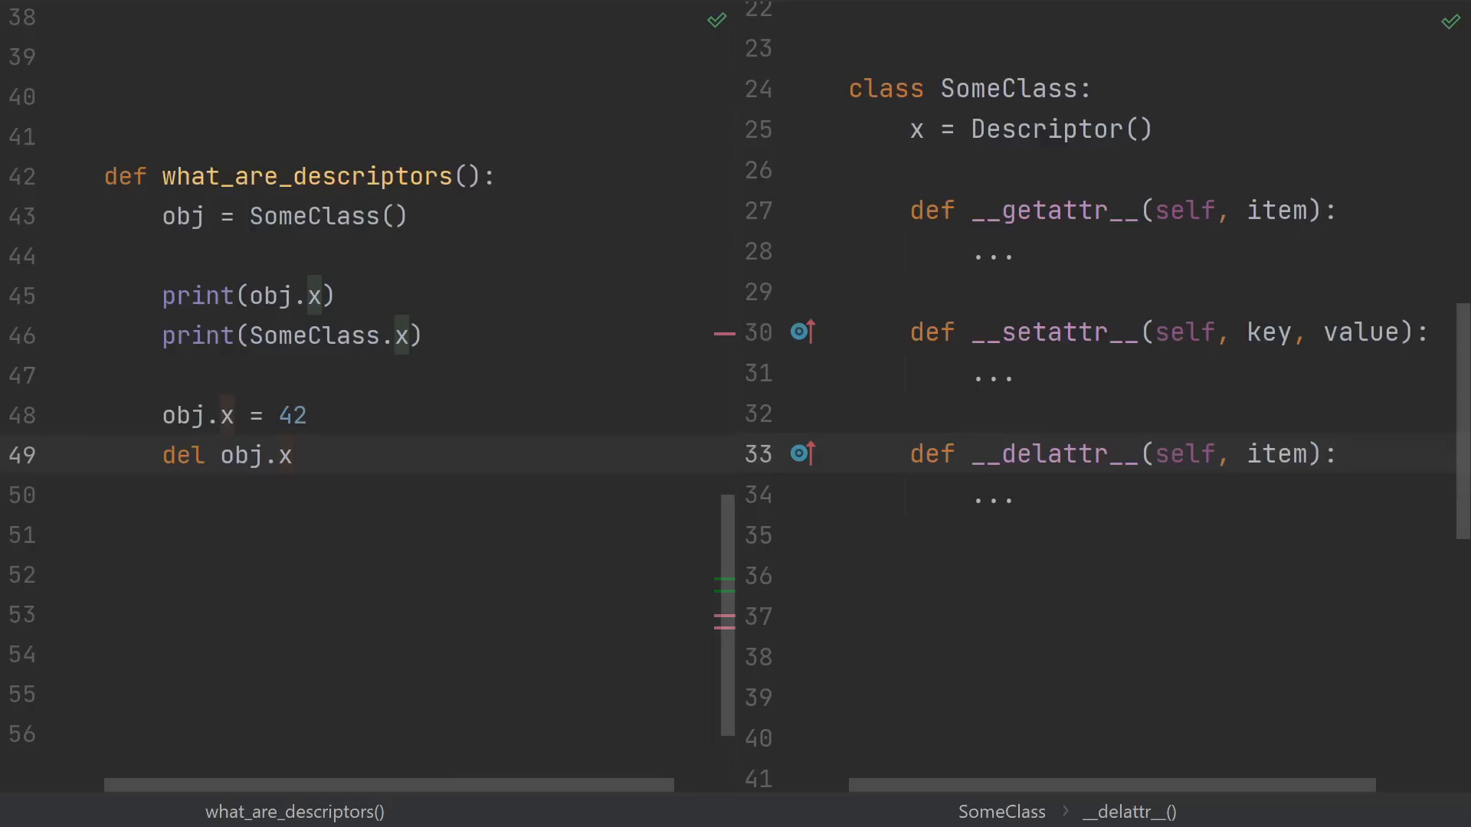
# Scroll up to SomeClass where the __getattr__, __setattr__ and __delattr__ stubs go.
pyautogui.scroll(3)
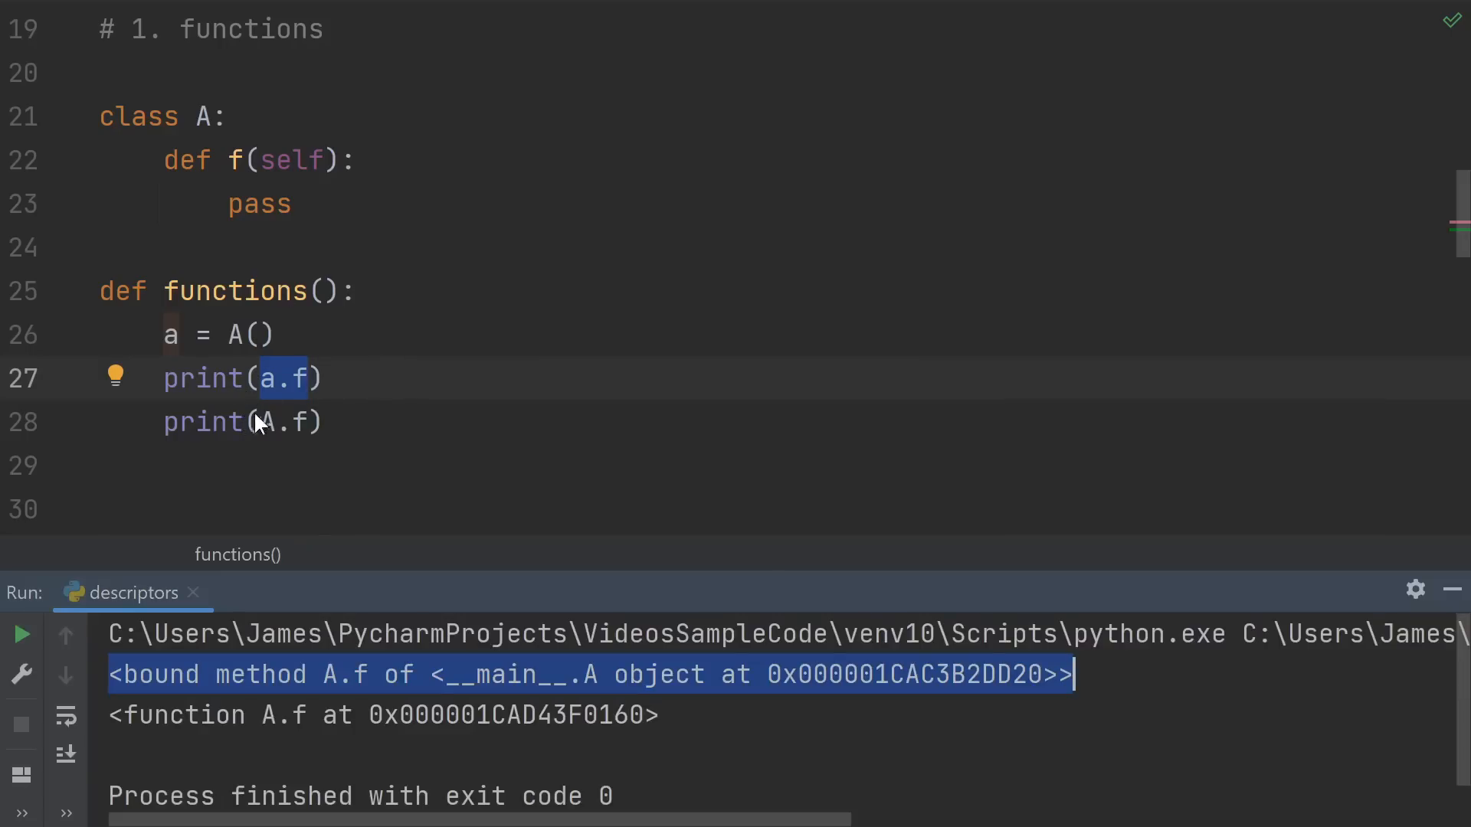
pyautogui.moveTo(361, 692)
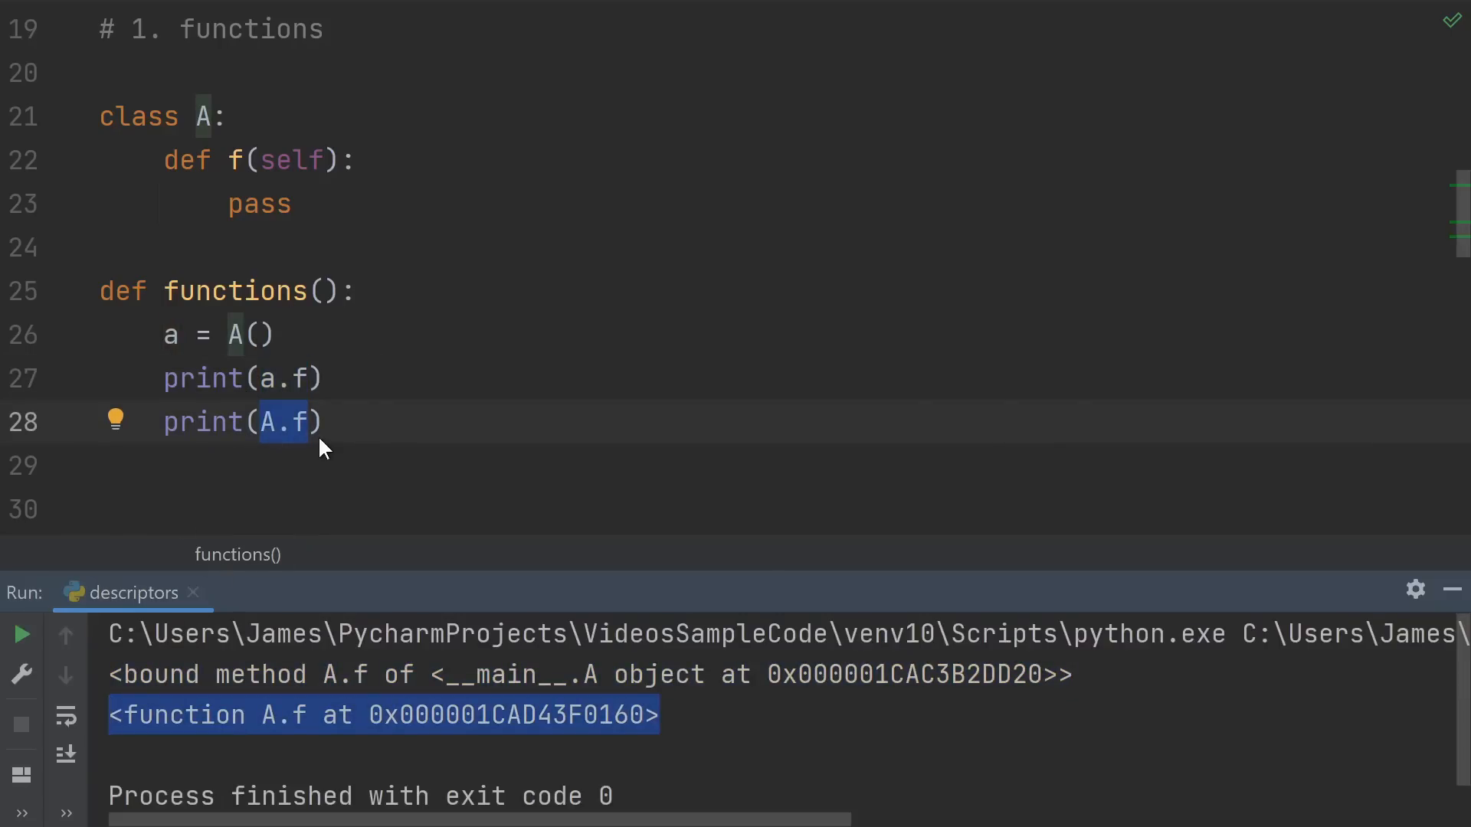
pyautogui.moveTo(312, 489)
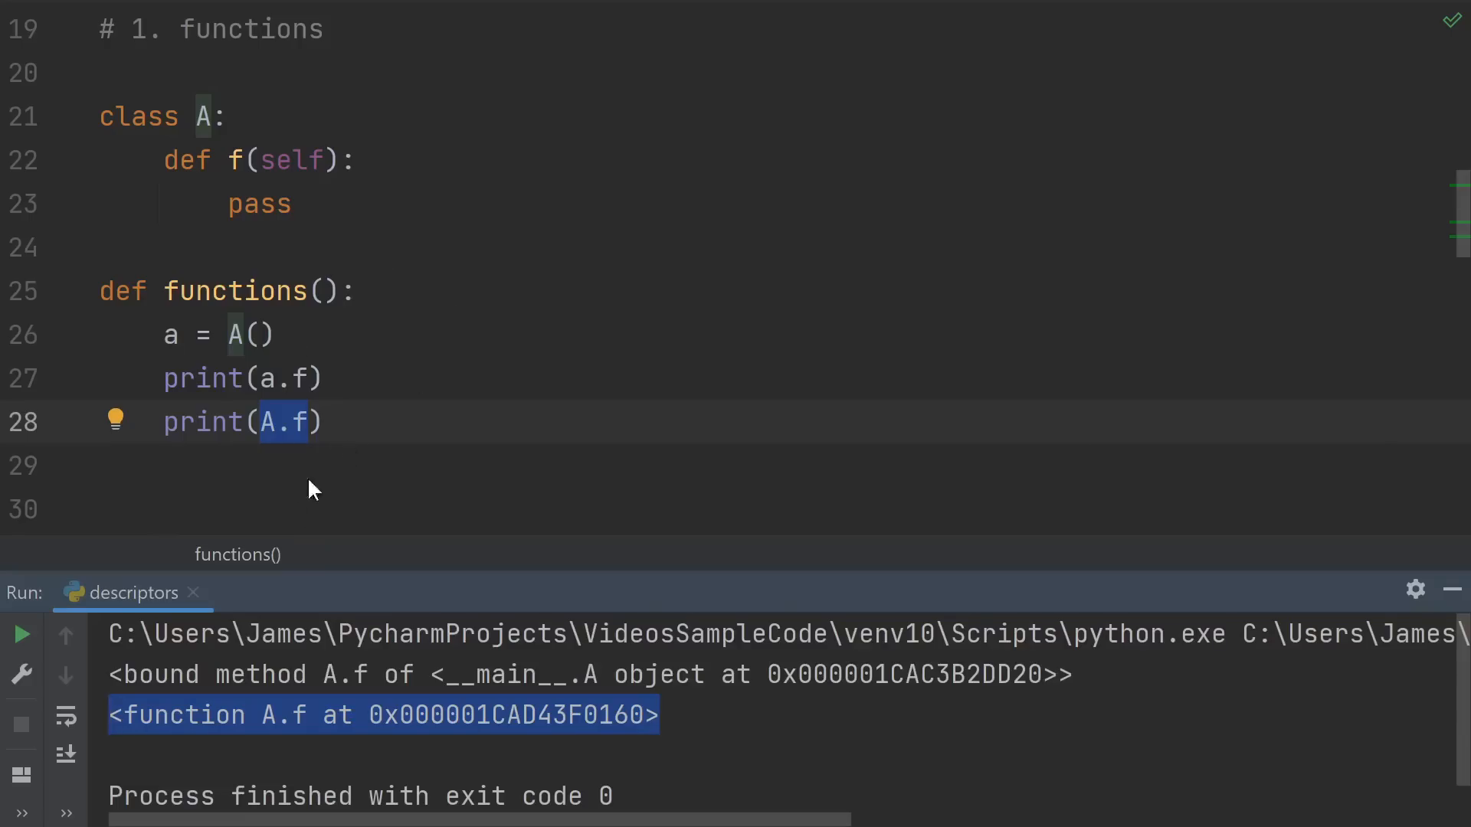
pyautogui.moveTo(655, 734)
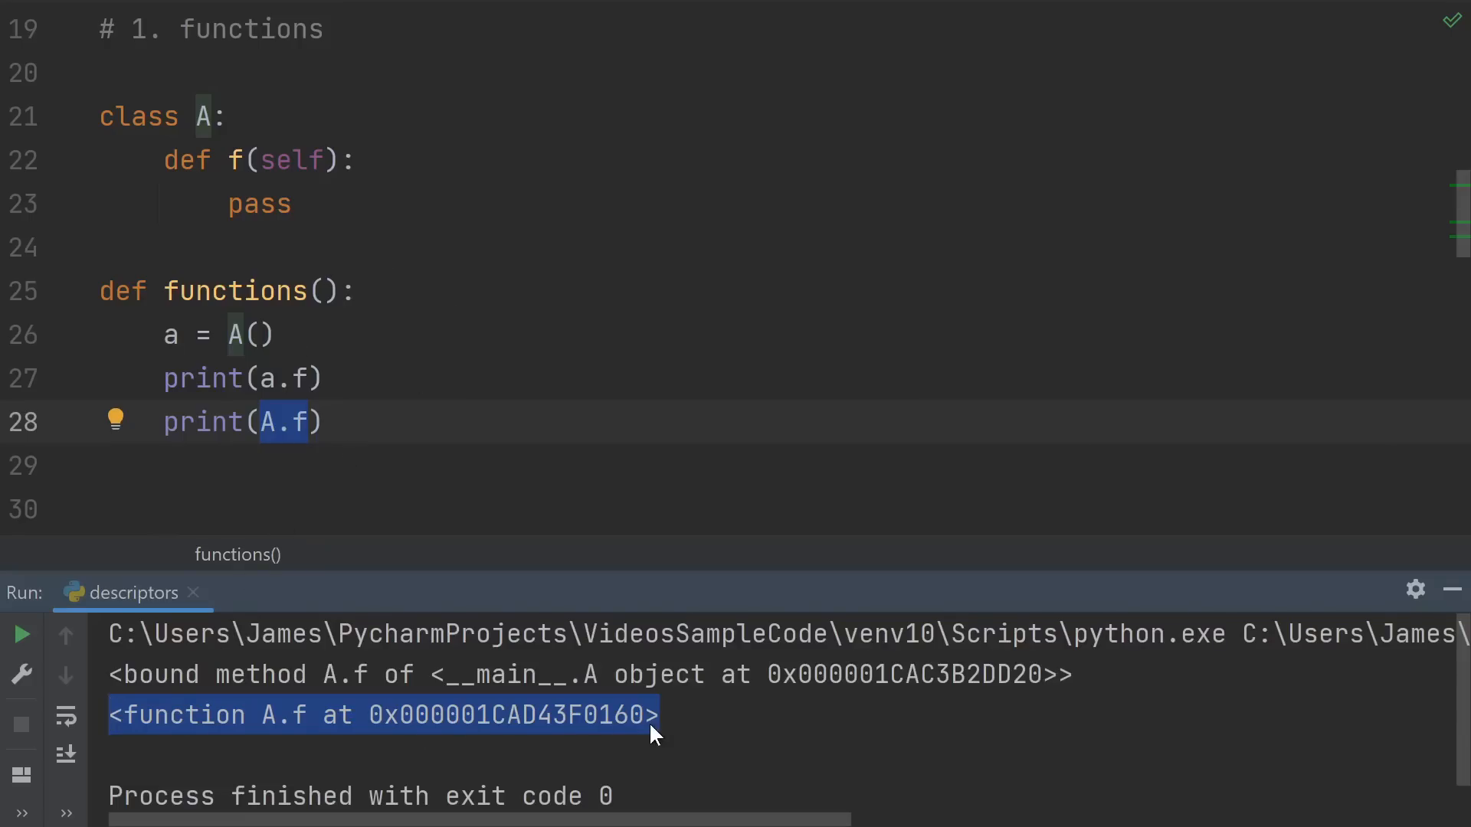
pyautogui.moveTo(667, 740)
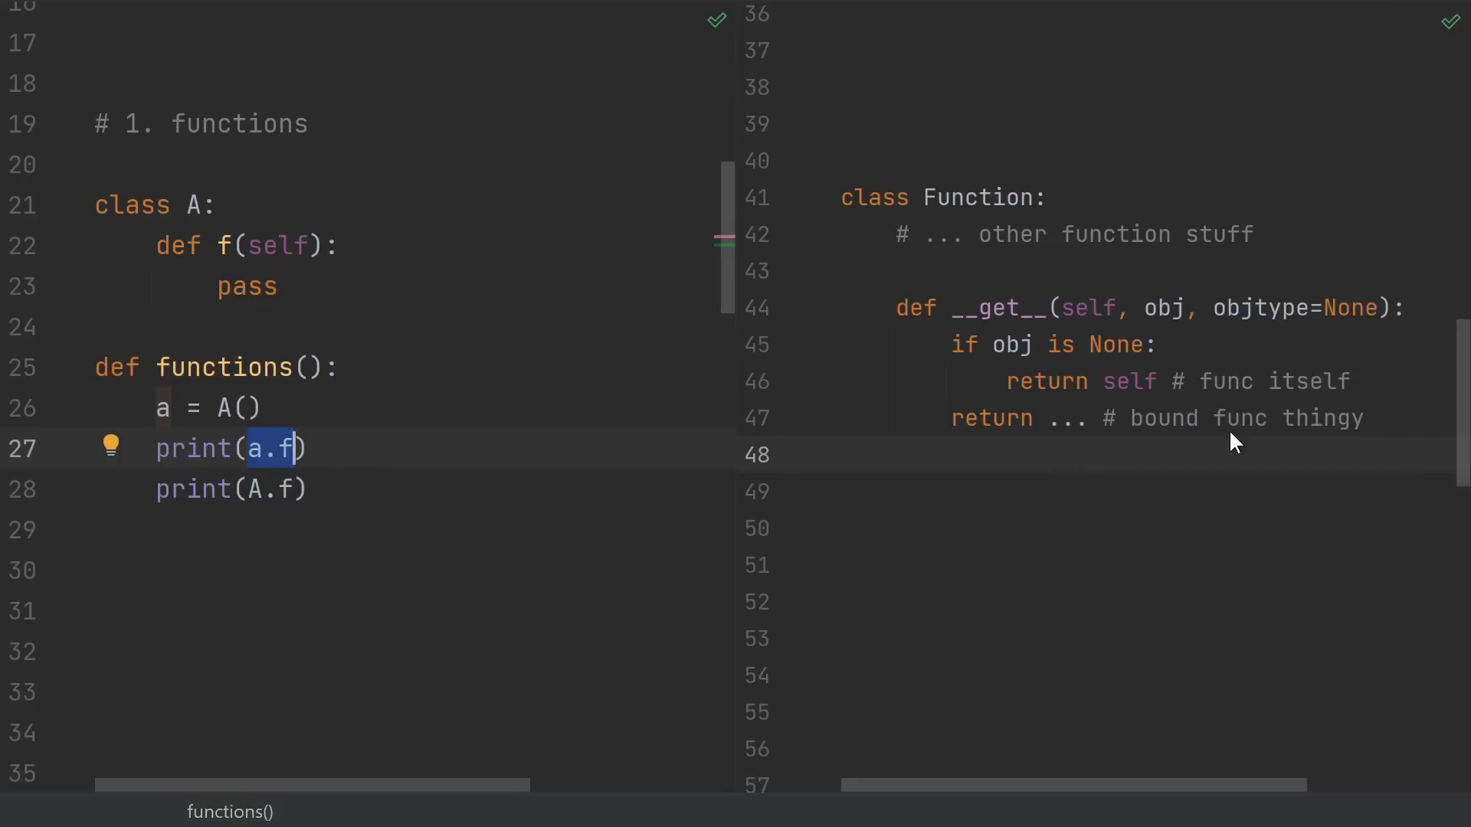
pyautogui.moveTo(1331, 432)
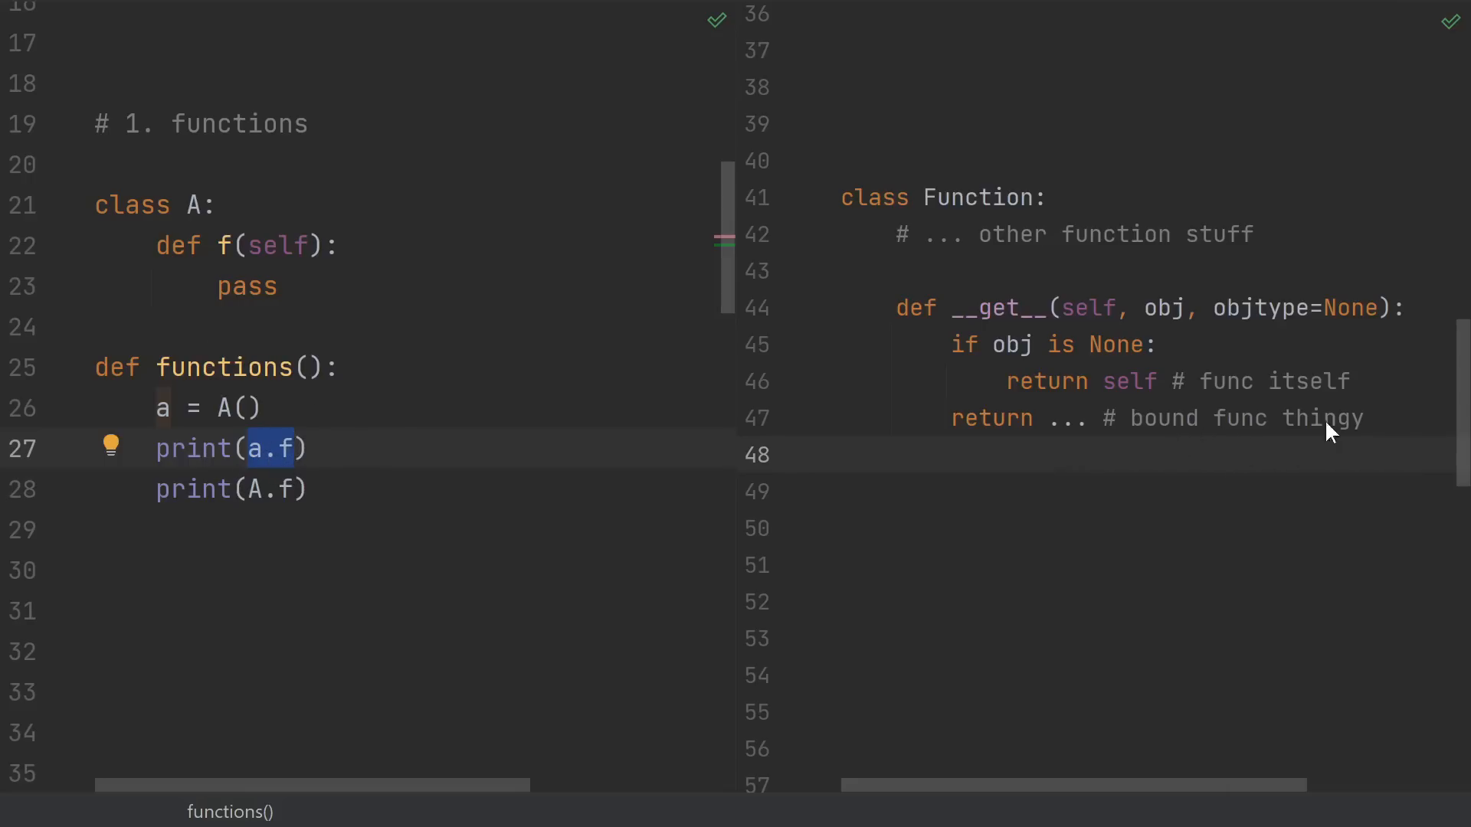
pyautogui.moveTo(1184, 457)
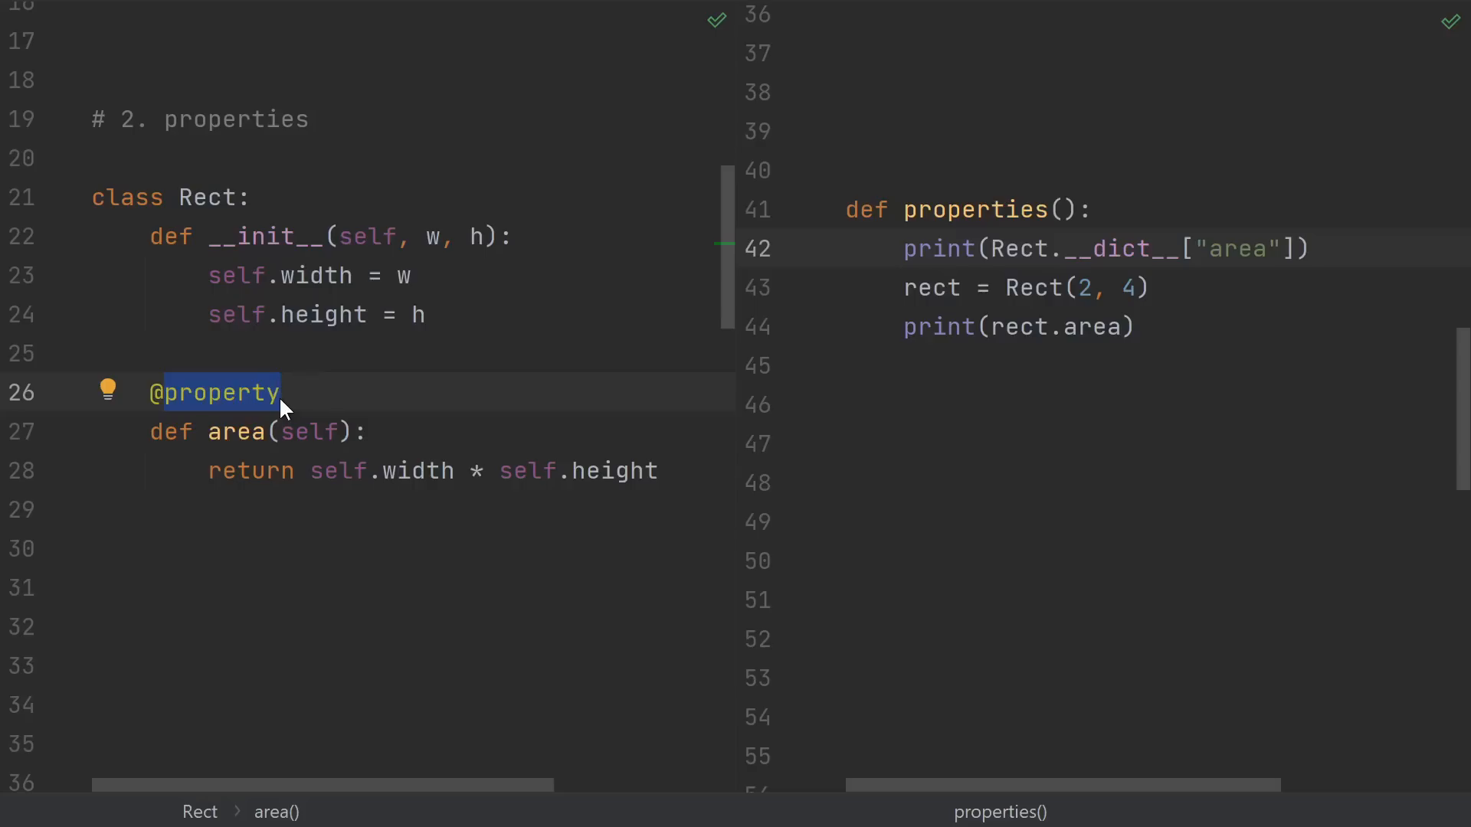
pyautogui.click(371, 432)
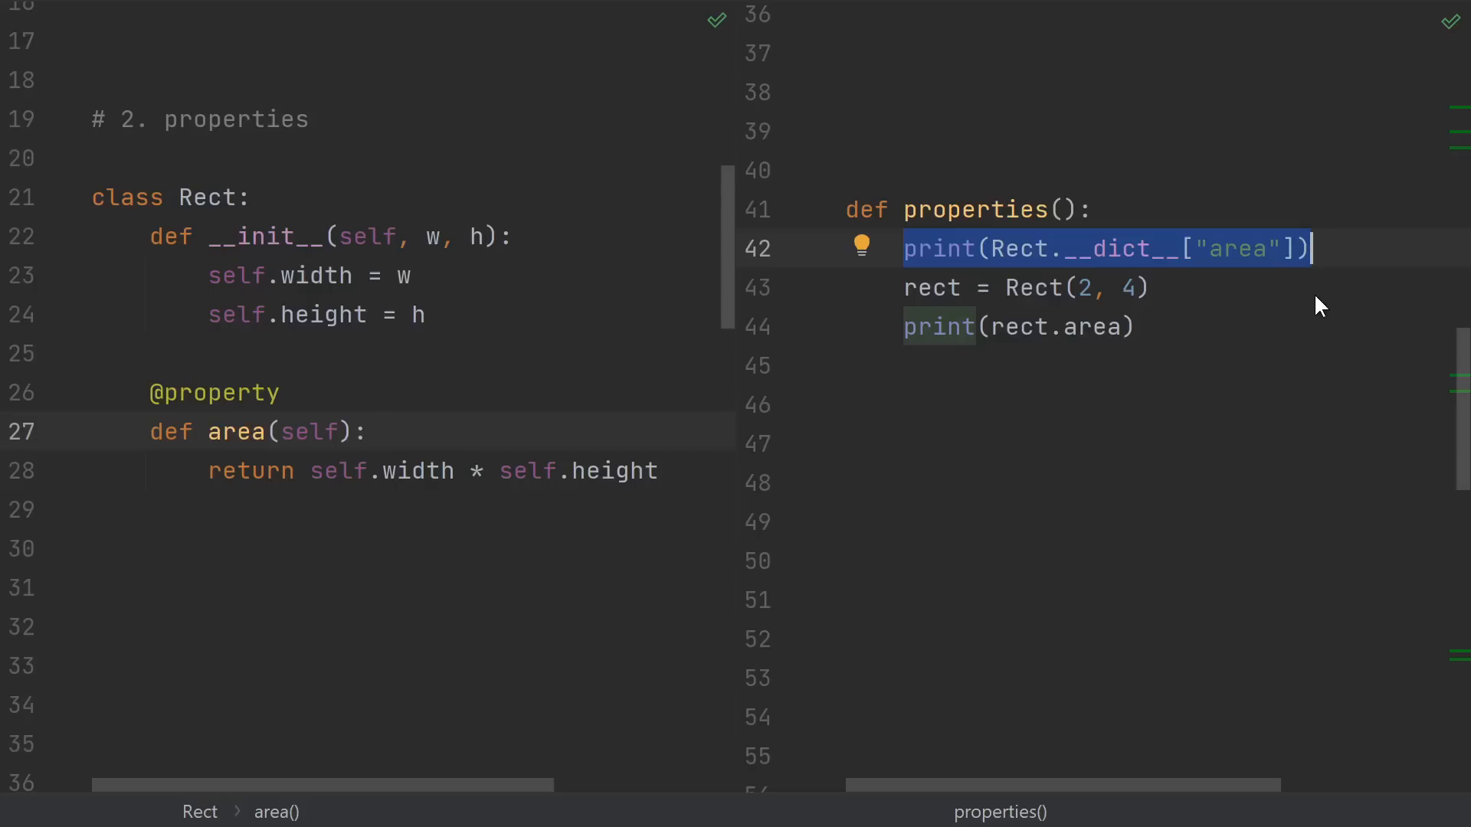
pyautogui.moveTo(1102, 239)
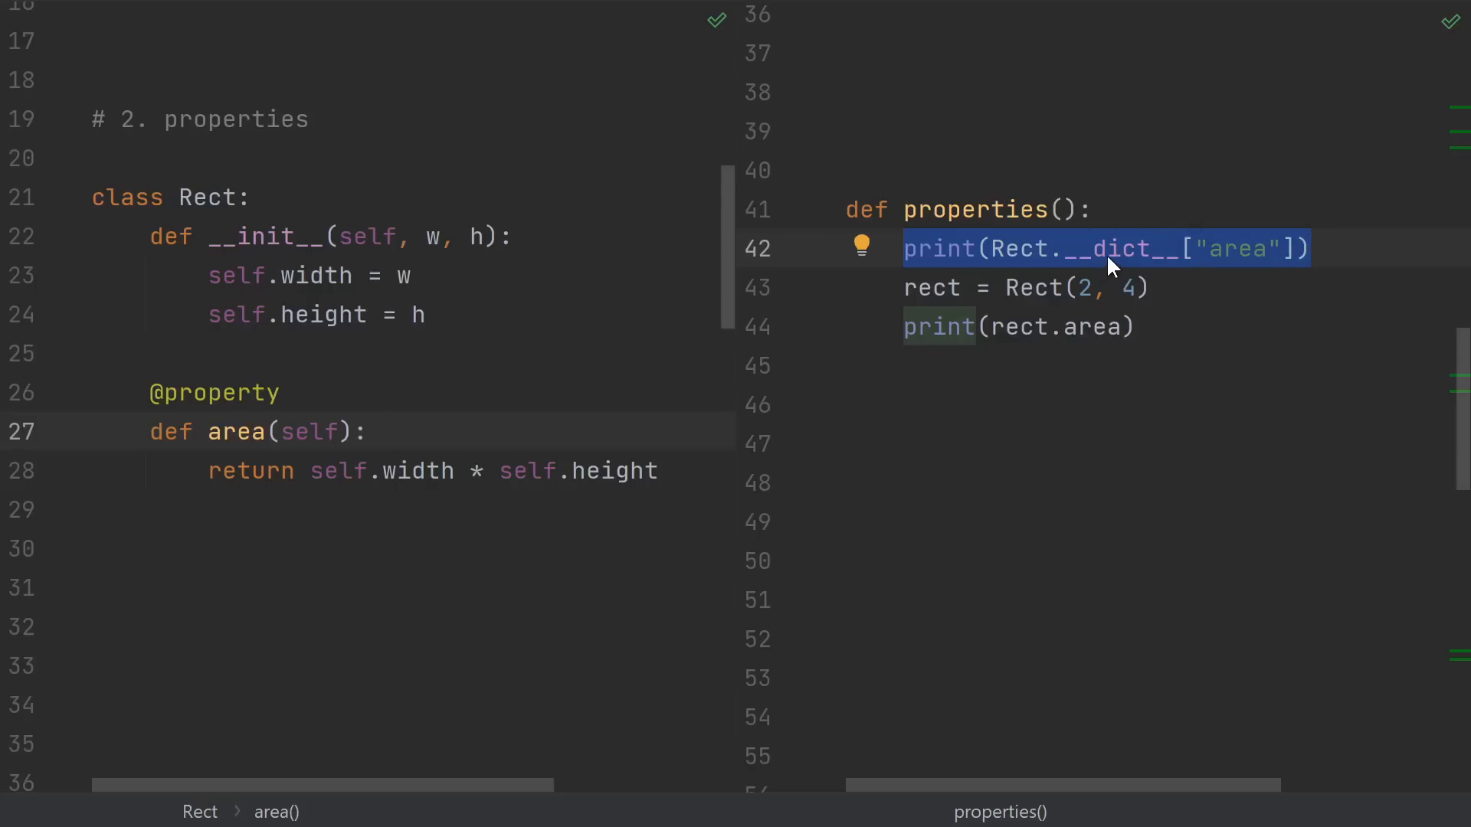
pyautogui.moveTo(1118, 273)
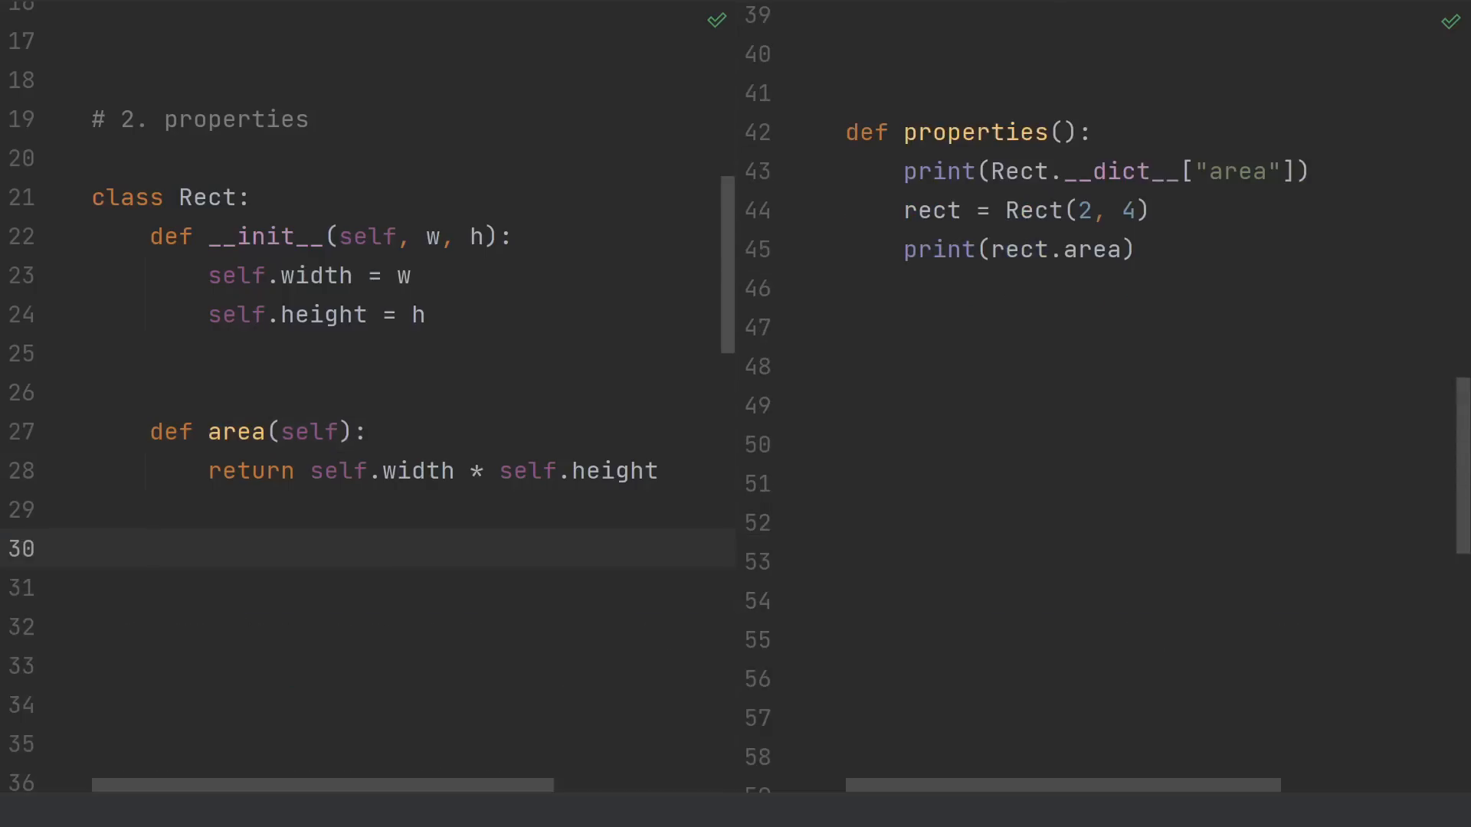
pyautogui.write('area = property(area)')
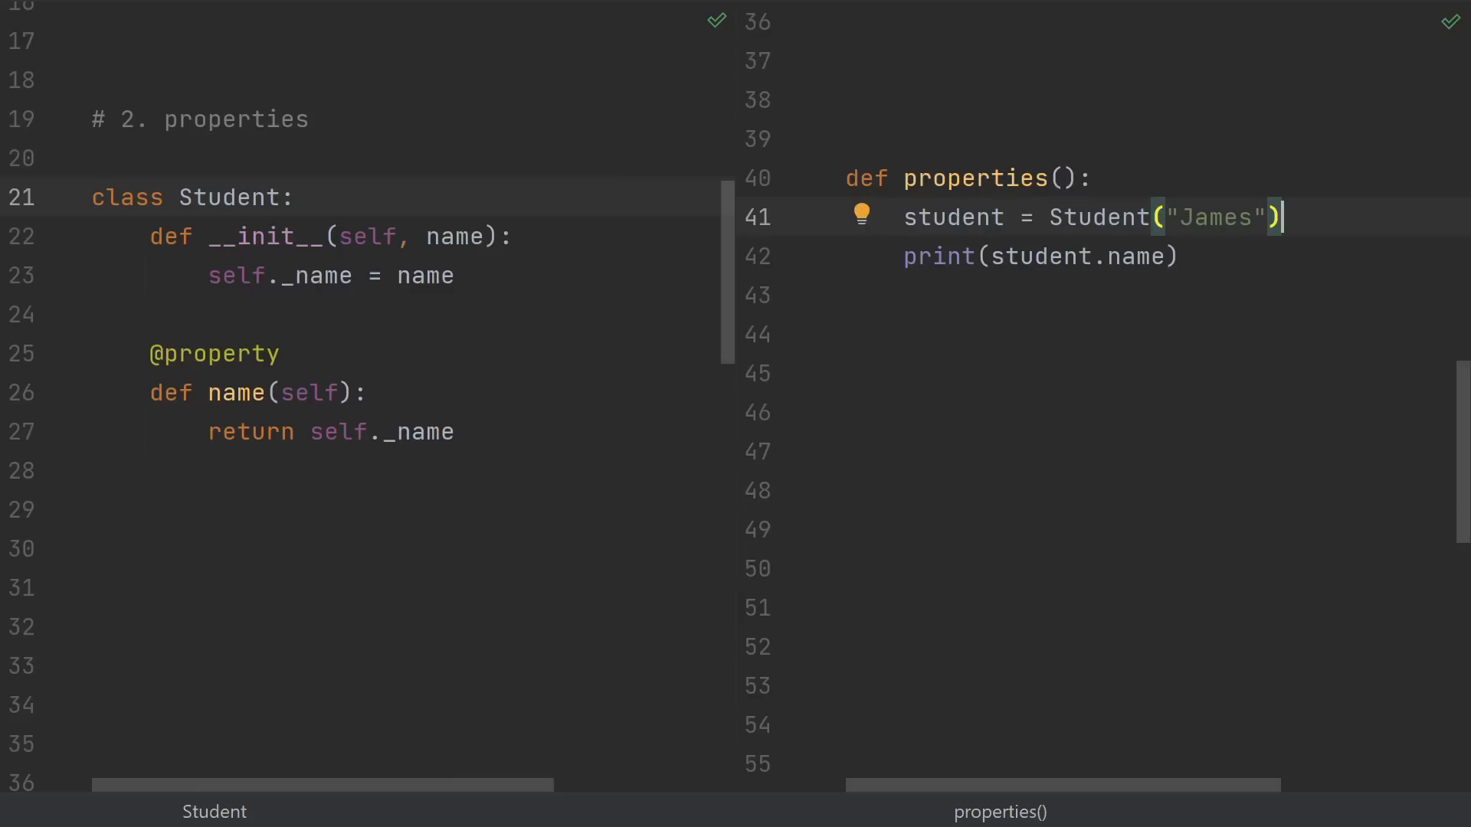
# Add student.name = "JAMES" # Error and student._name = "..." lines to properties().
pyautogui.click(214, 354)
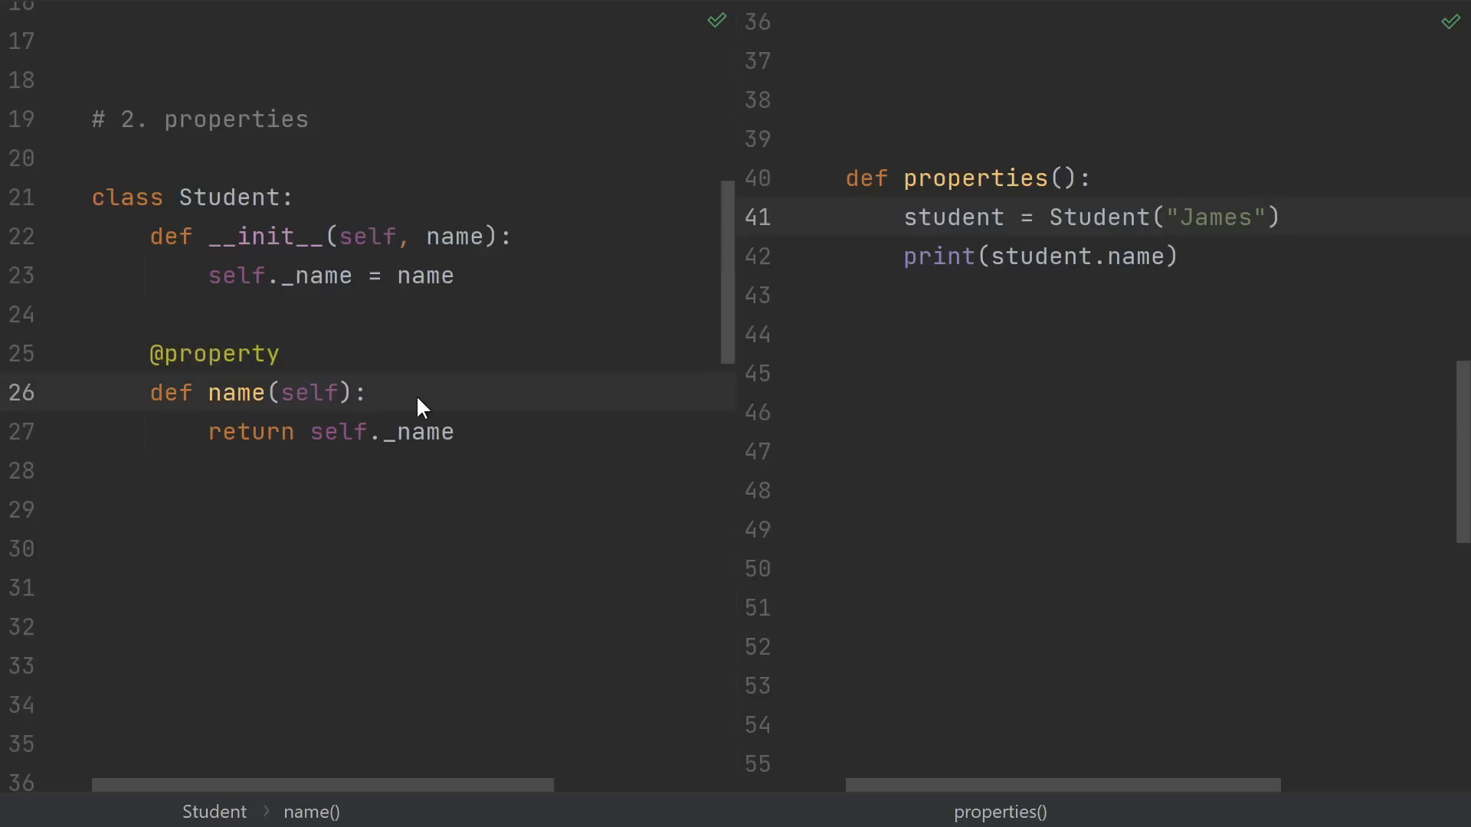
pyautogui.click(327, 274)
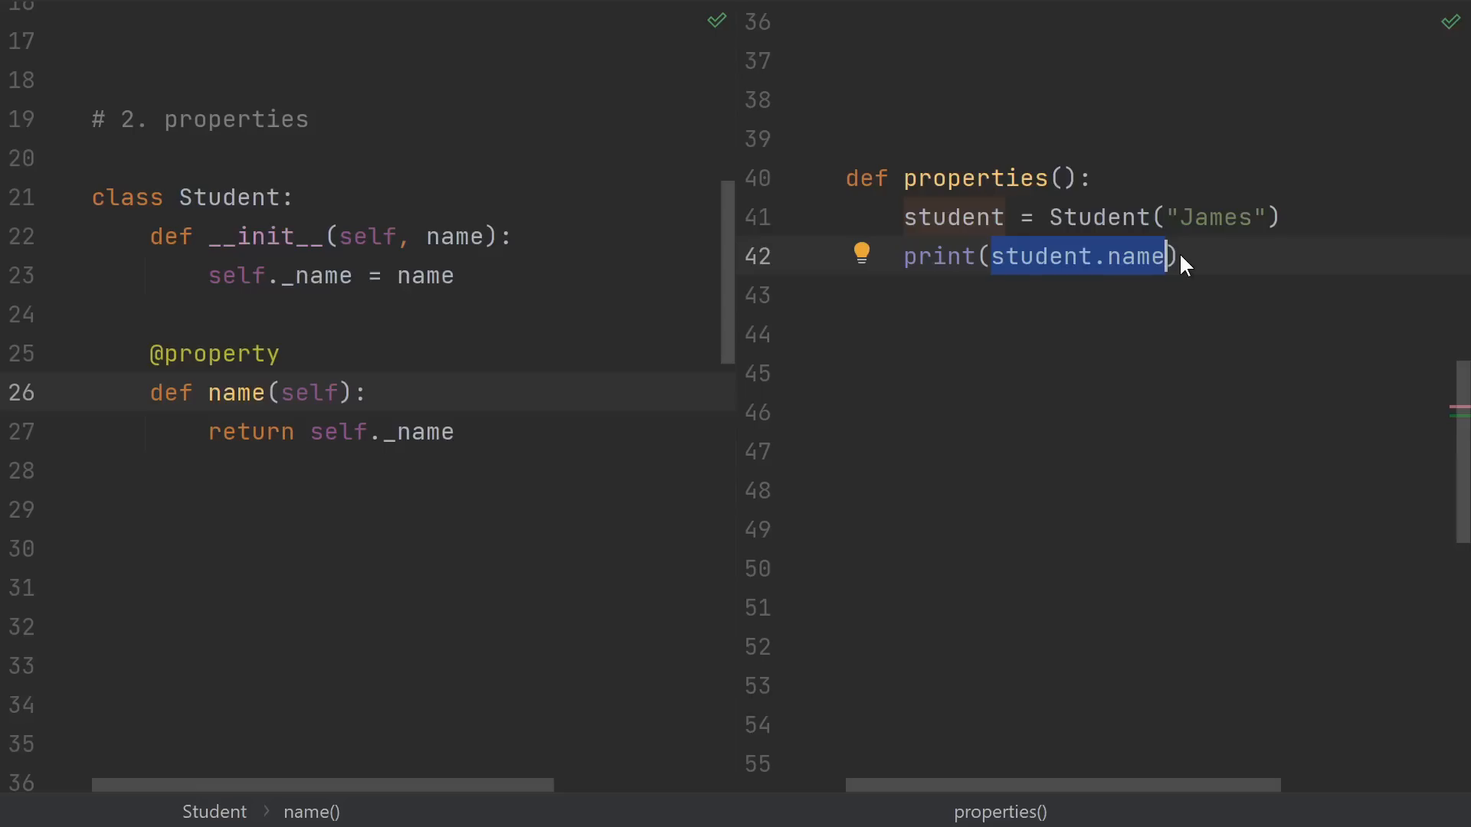
pyautogui.write('student.name = "JAMES" # Error')
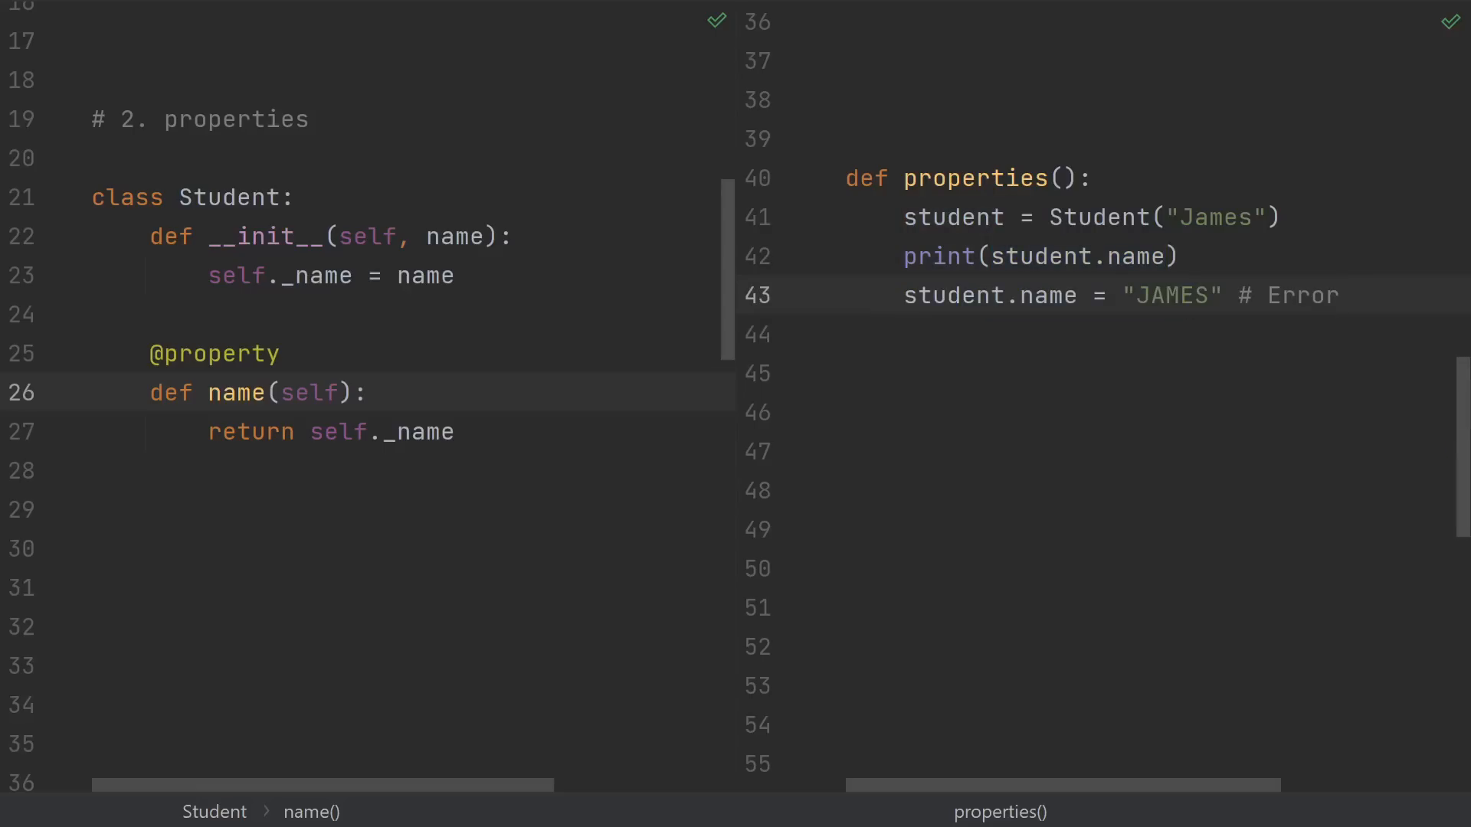
pyautogui.write('student._name = "..."')
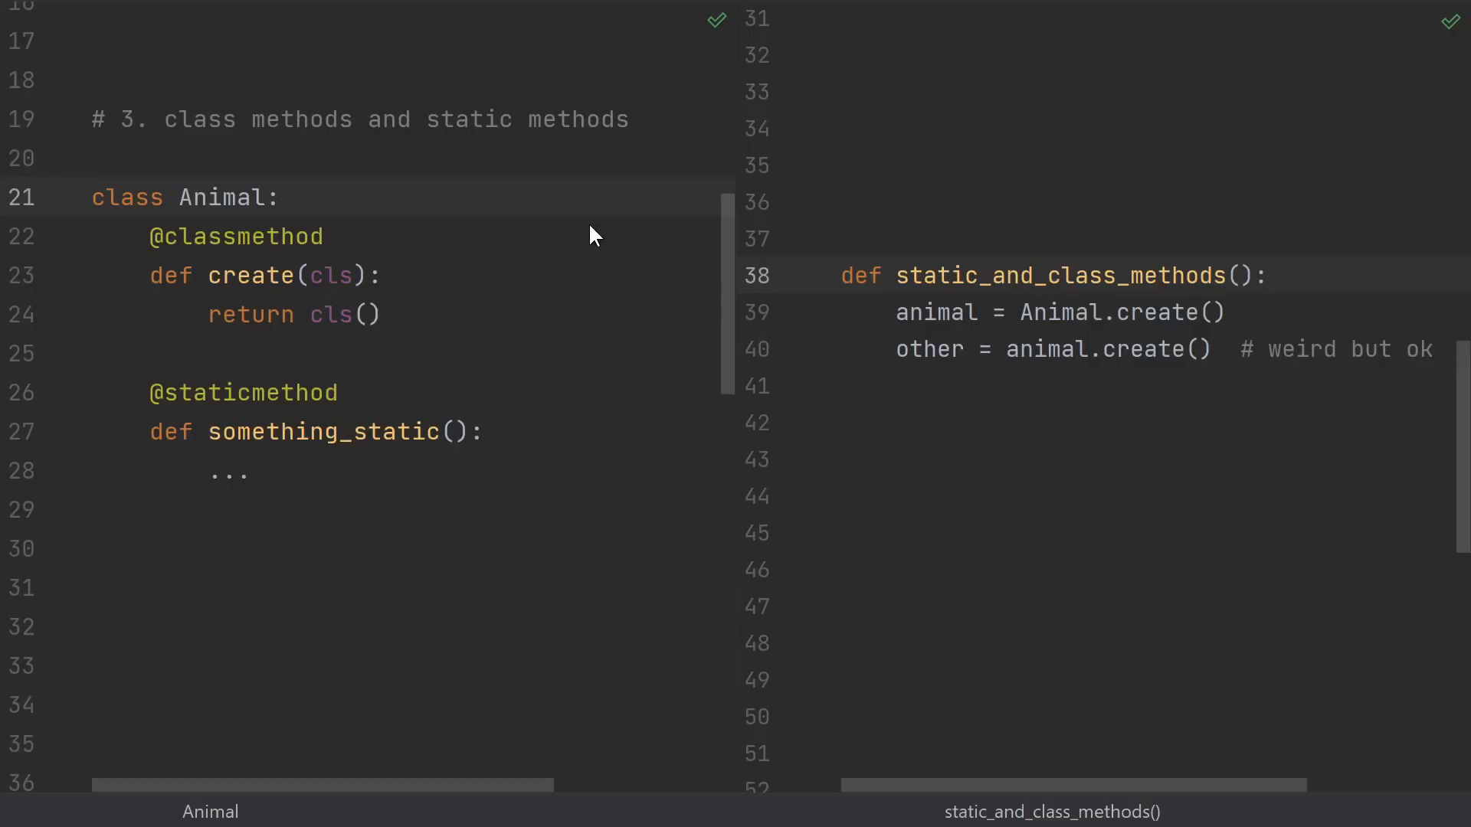
pyautogui.click(1226, 313)
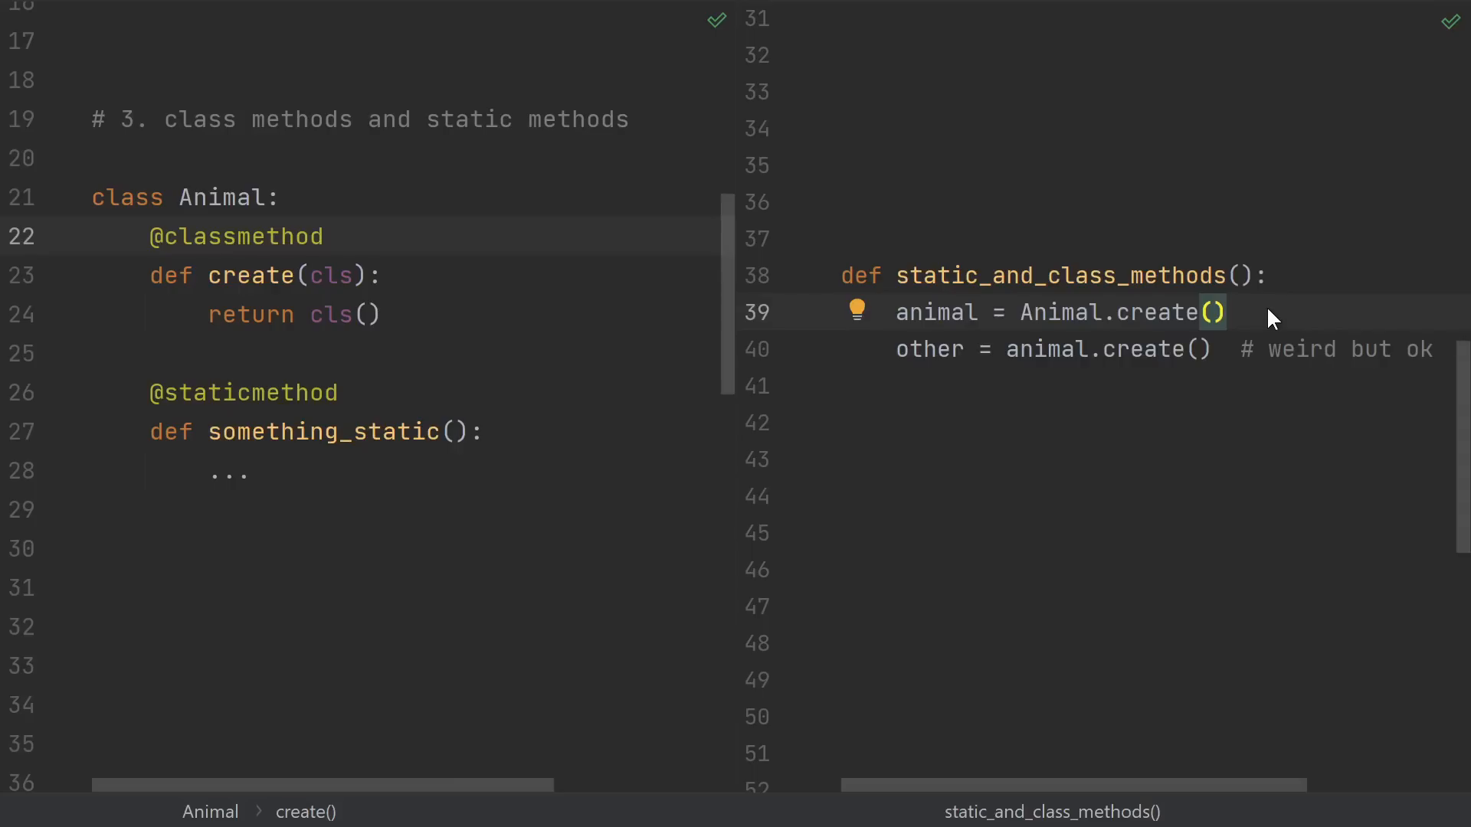
pyautogui.moveTo(1059, 354)
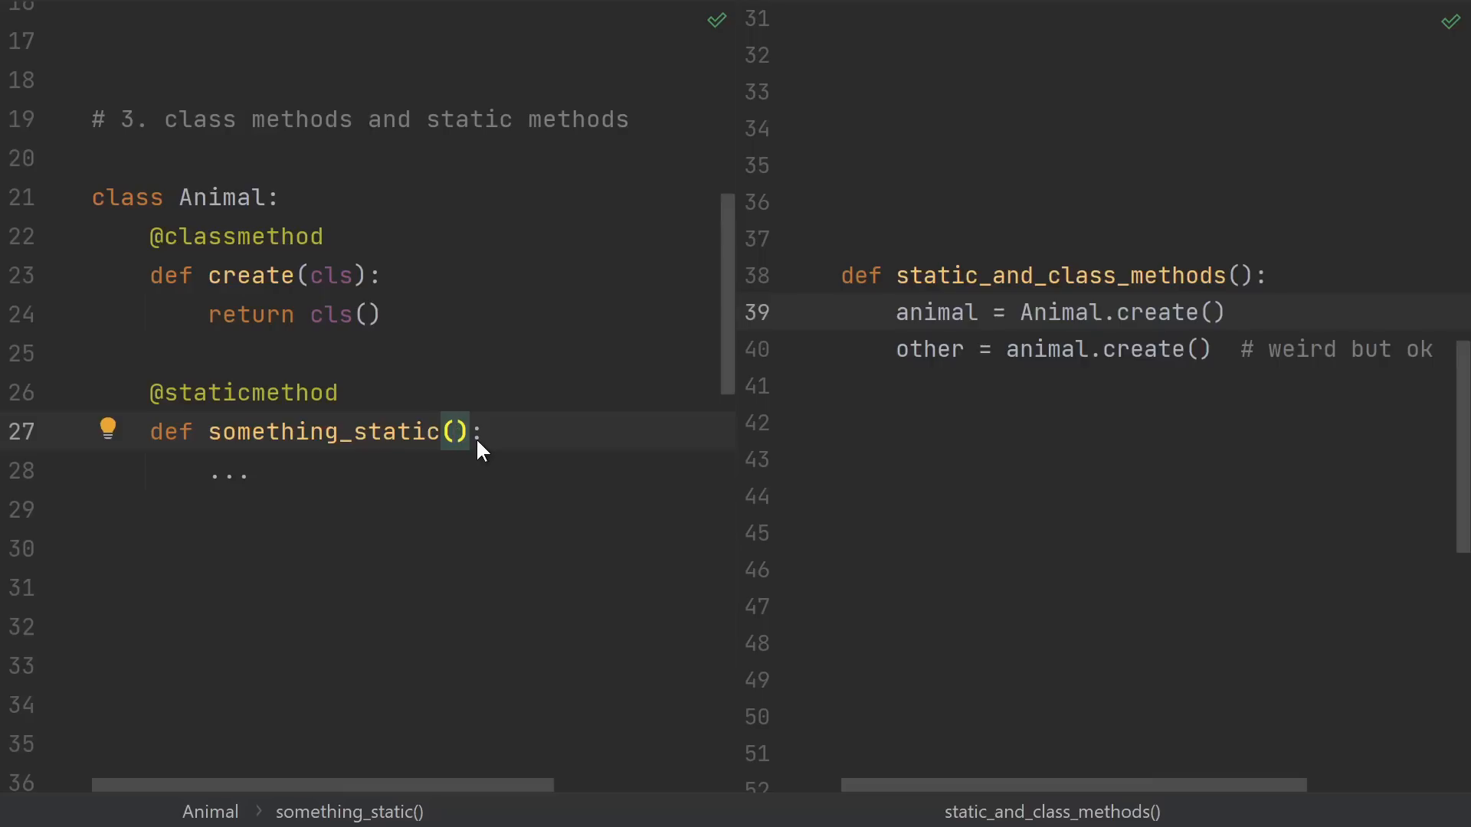
pyautogui.click(460, 432)
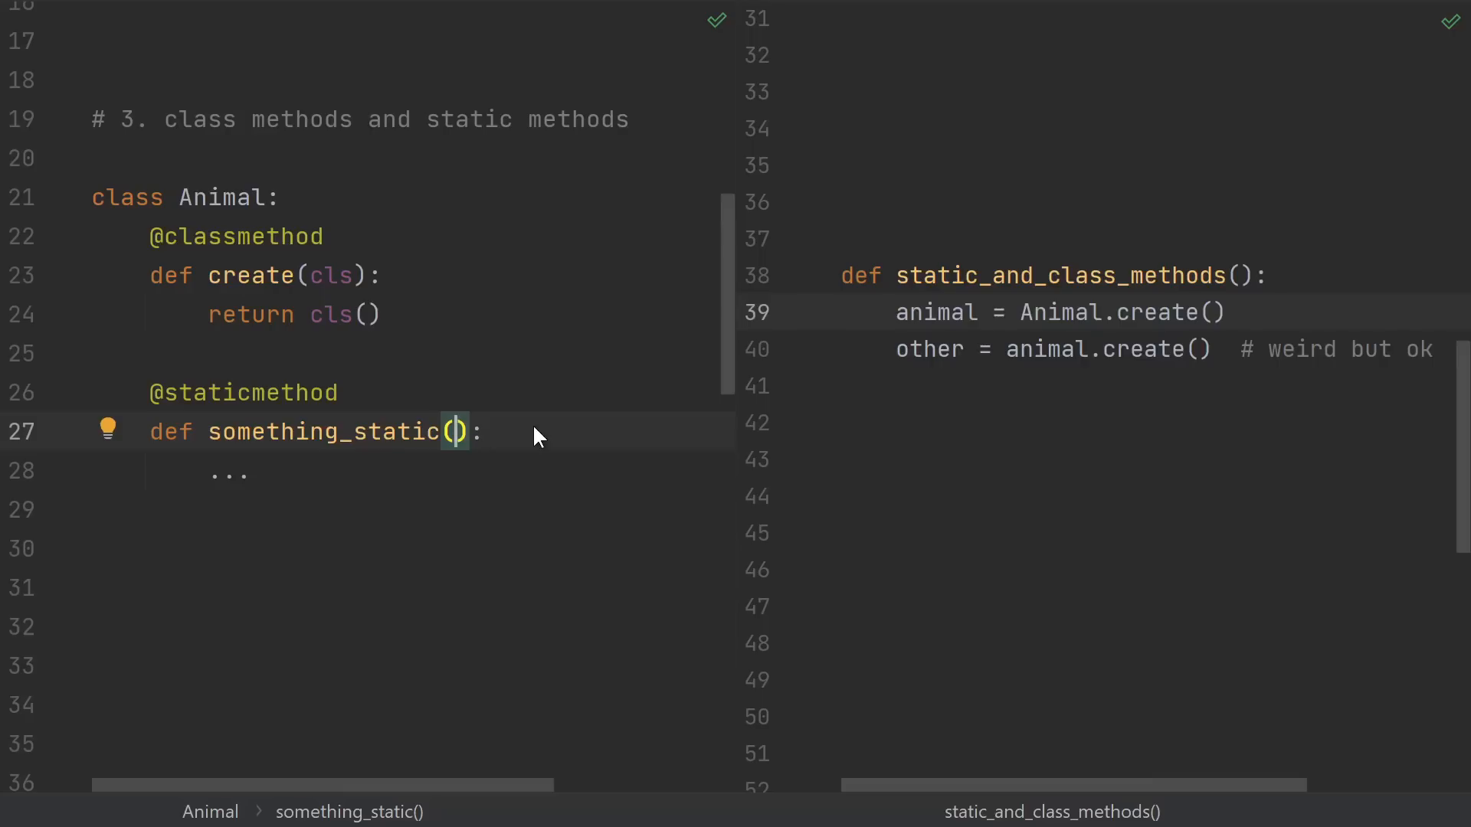
pyautogui.moveTo(449, 466)
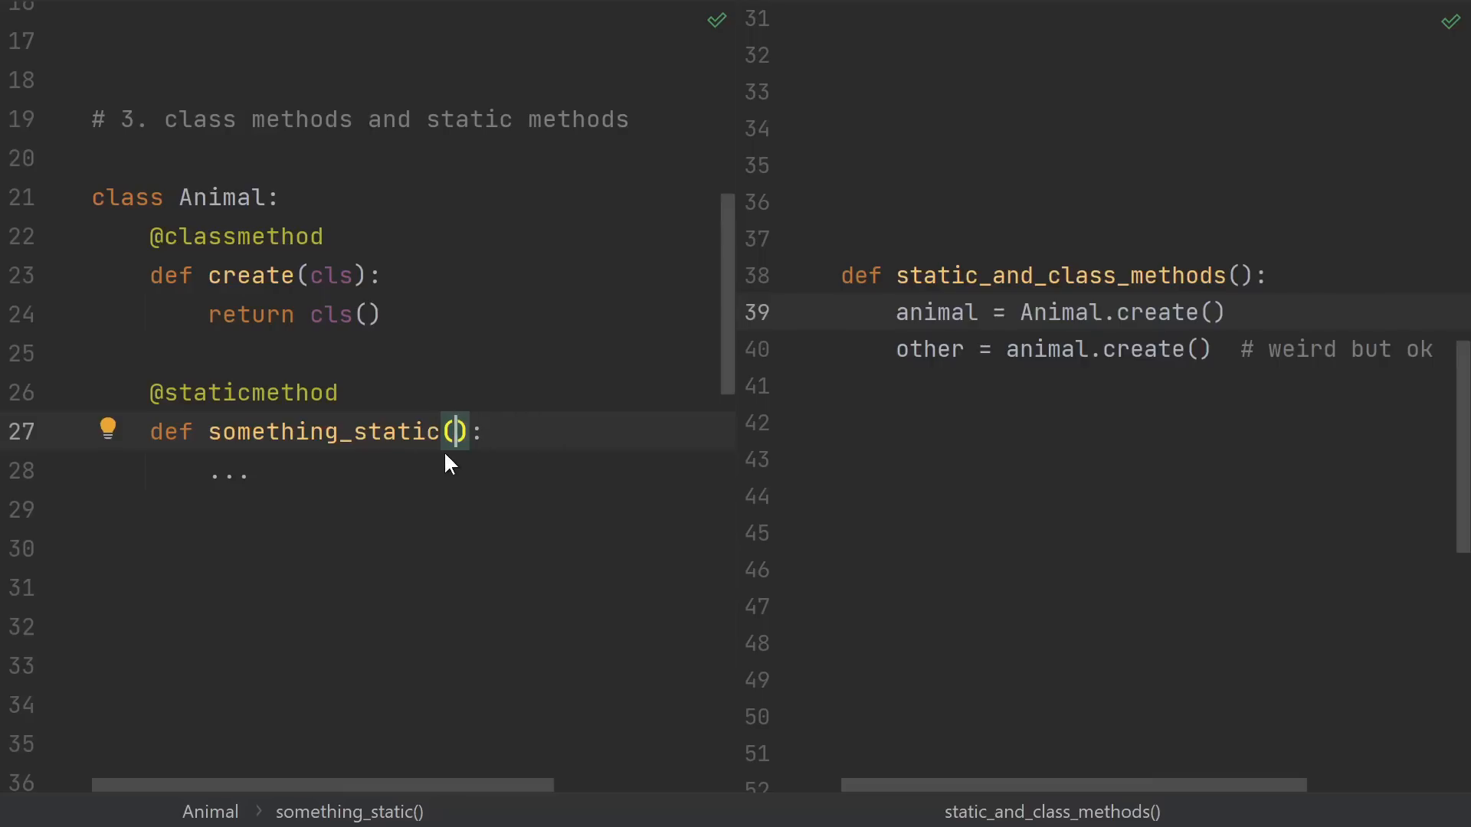
pyautogui.moveTo(354, 298)
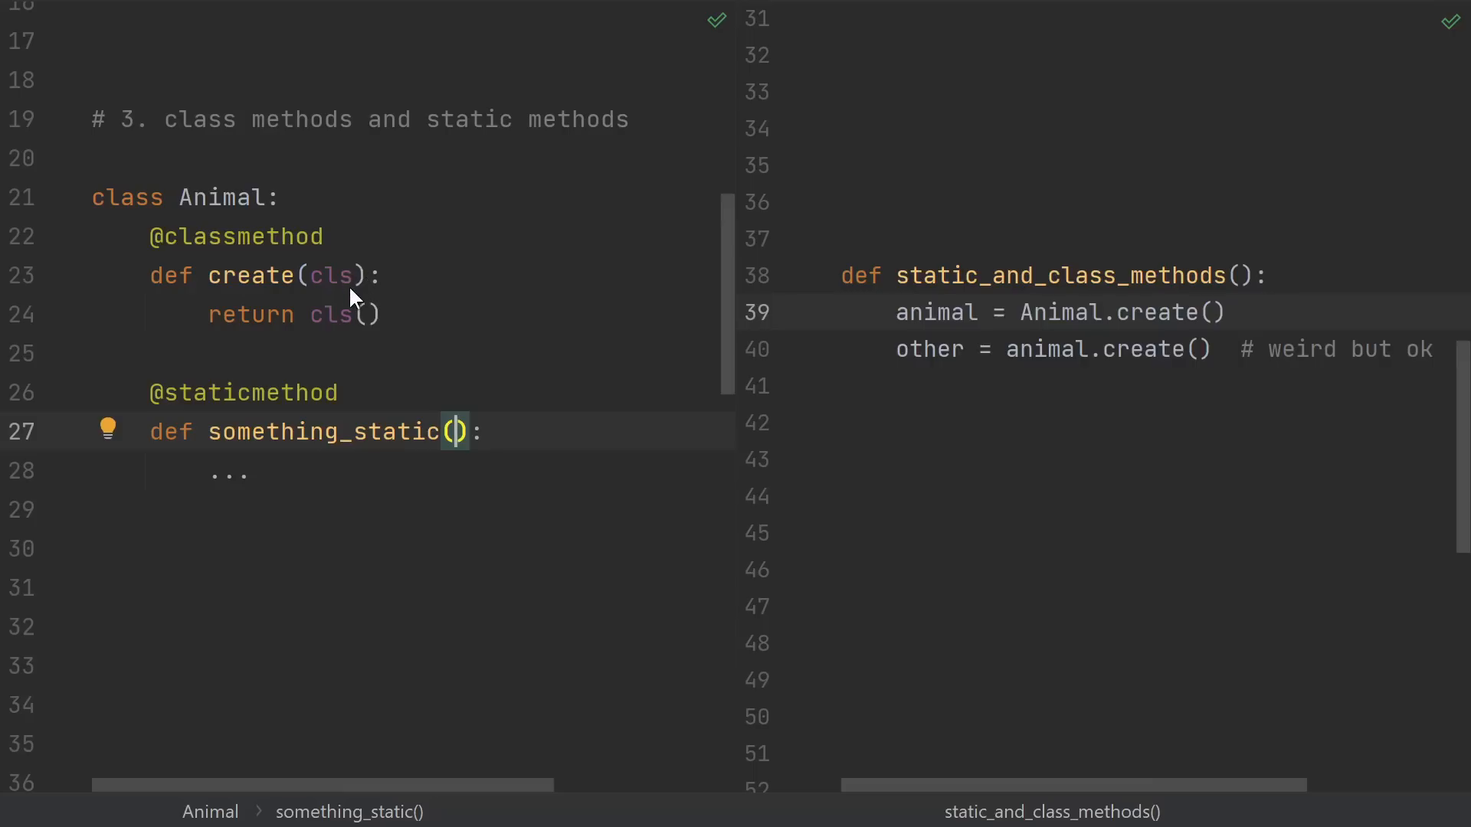
pyautogui.doubleClick(1060, 313)
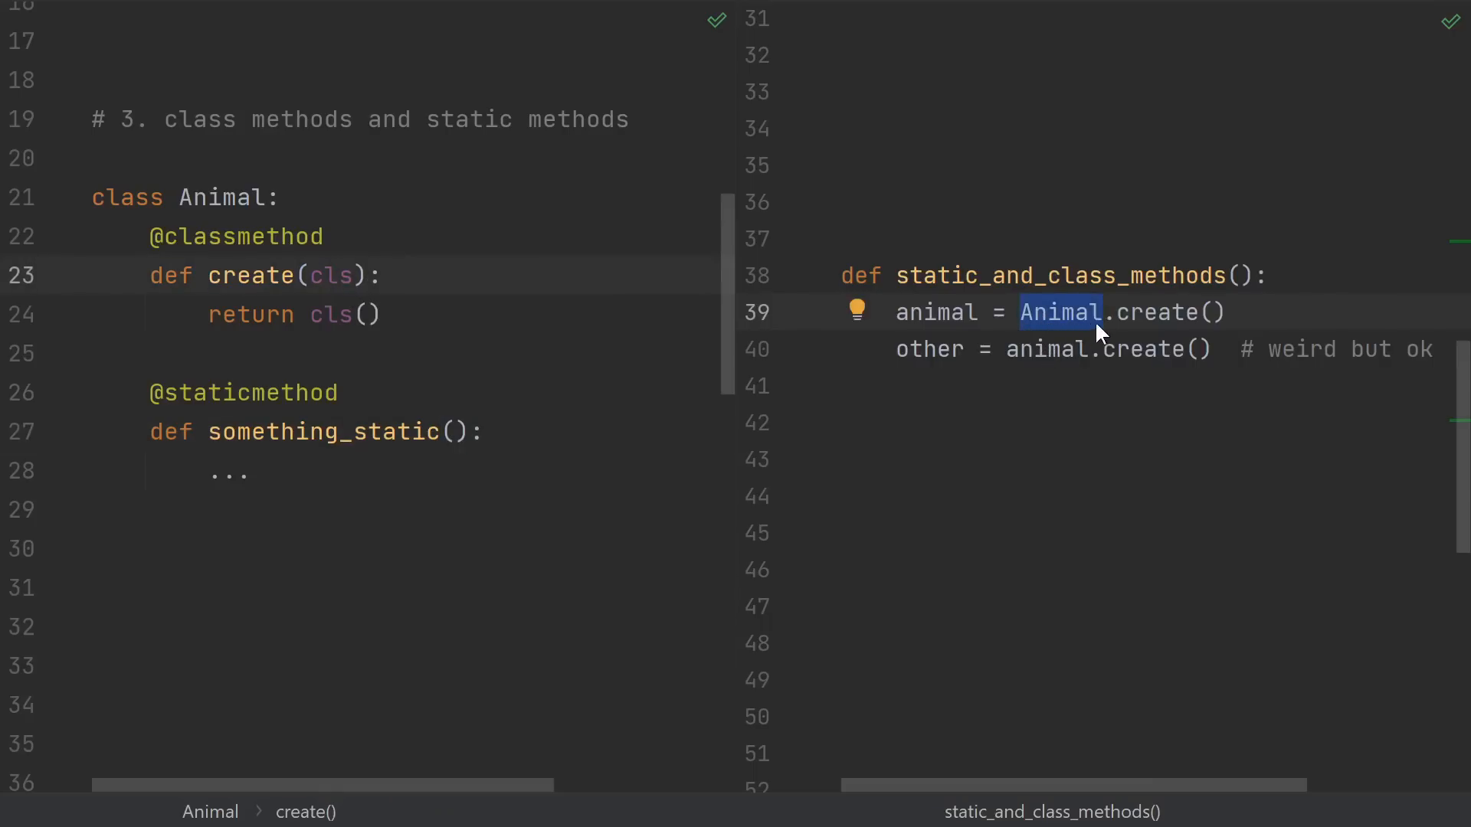
pyautogui.moveTo(1091, 364)
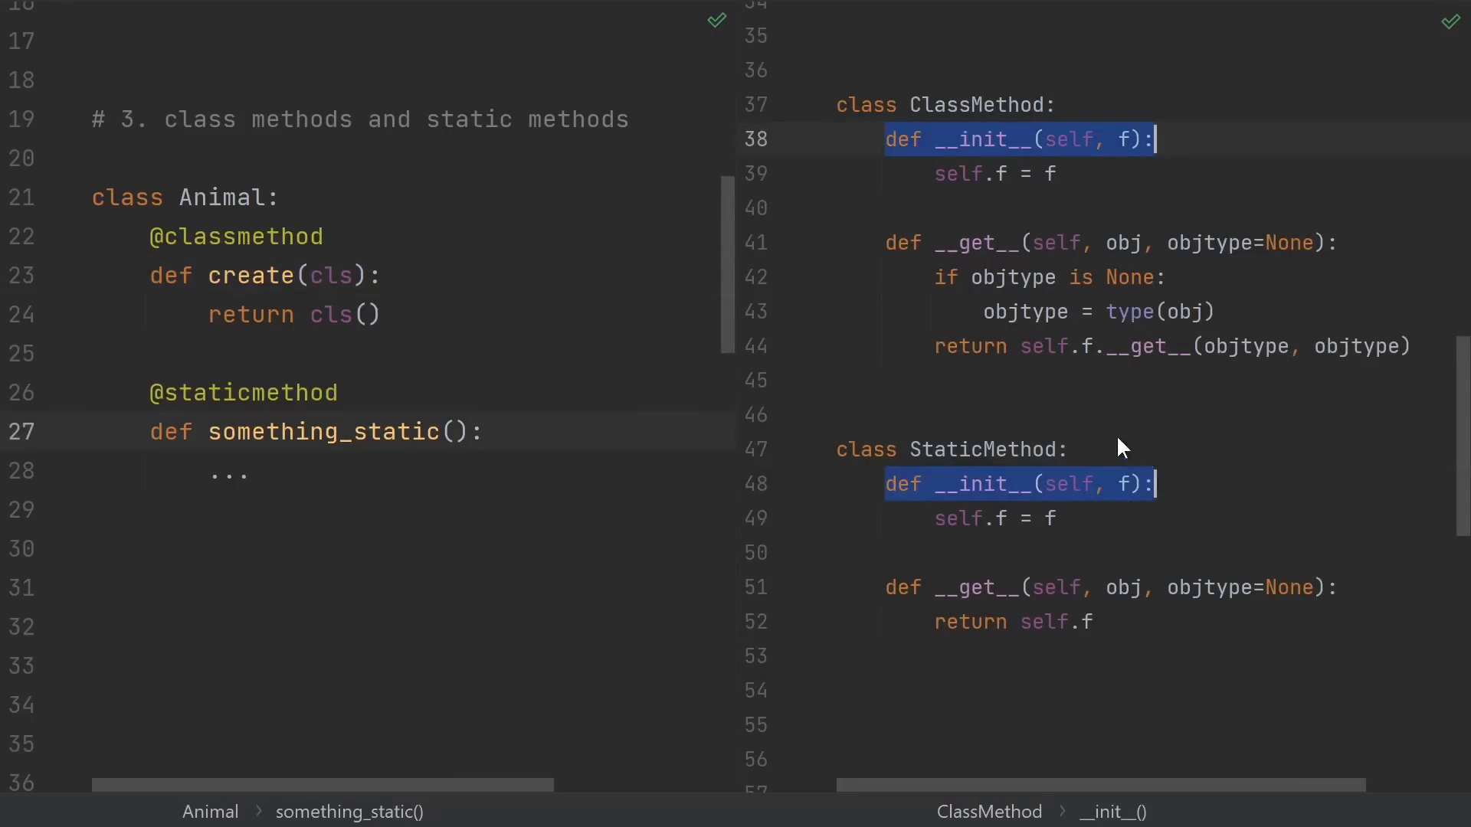
pyautogui.moveTo(364, 457)
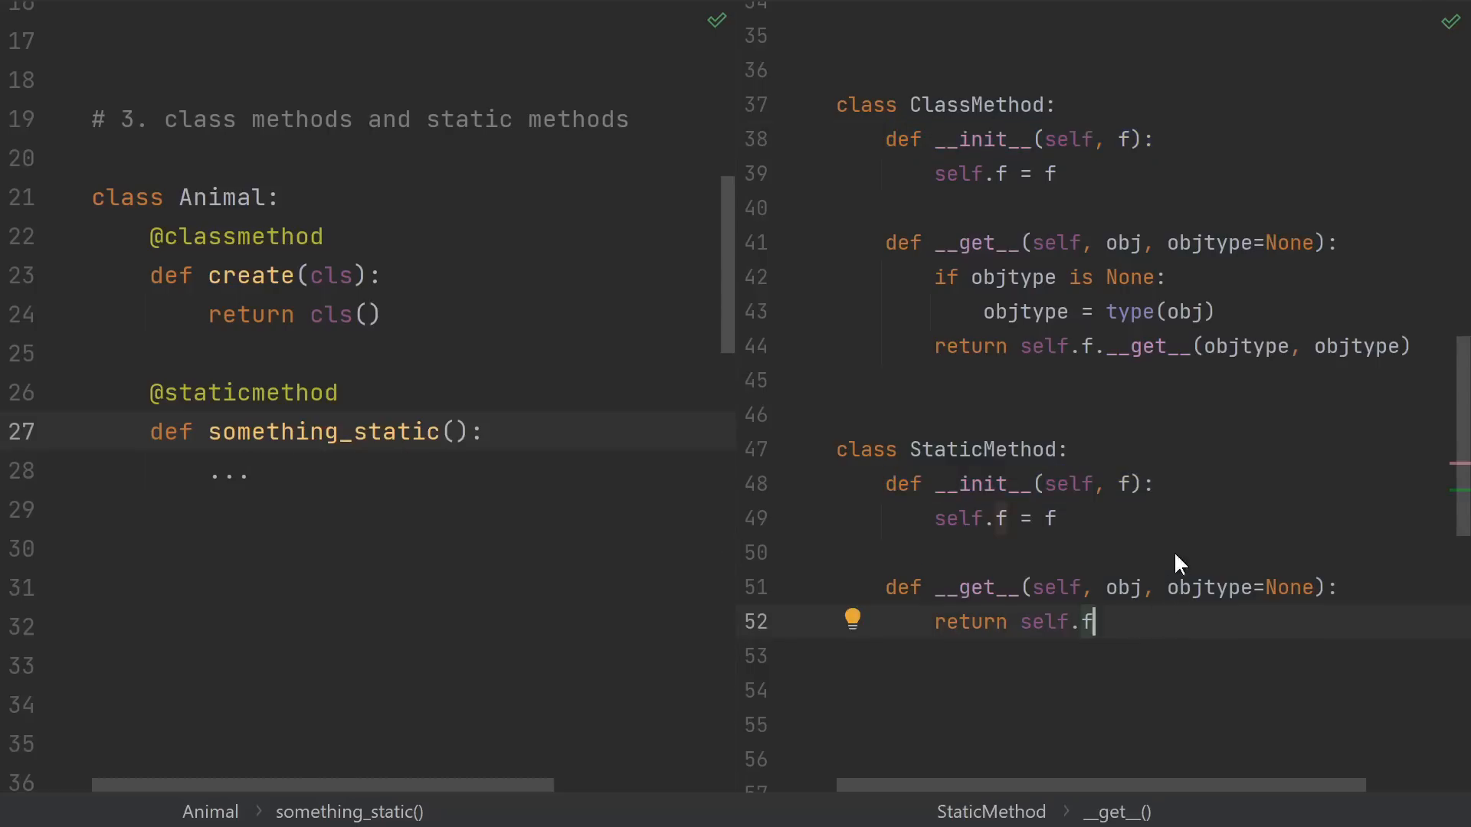
pyautogui.moveTo(1150, 608)
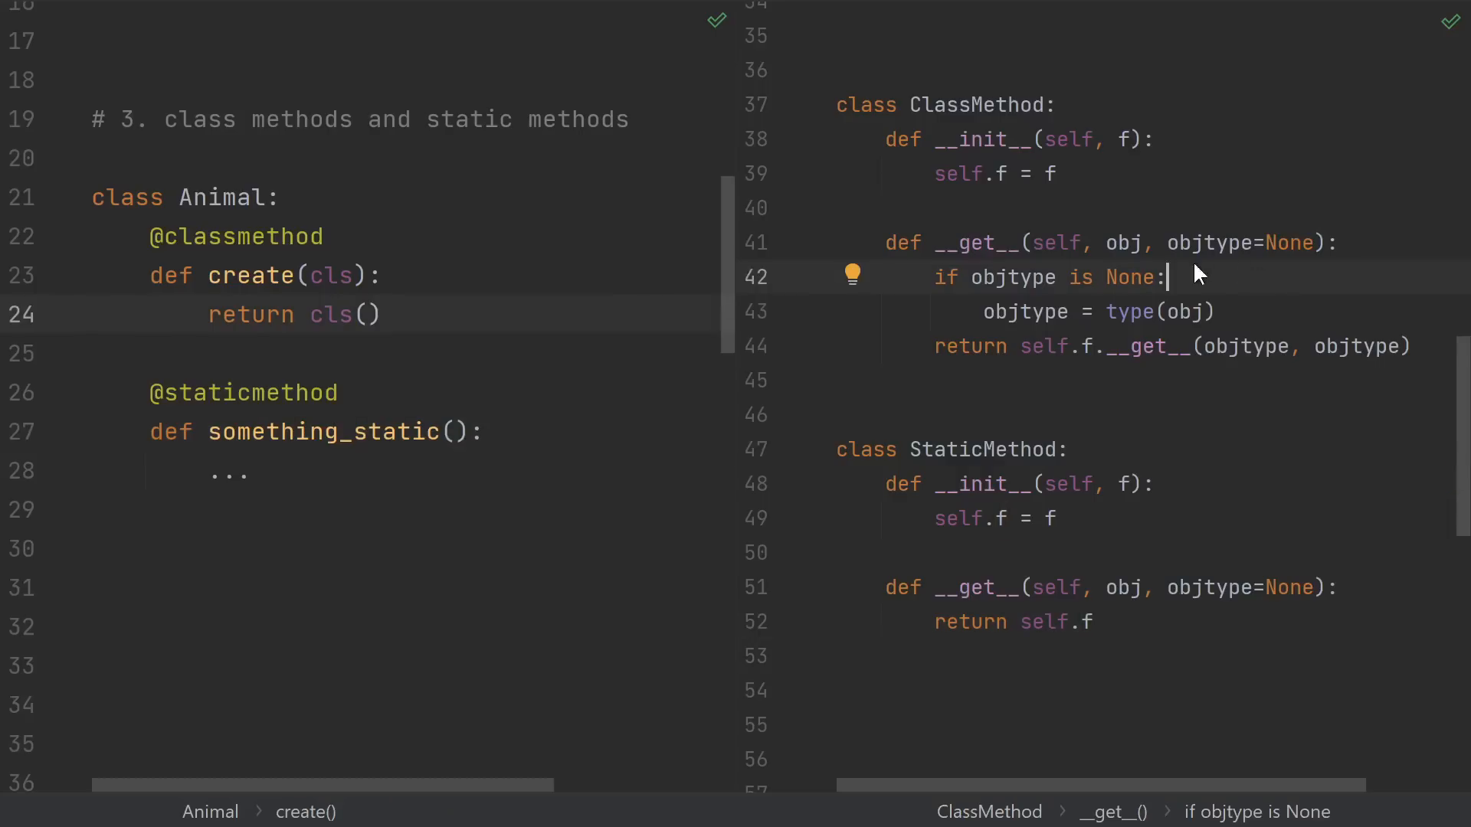
pyautogui.moveTo(1267, 292)
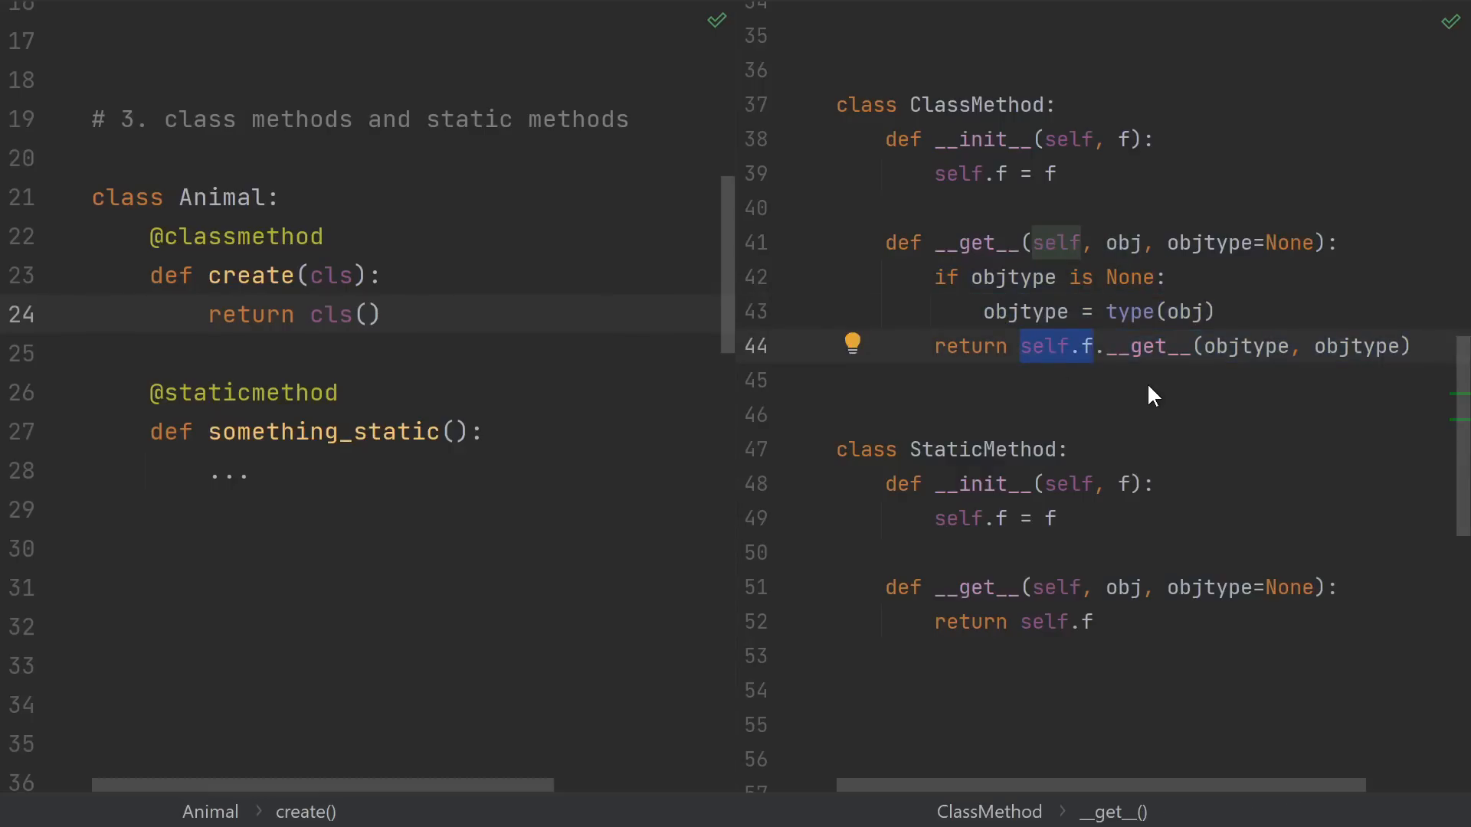
pyautogui.moveTo(1112, 365)
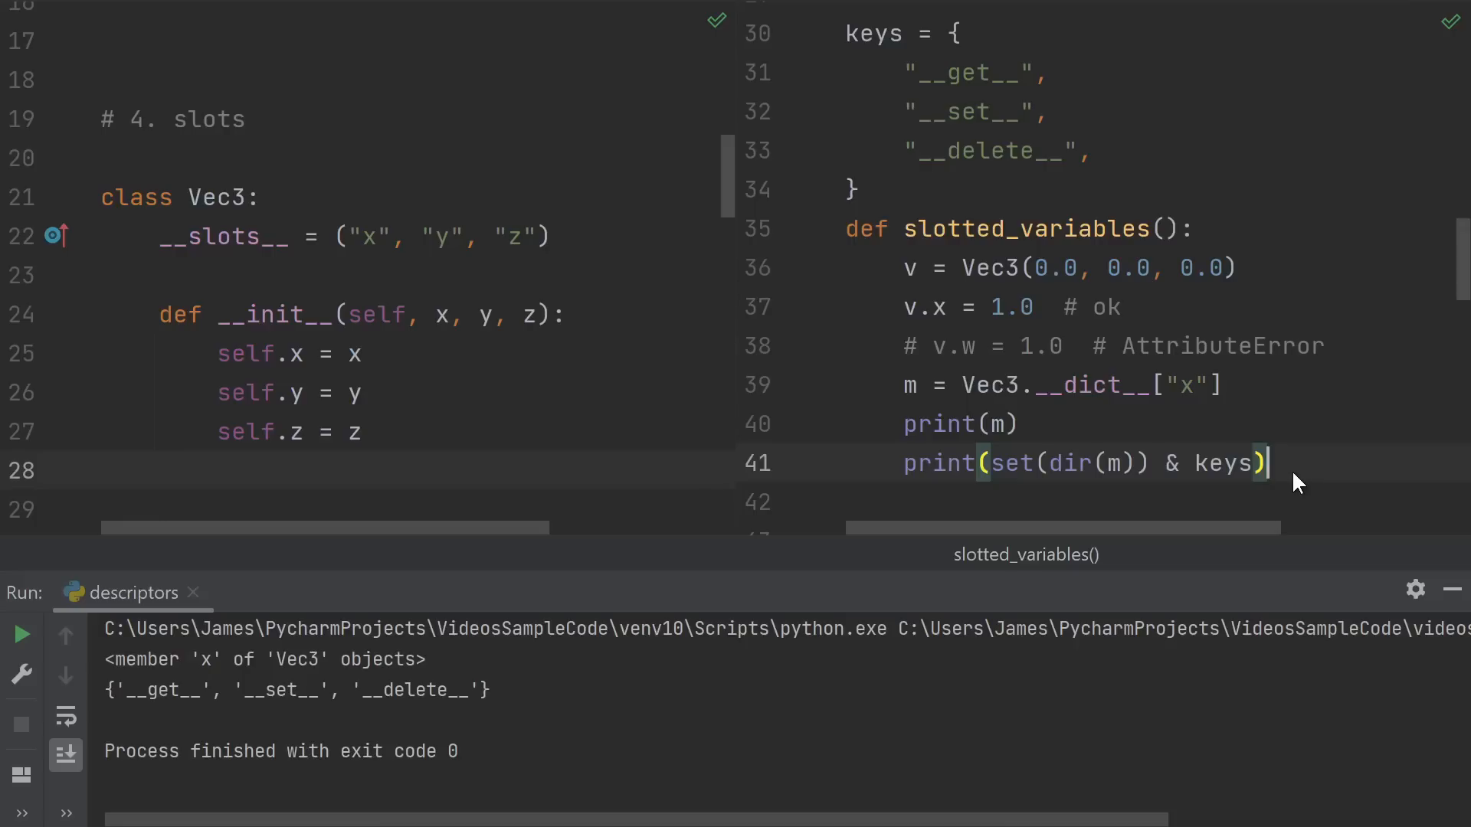
# Open the __slots__ Vec3 example so its run output shows member 'x' of Vec3 objects.
pyautogui.doubleClick(159, 689)
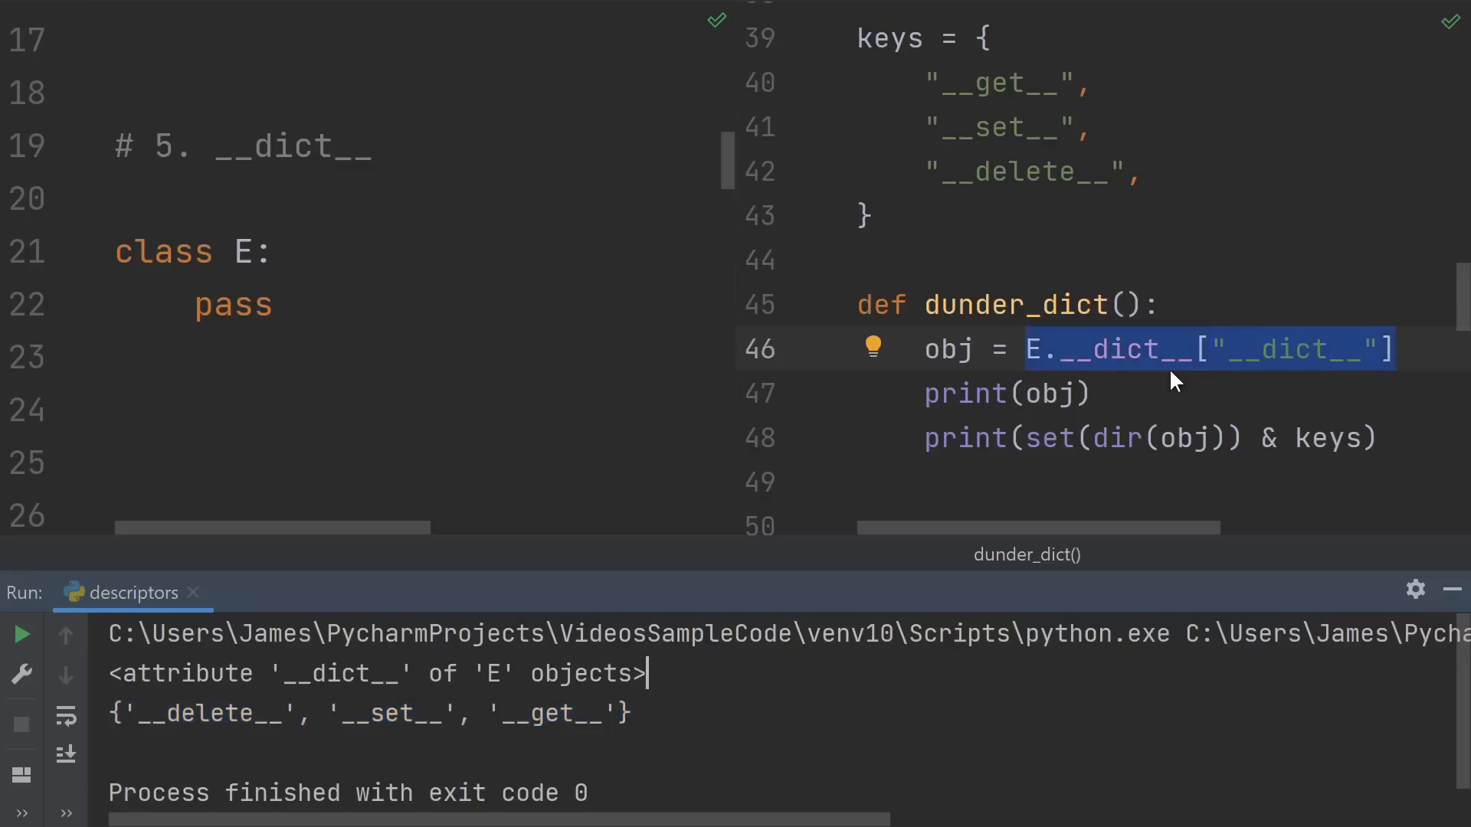
pyautogui.moveTo(1133, 389)
pyautogui.write('print(E.__dict__)')
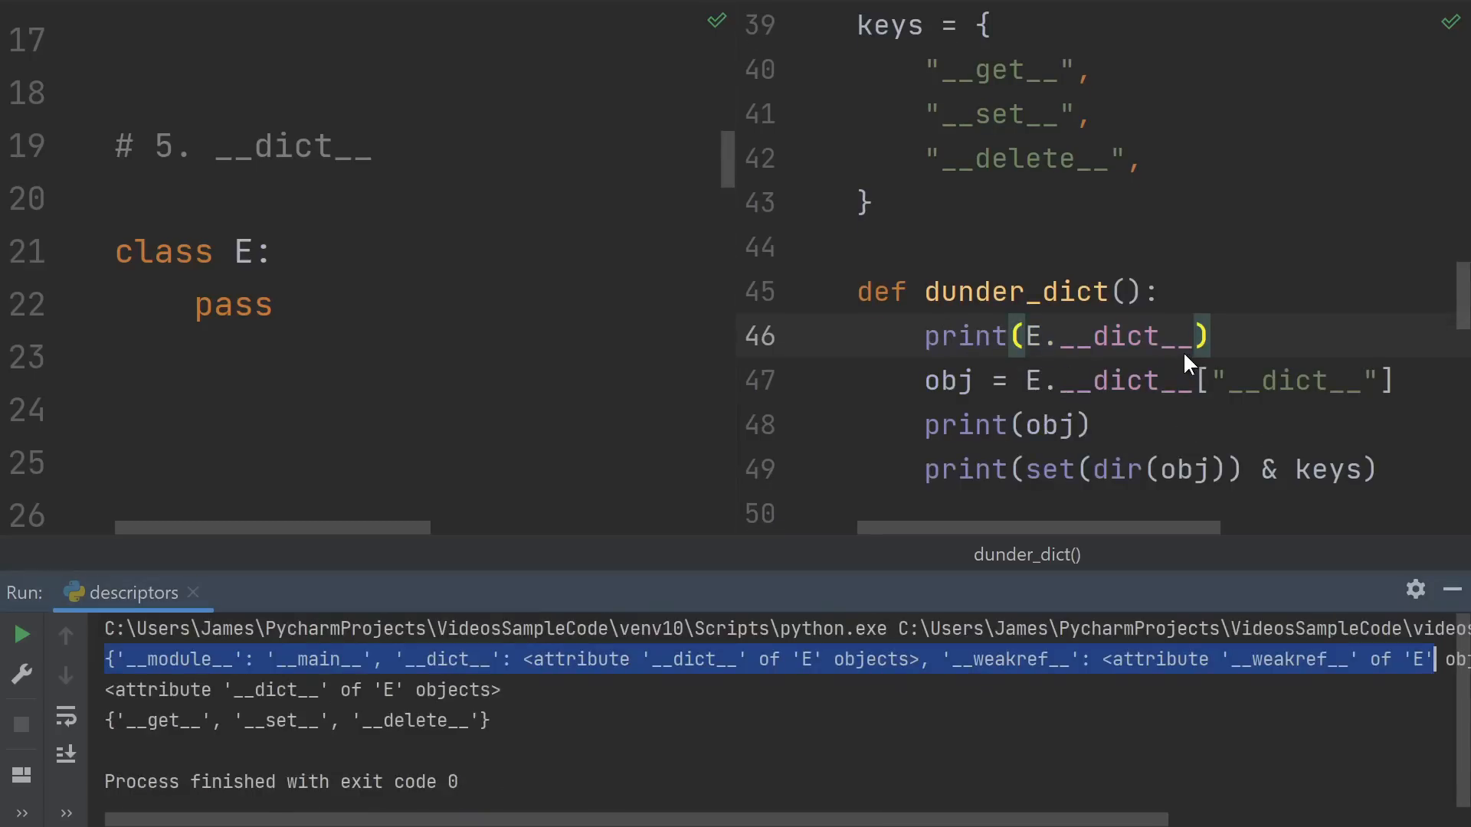
pyautogui.moveTo(1170, 359)
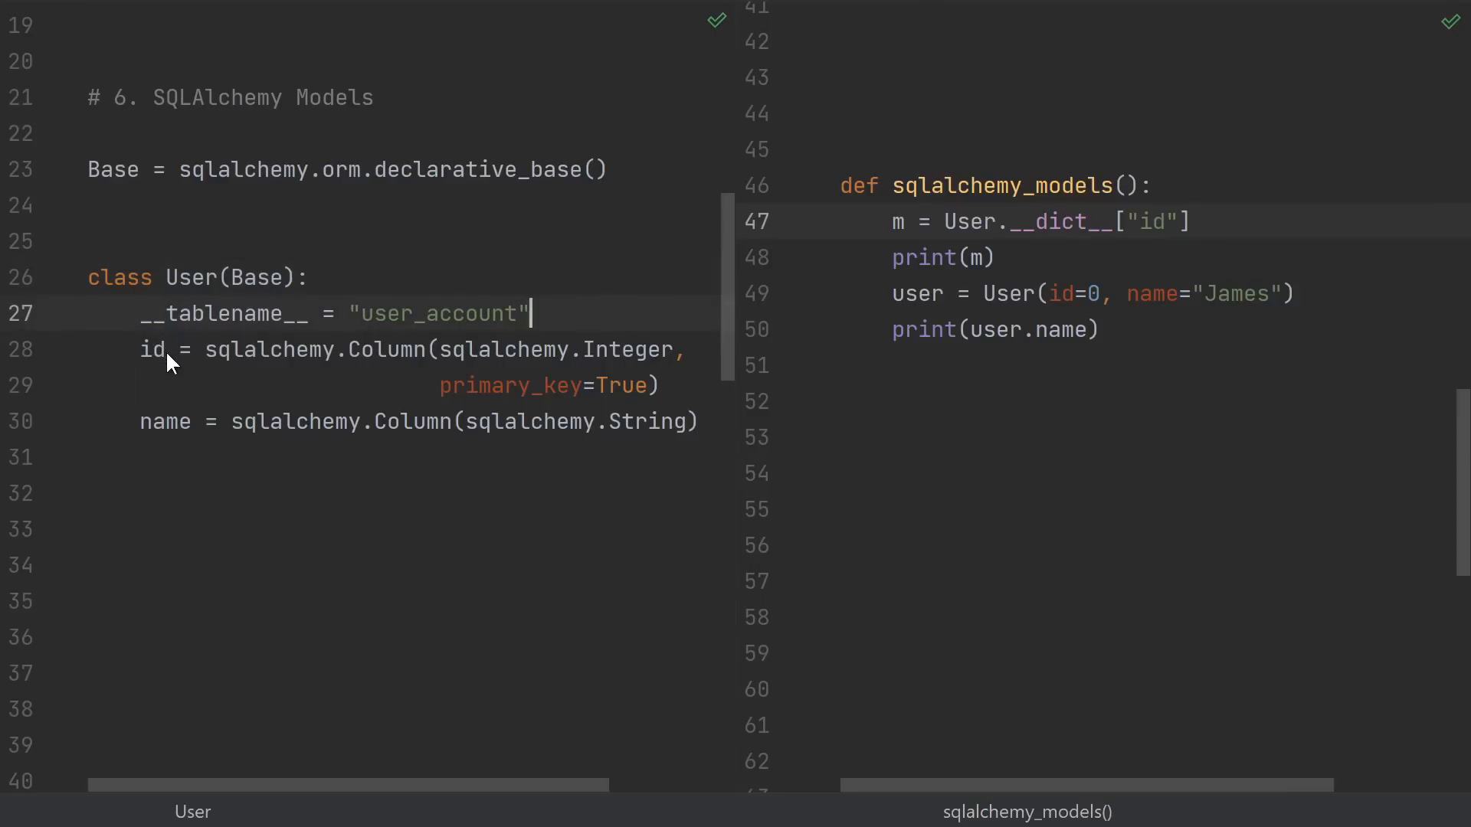
# Place the caret in sqlalchemy_models where print(user.id) goes before print(user.name).
pyautogui.click(204, 350)
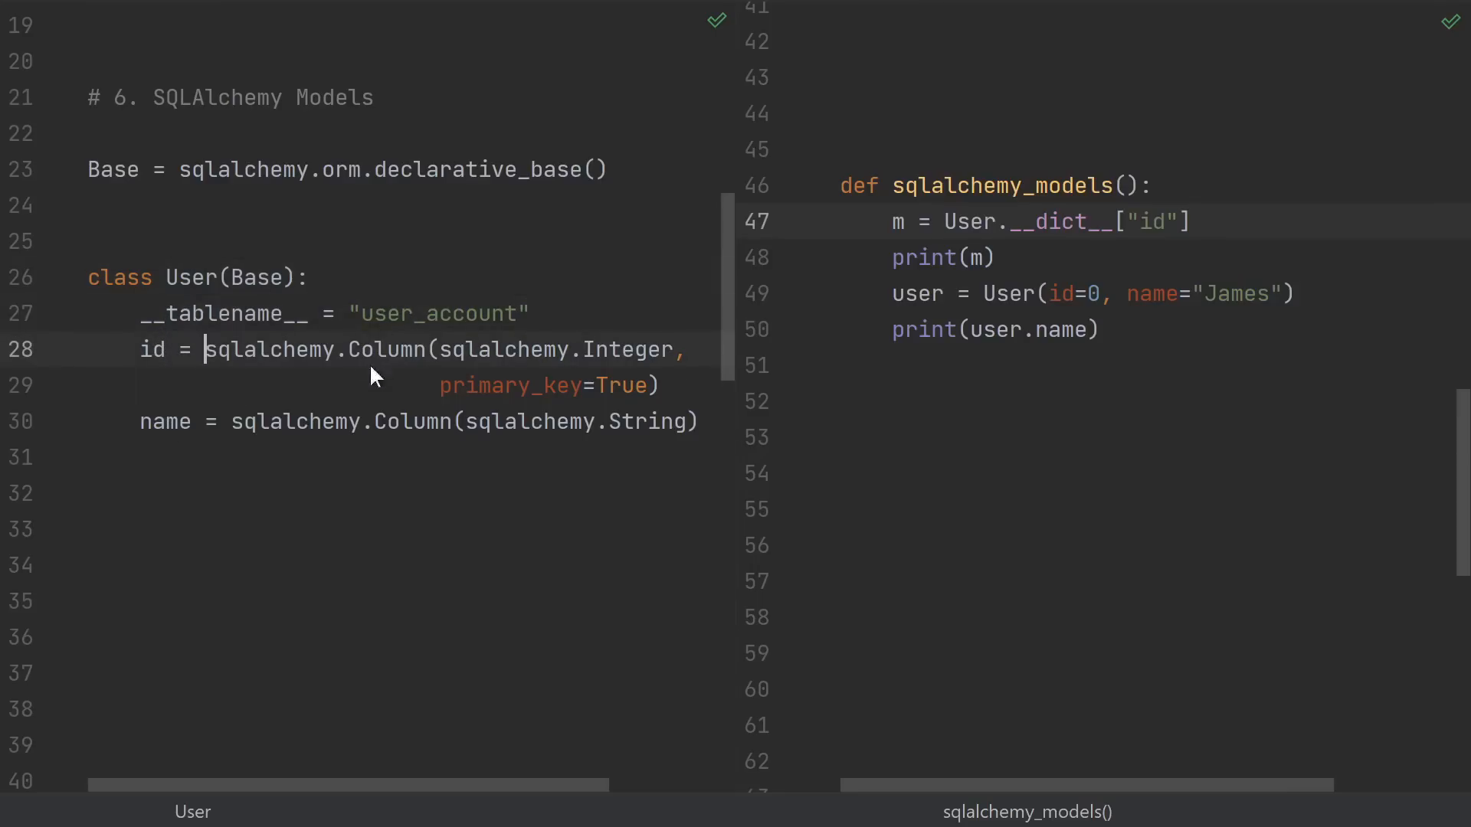
pyautogui.moveTo(663, 331)
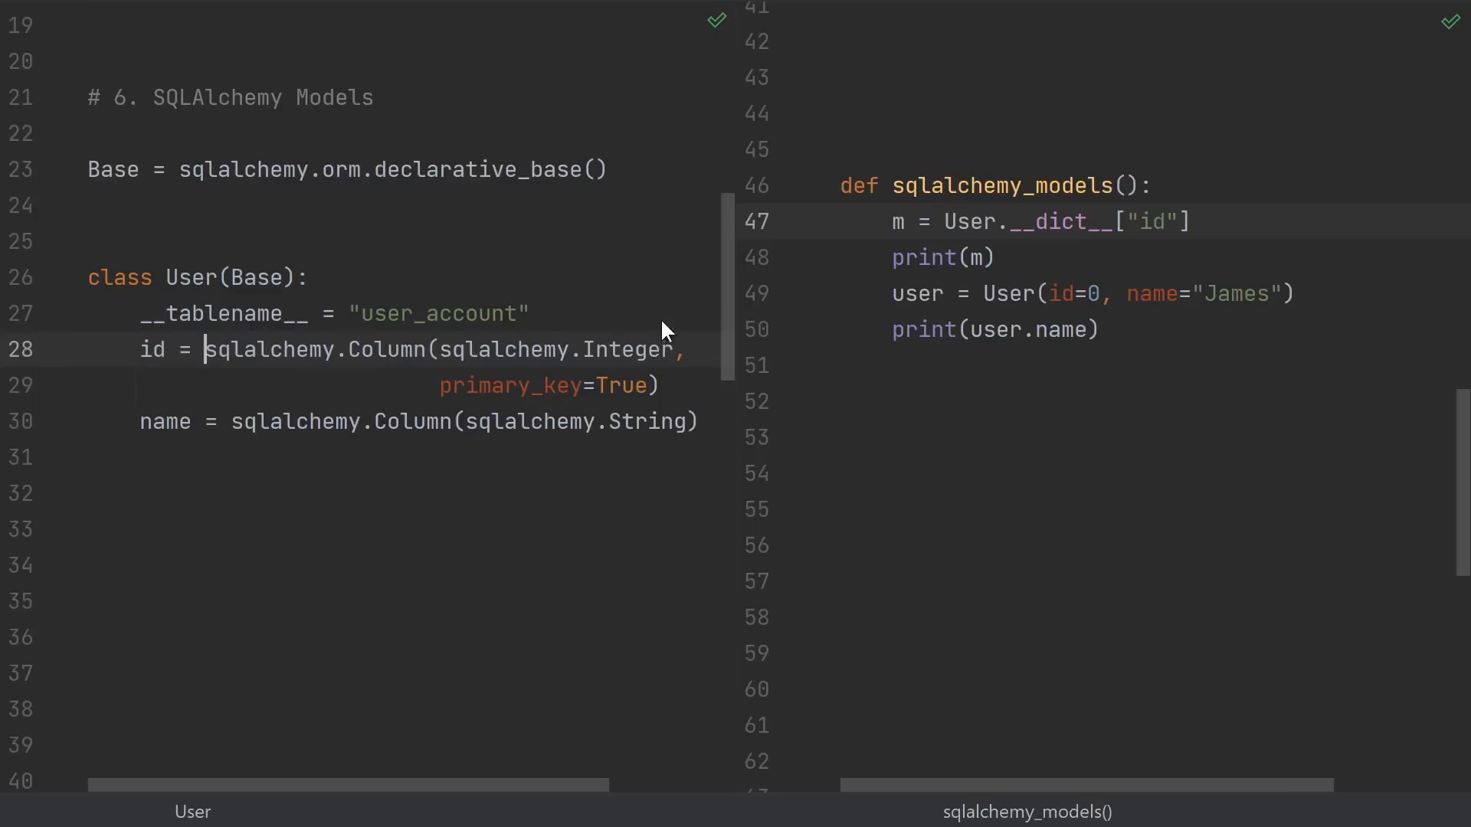
pyautogui.moveTo(416, 458)
pyautogui.write('print(user.id)')
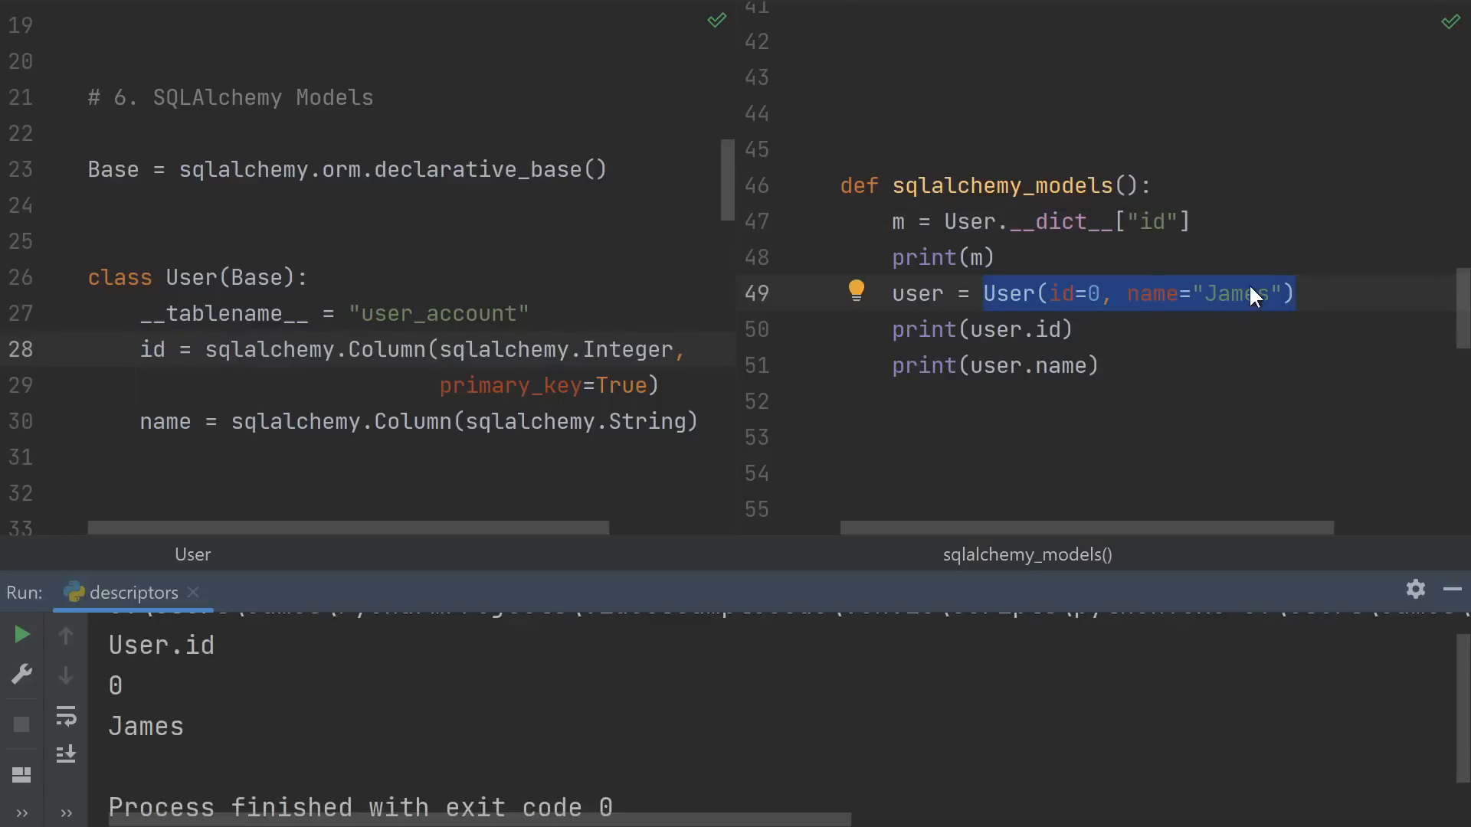
pyautogui.moveTo(1053, 366)
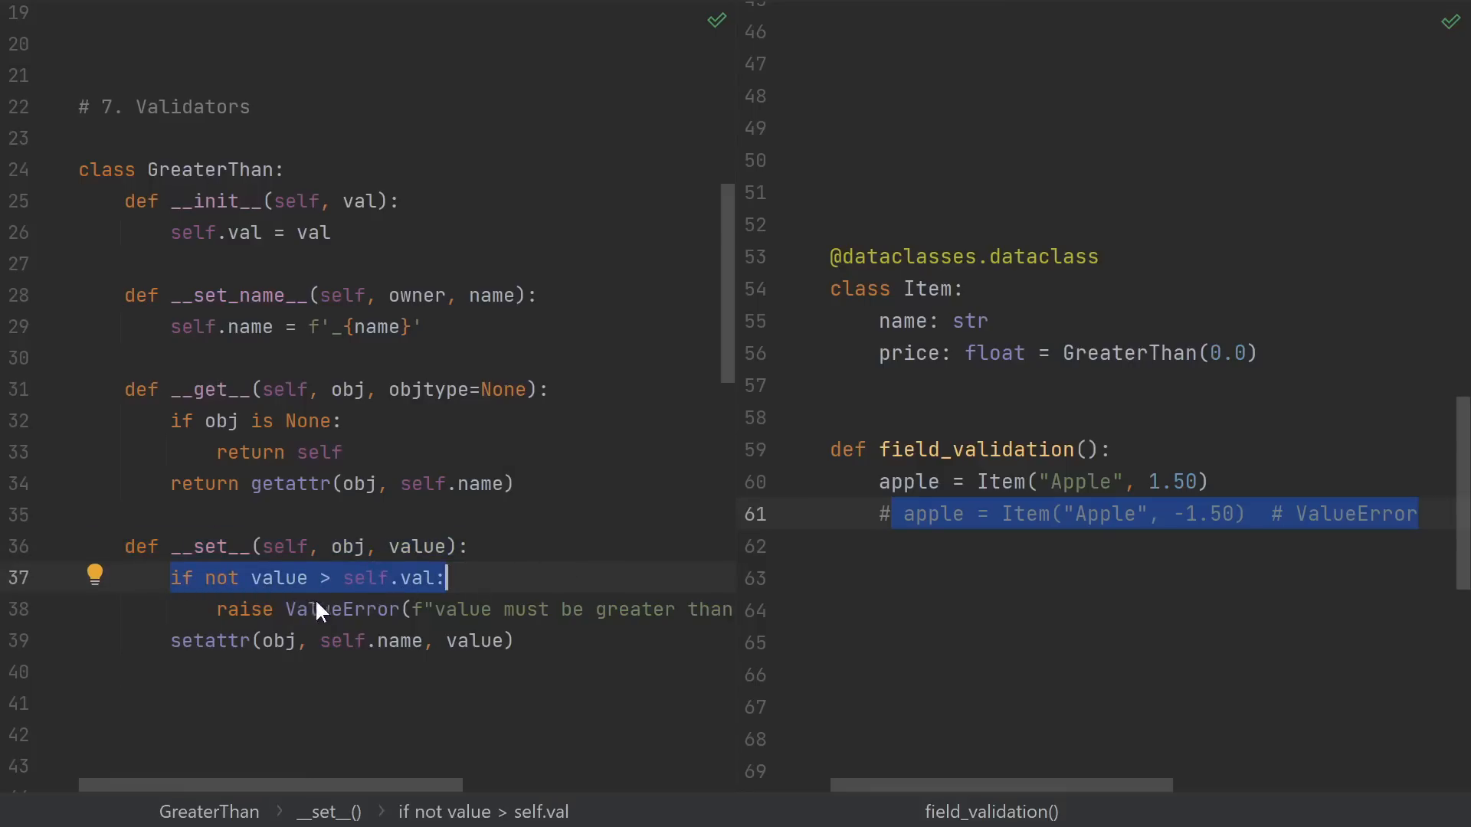
# Add quantity: int = GreaterThan(0) to the Item dataclass below price.
pyautogui.click(337, 641)
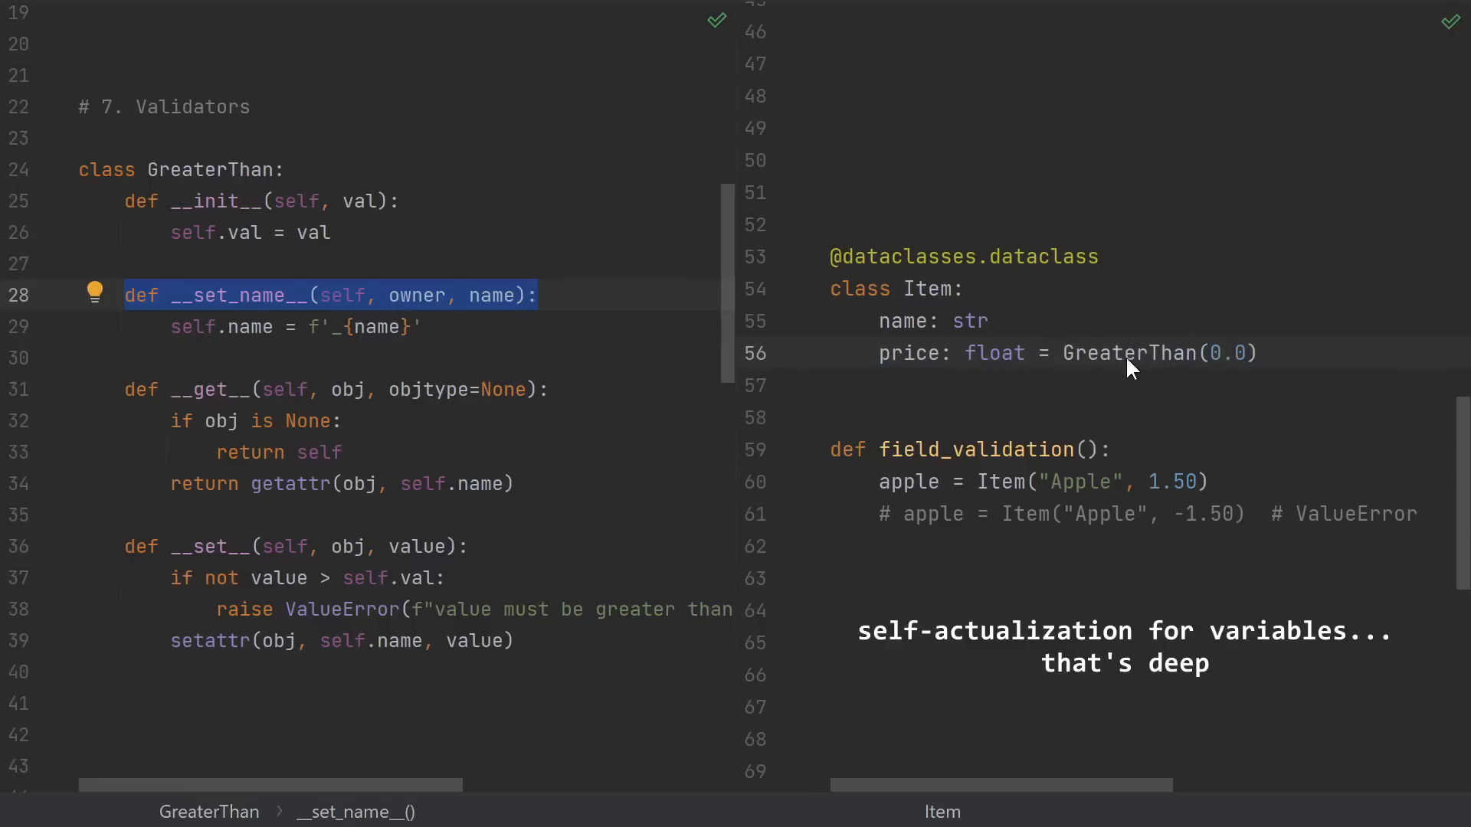
pyautogui.doubleClick(1160, 354)
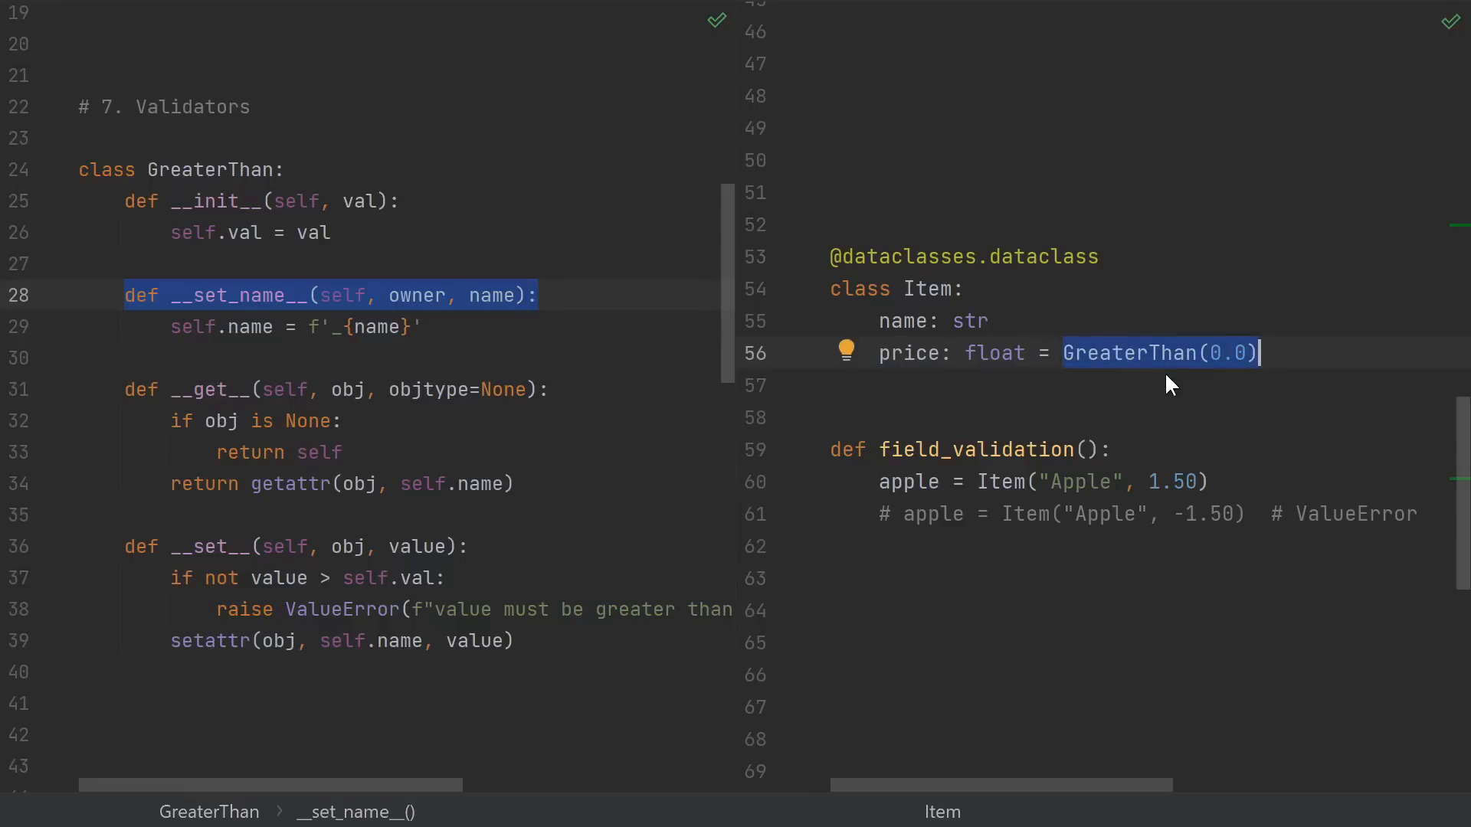
pyautogui.moveTo(1029, 341)
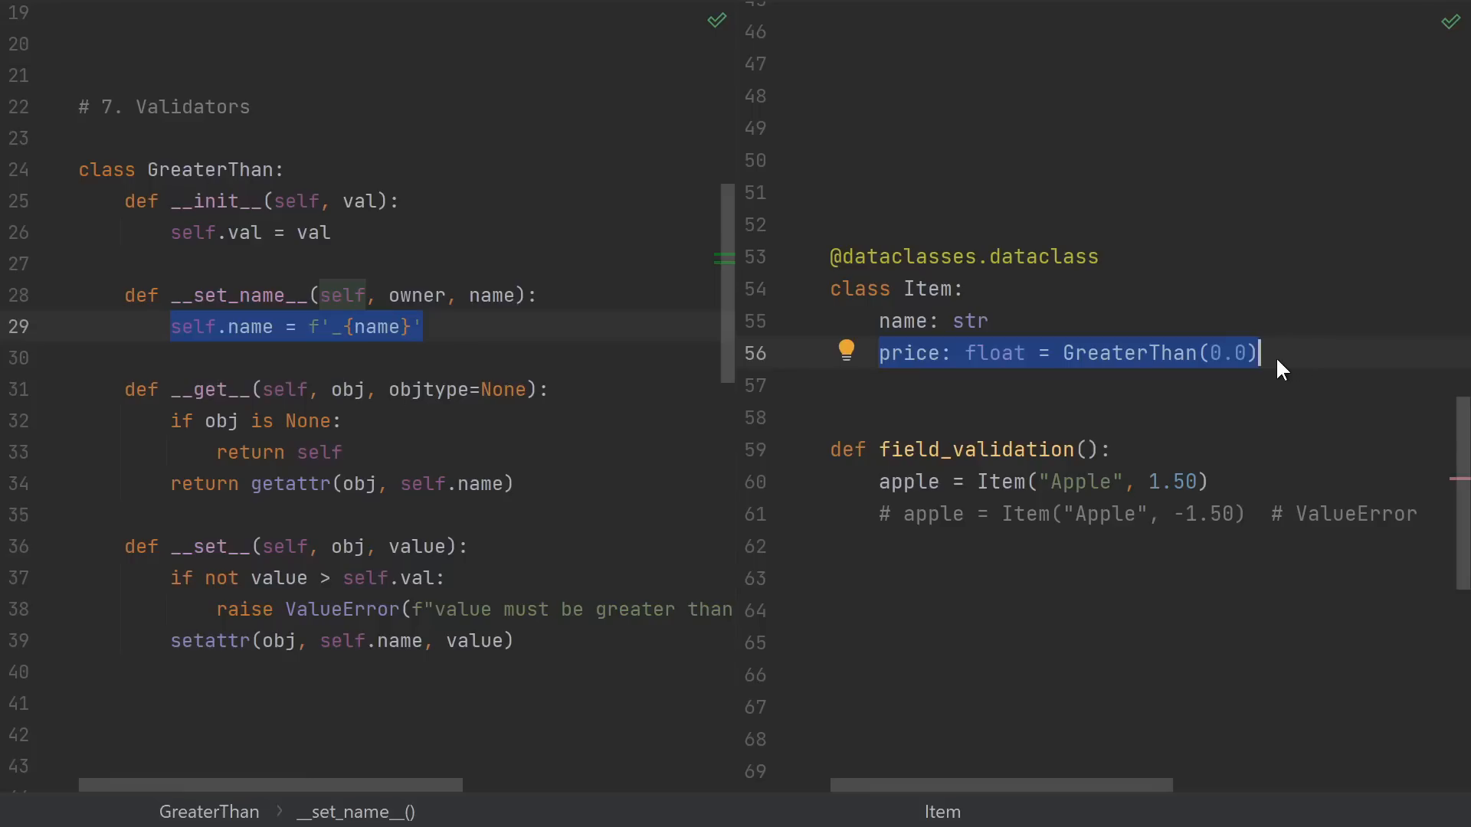
pyautogui.moveTo(1268, 371)
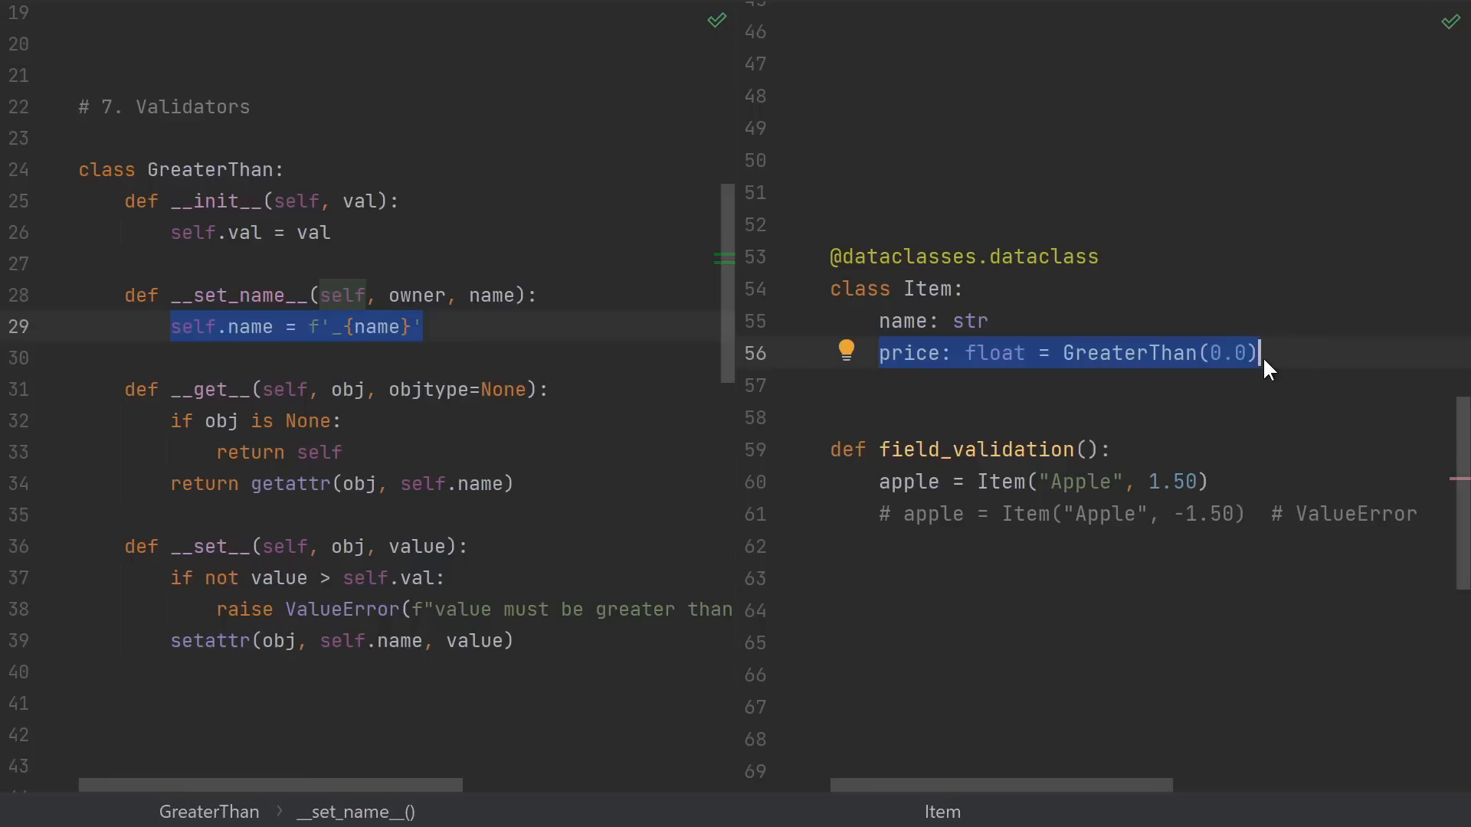
pyautogui.moveTo(993, 392)
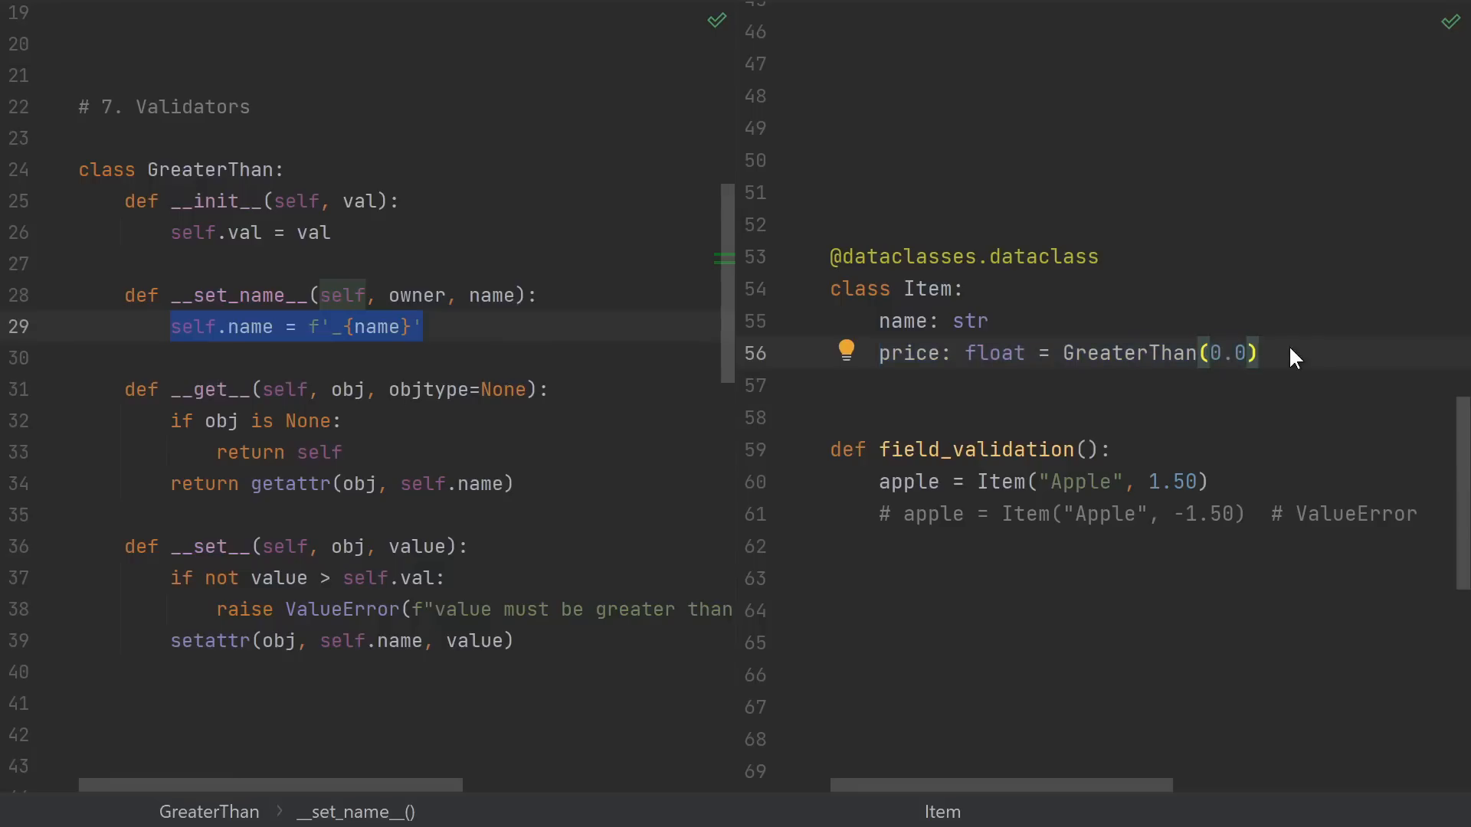
pyautogui.moveTo(1294, 357)
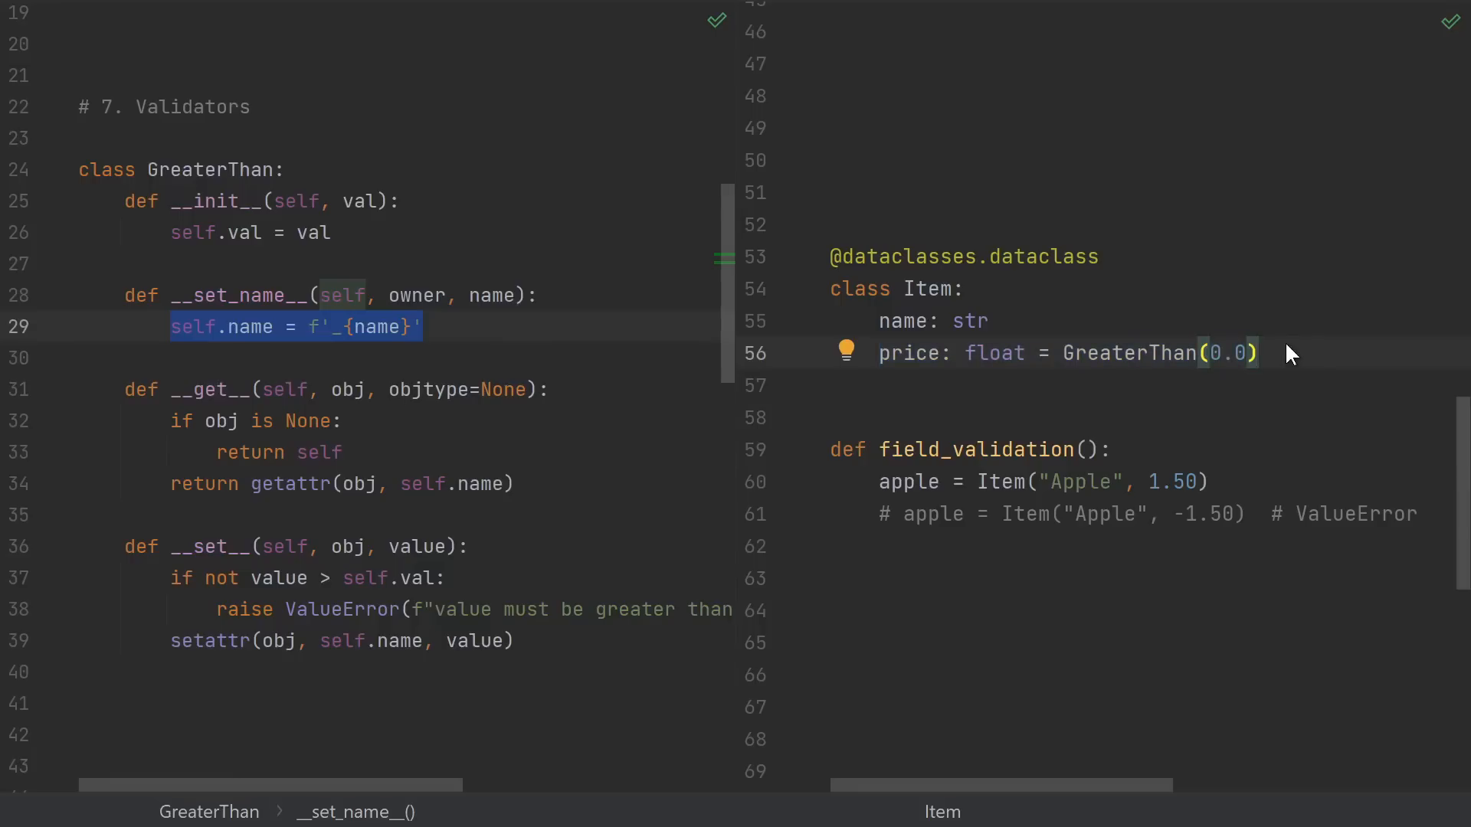
pyautogui.moveTo(1006, 408)
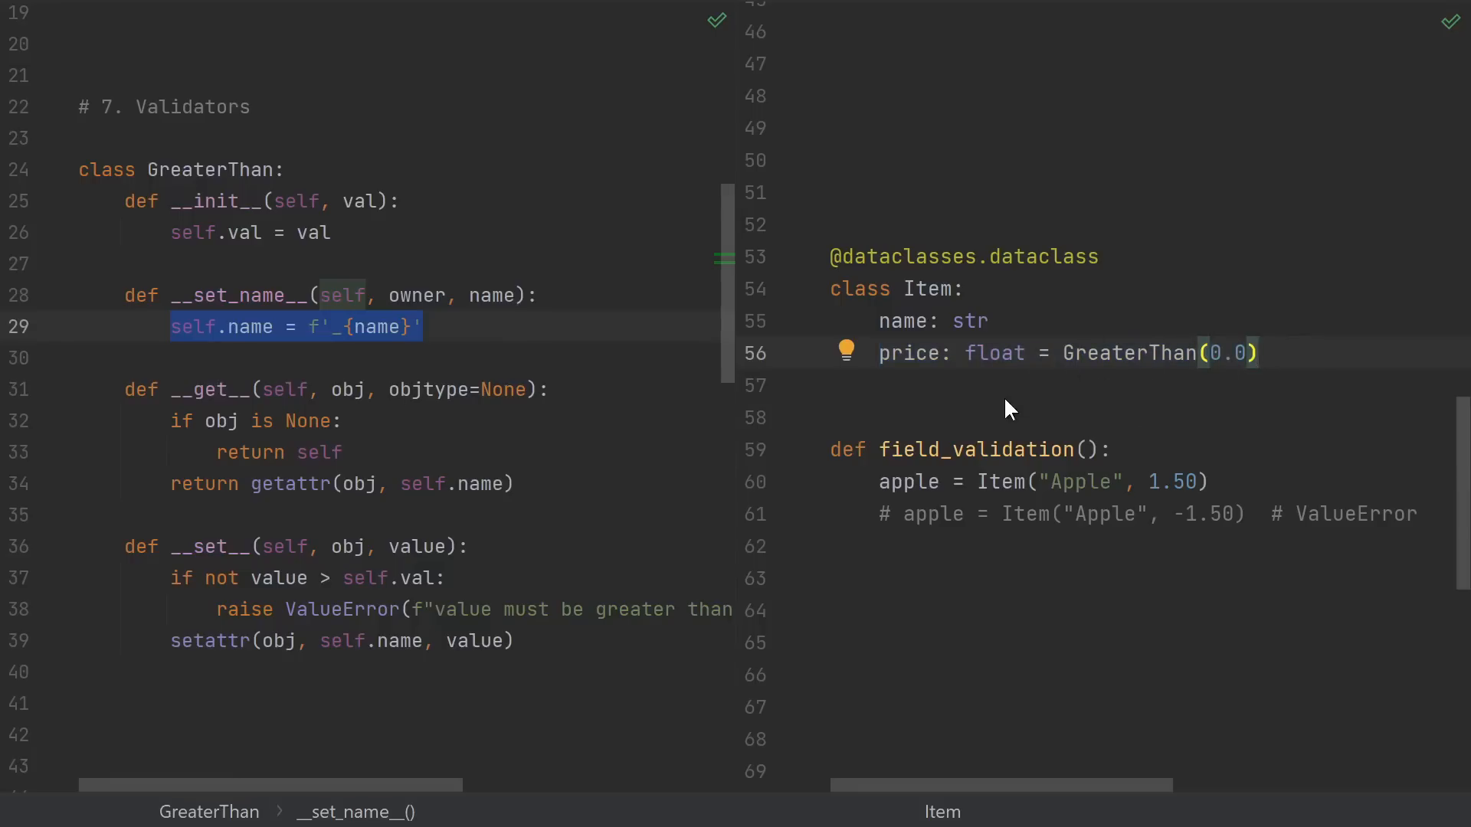
pyautogui.write('quantity: int = GreaterThan(0)')
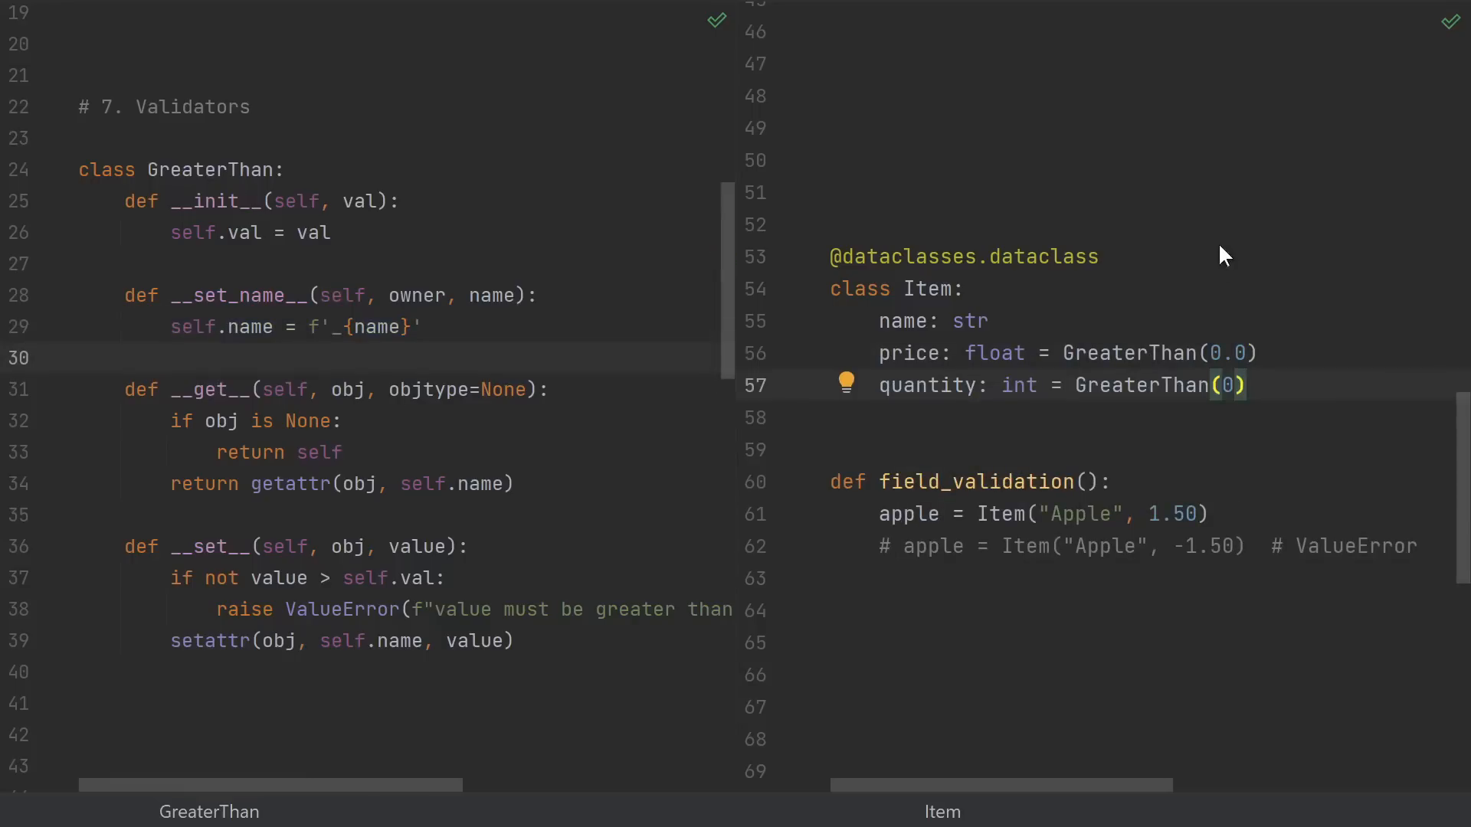
pyautogui.moveTo(1295, 375)
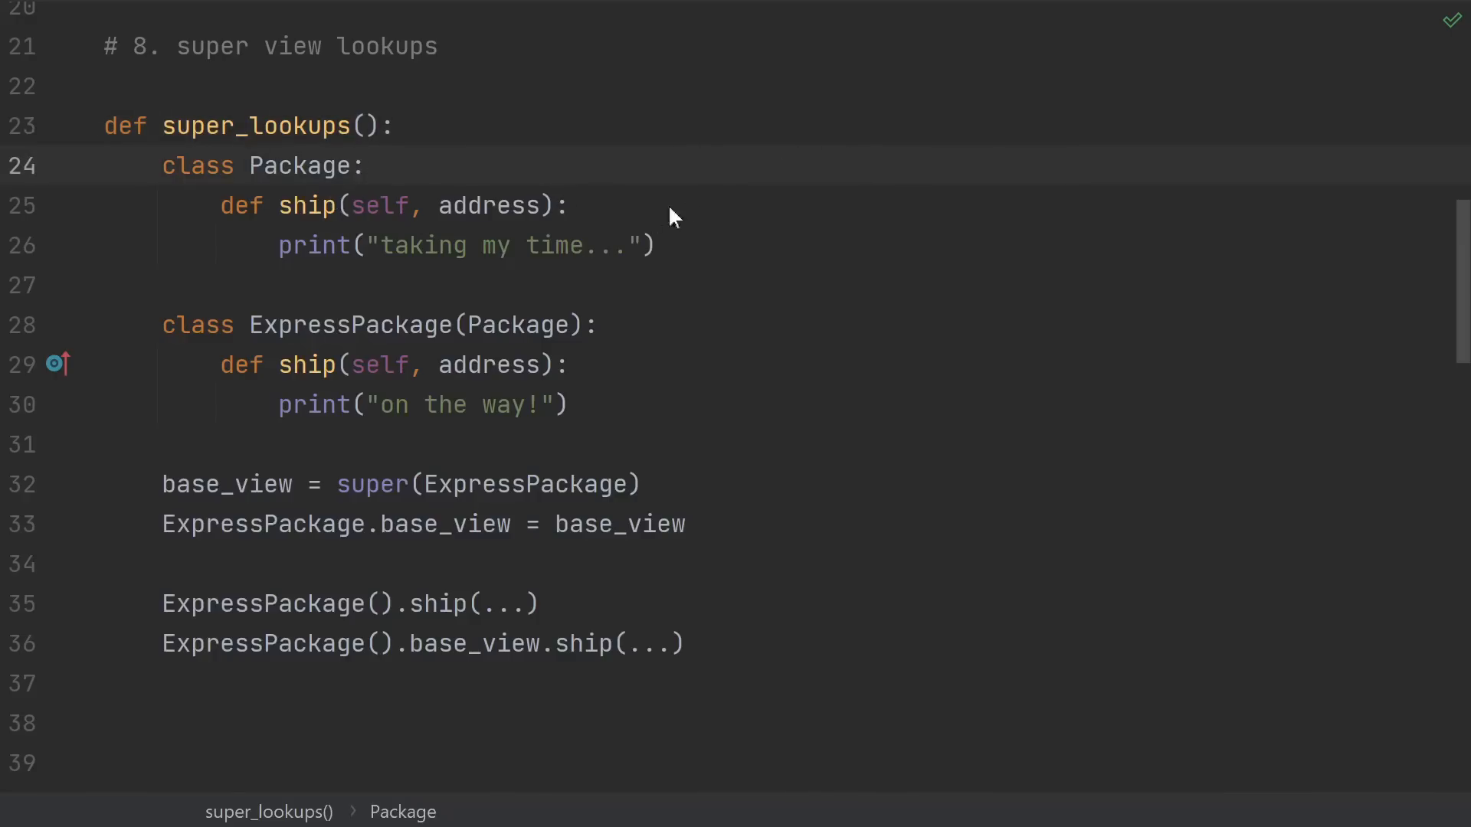
# Switch to the super_lookups() example with Package and ExpressPackage classes.
pyautogui.click(600, 325)
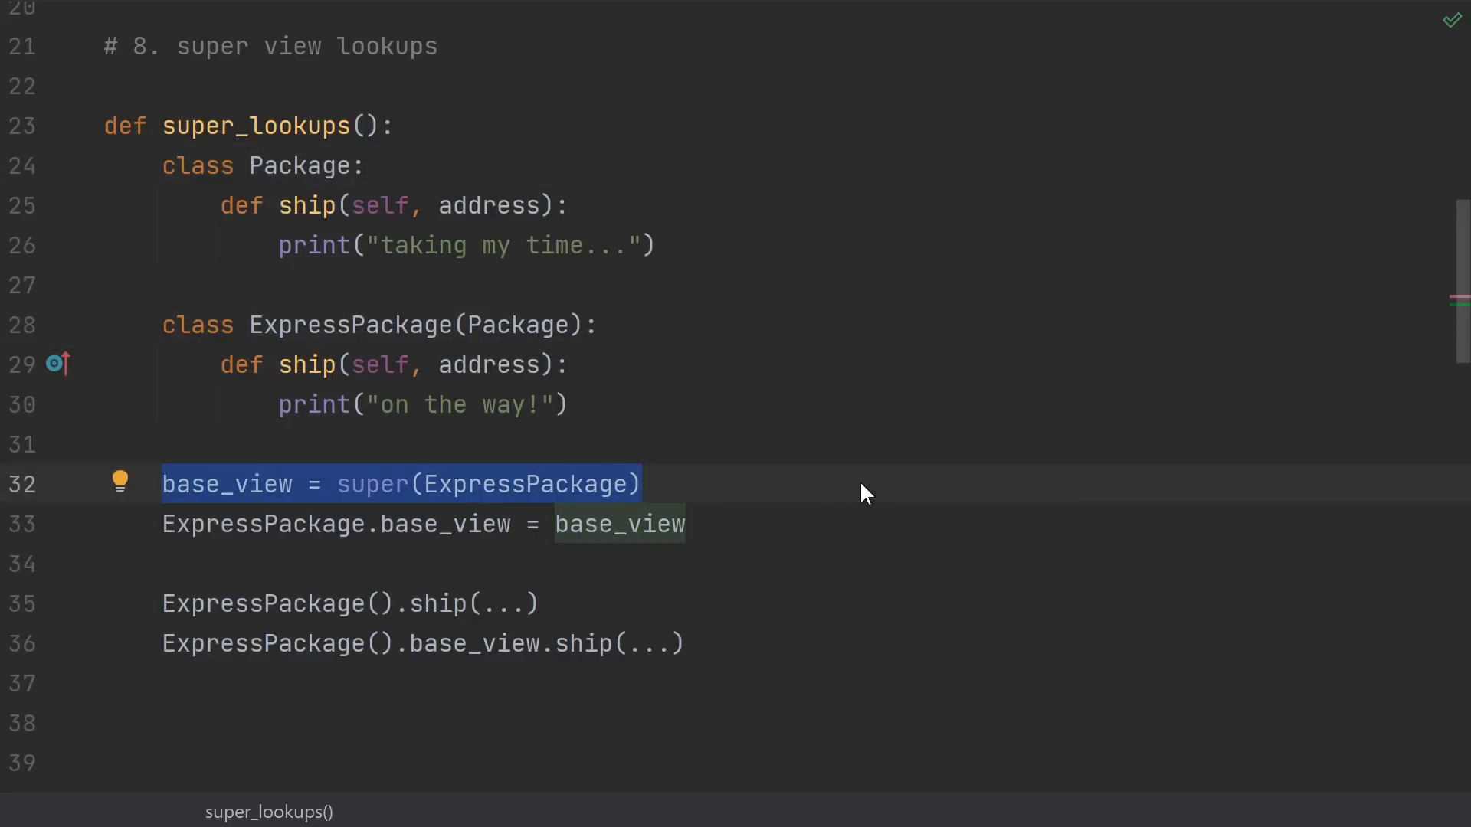
pyautogui.moveTo(342, 455)
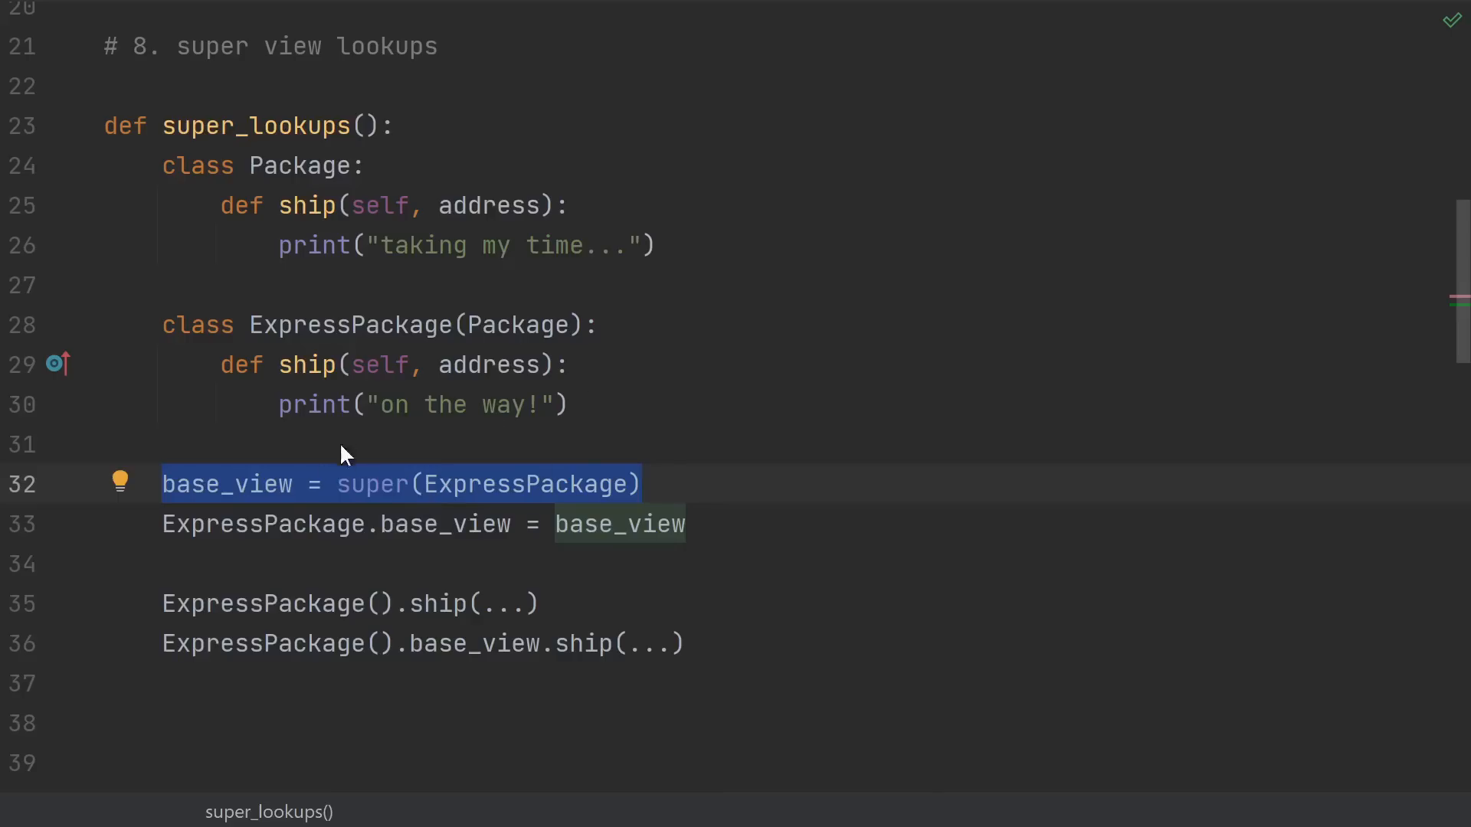
pyautogui.moveTo(296, 492)
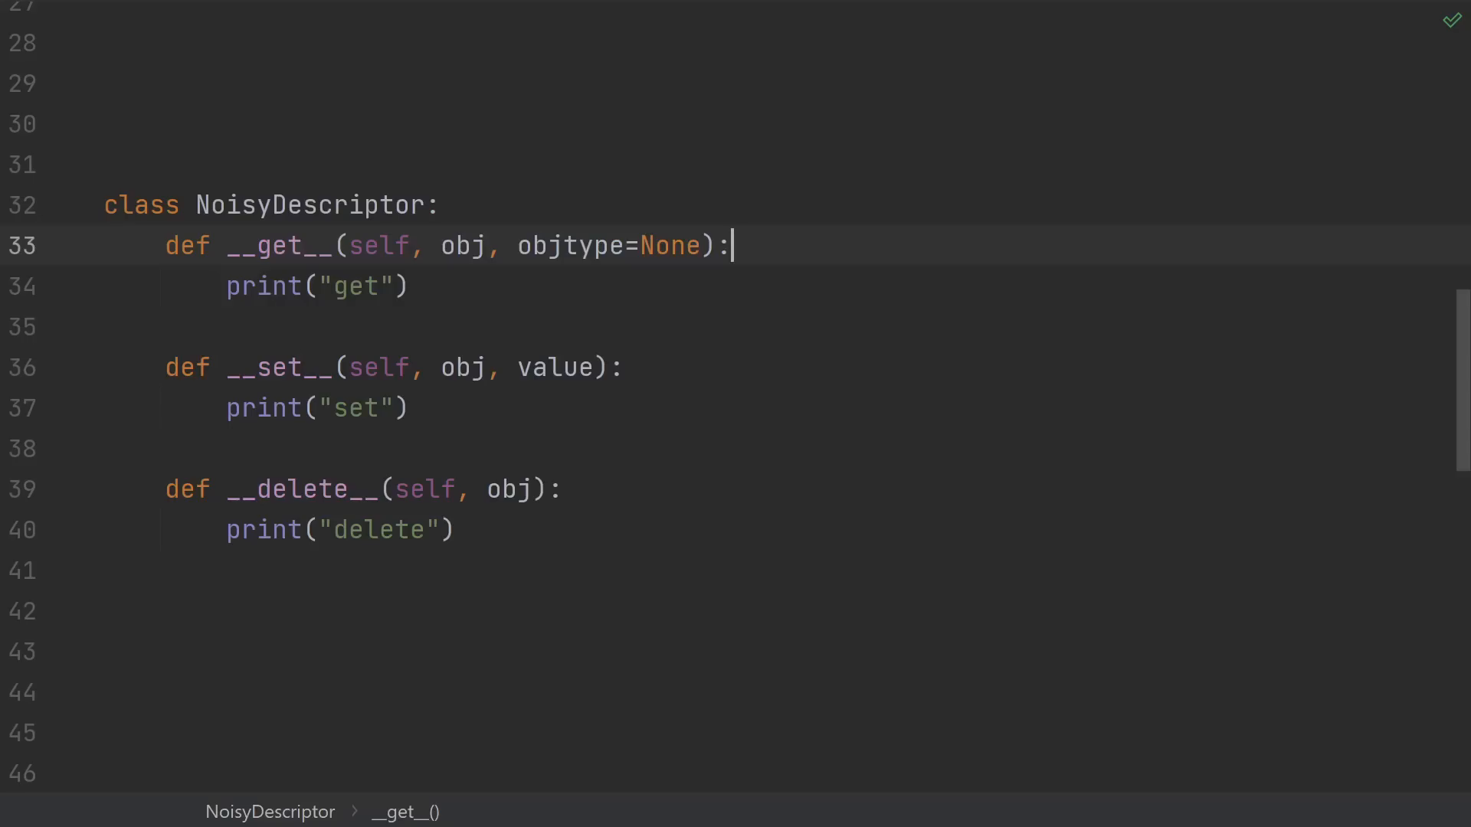
pyautogui.moveTo(910, 446)
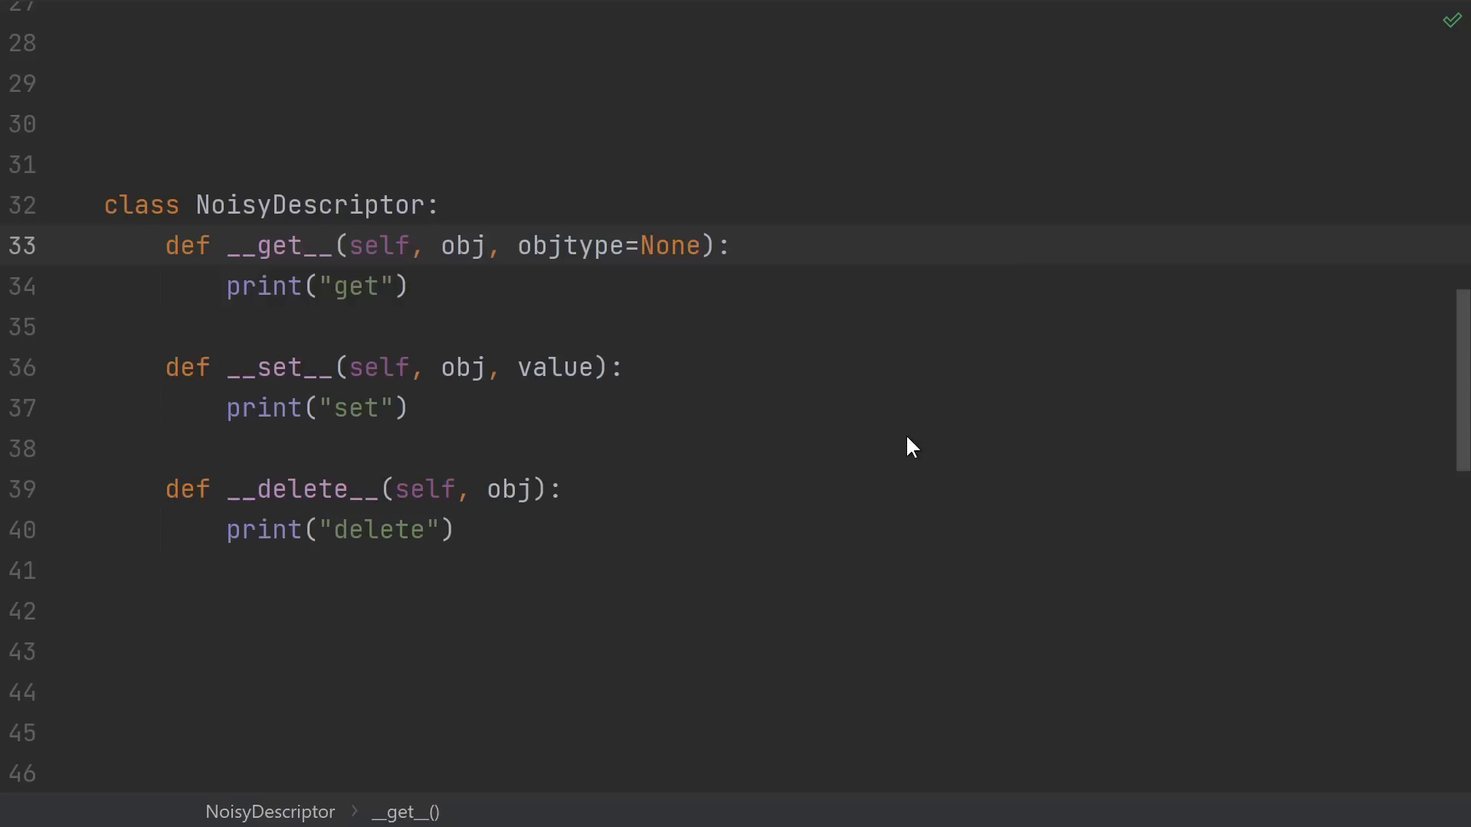
# Remove __getattr__, __setattr__ and __delattr__ from MyClass, leaving only __getattribute__.
pyautogui.scroll(-3)
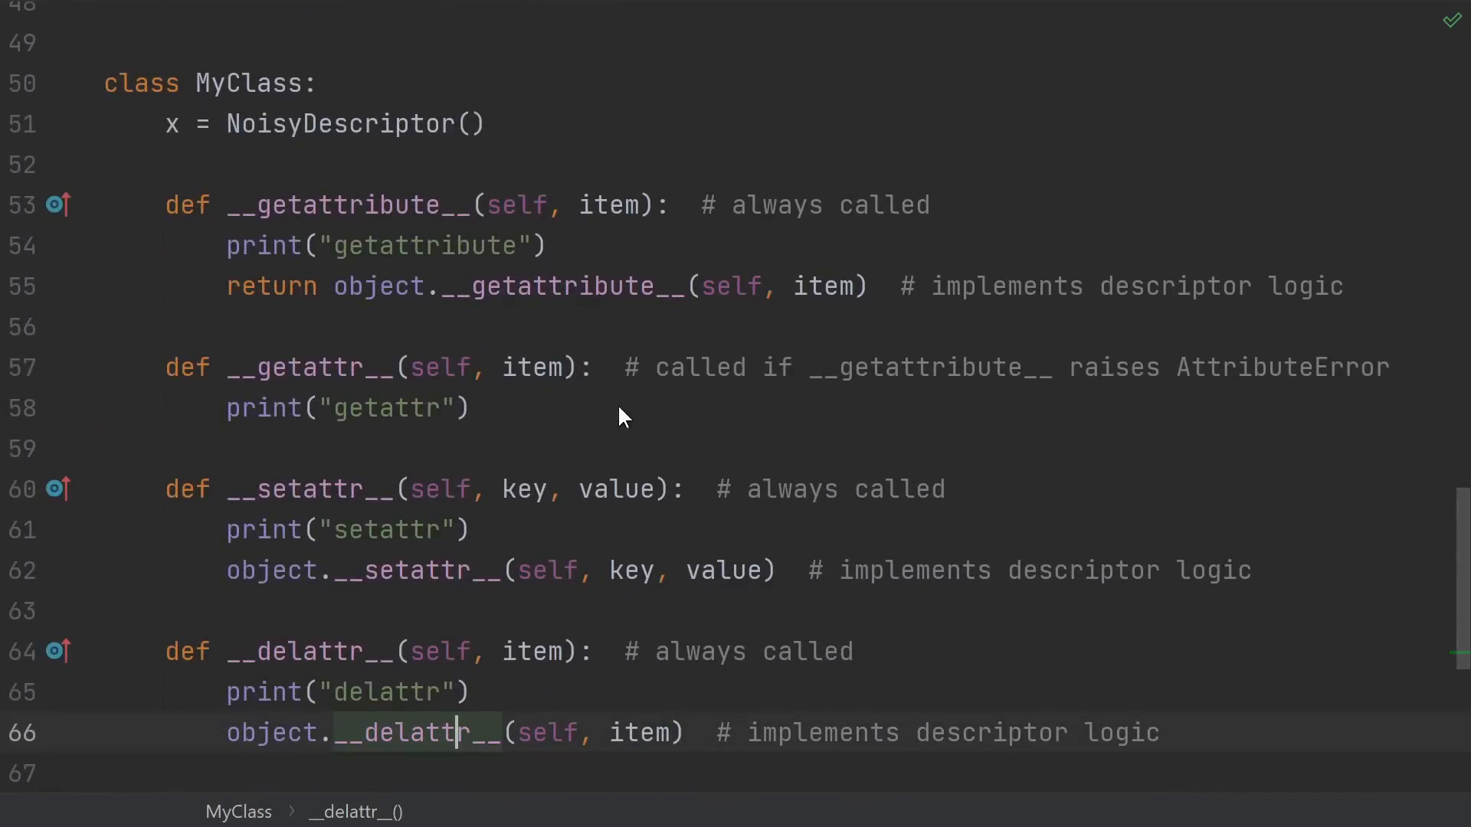
pyautogui.moveTo(304, 374)
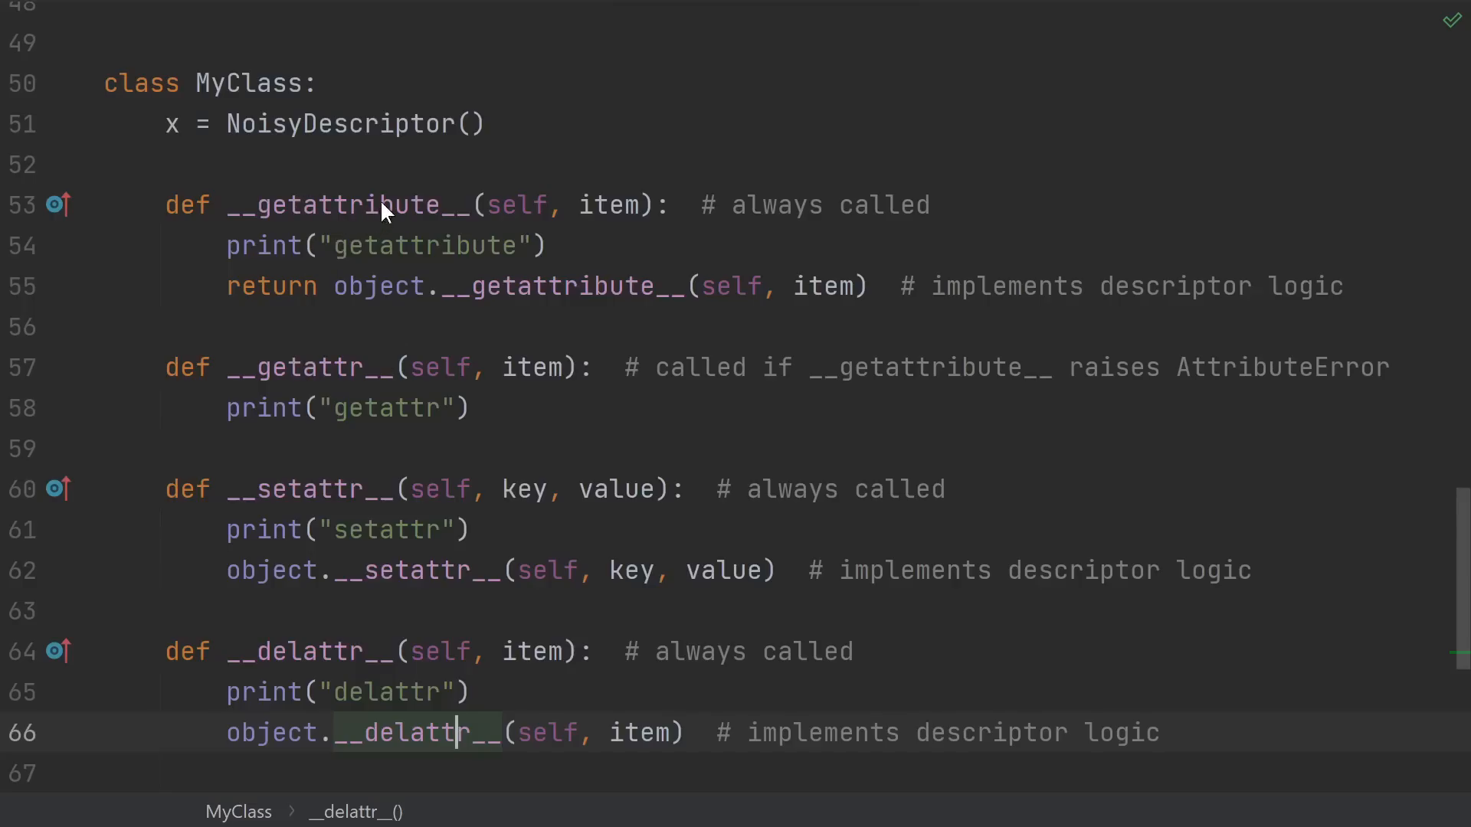
pyautogui.moveTo(328, 668)
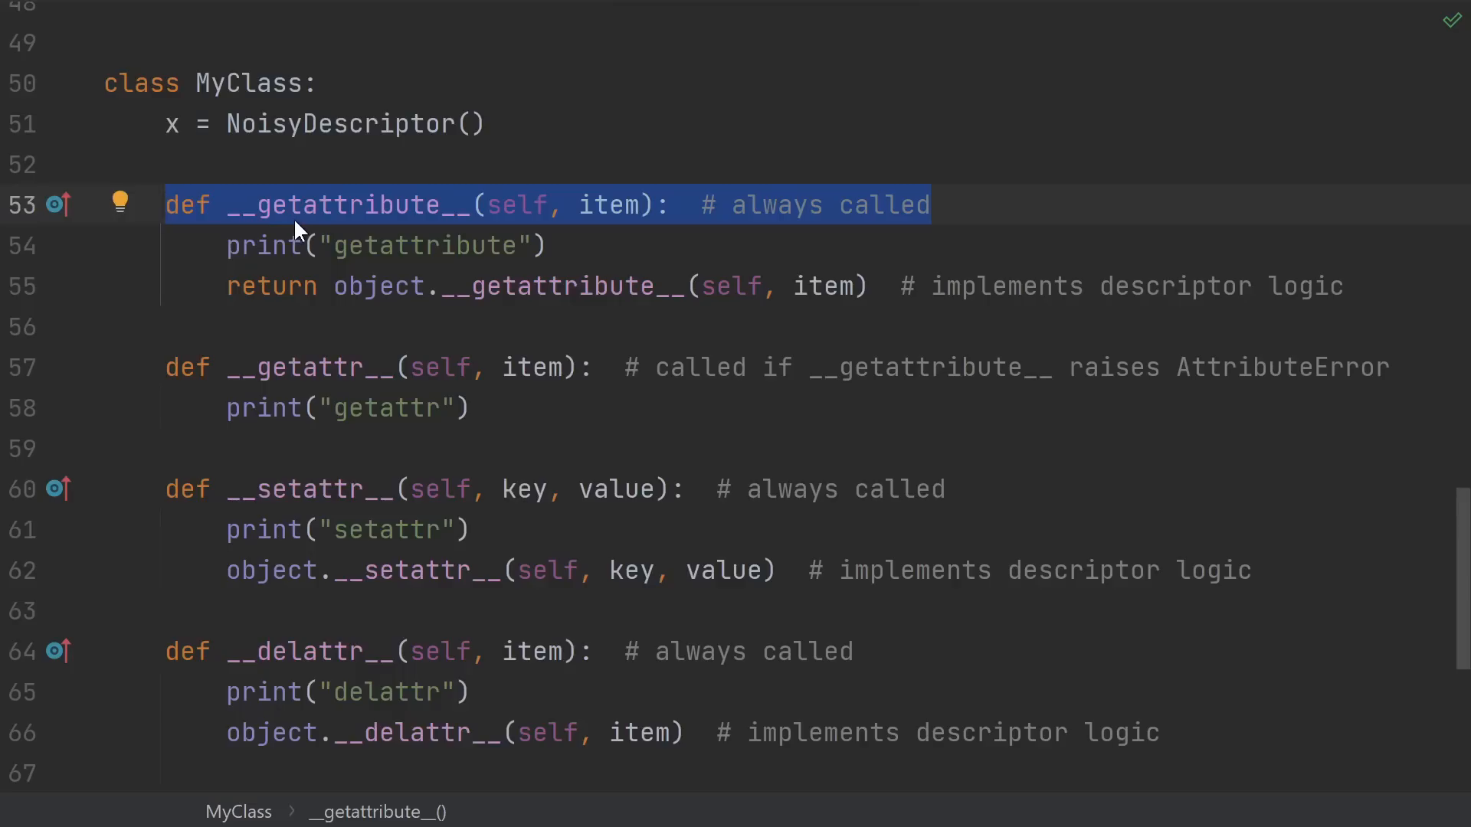
pyautogui.click(535, 488)
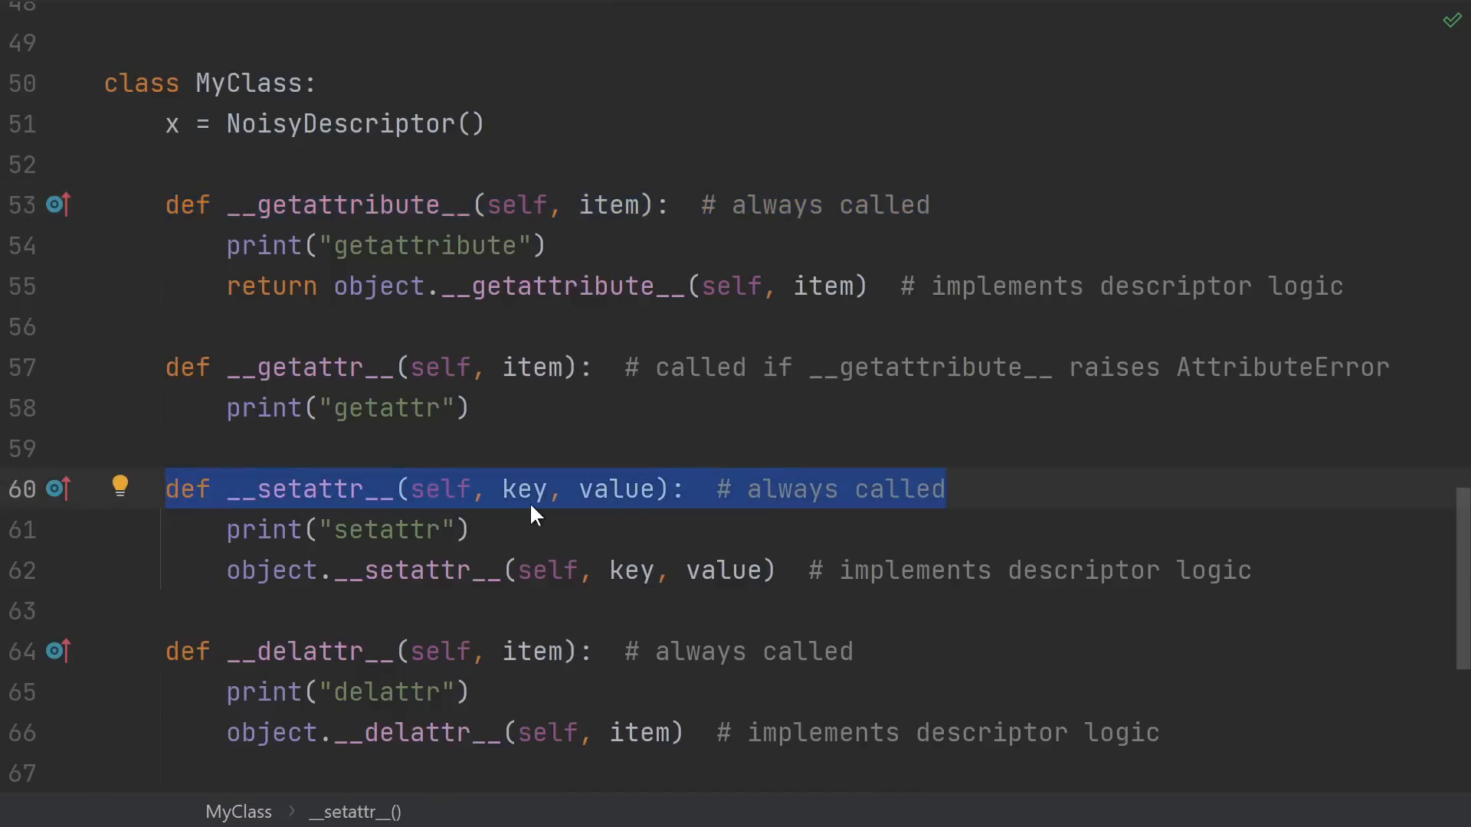
pyautogui.moveTo(571, 509)
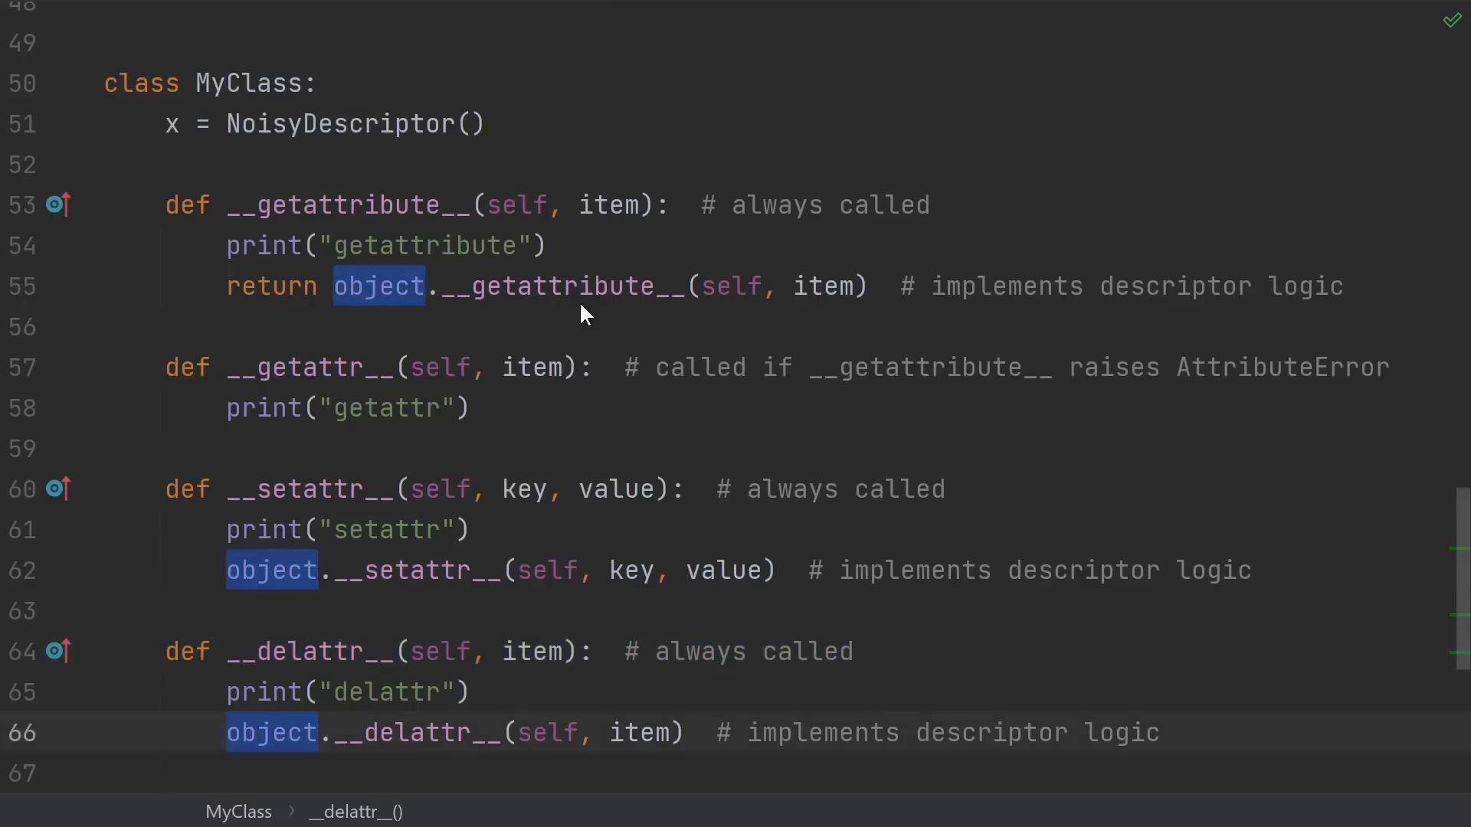
pyautogui.moveTo(385, 275)
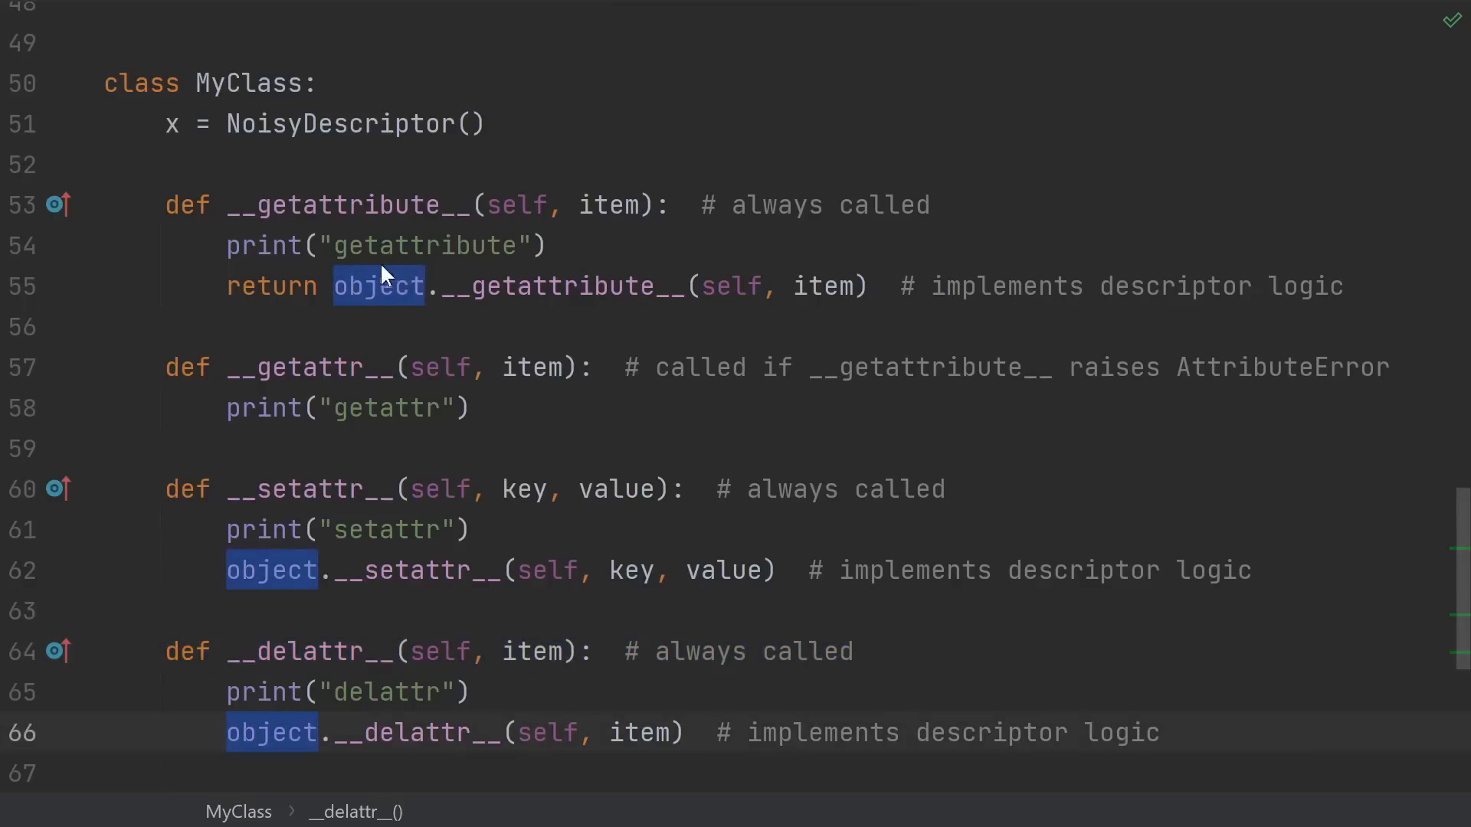
pyautogui.moveTo(604, 265)
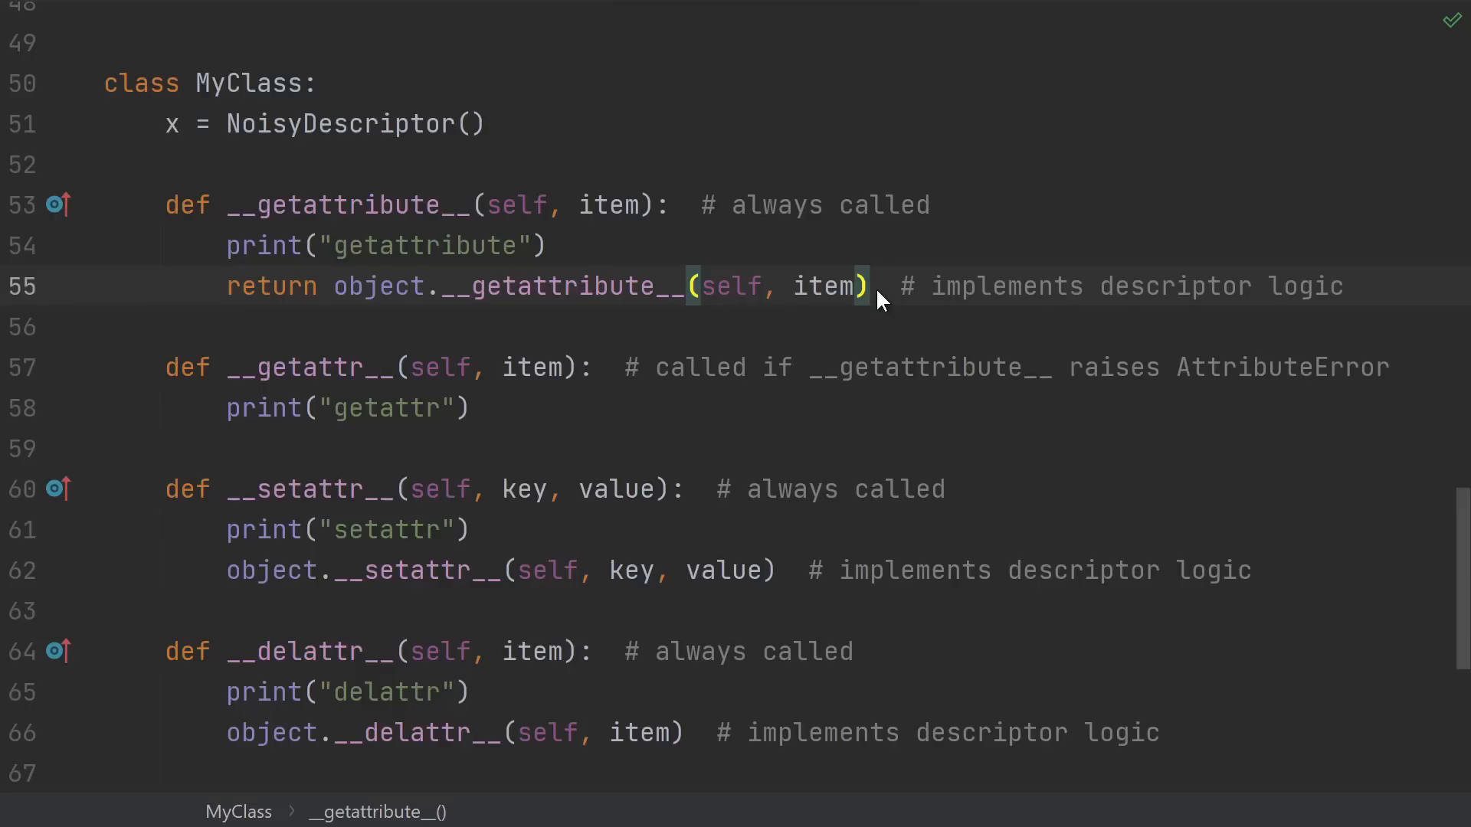
pyautogui.click(872, 286)
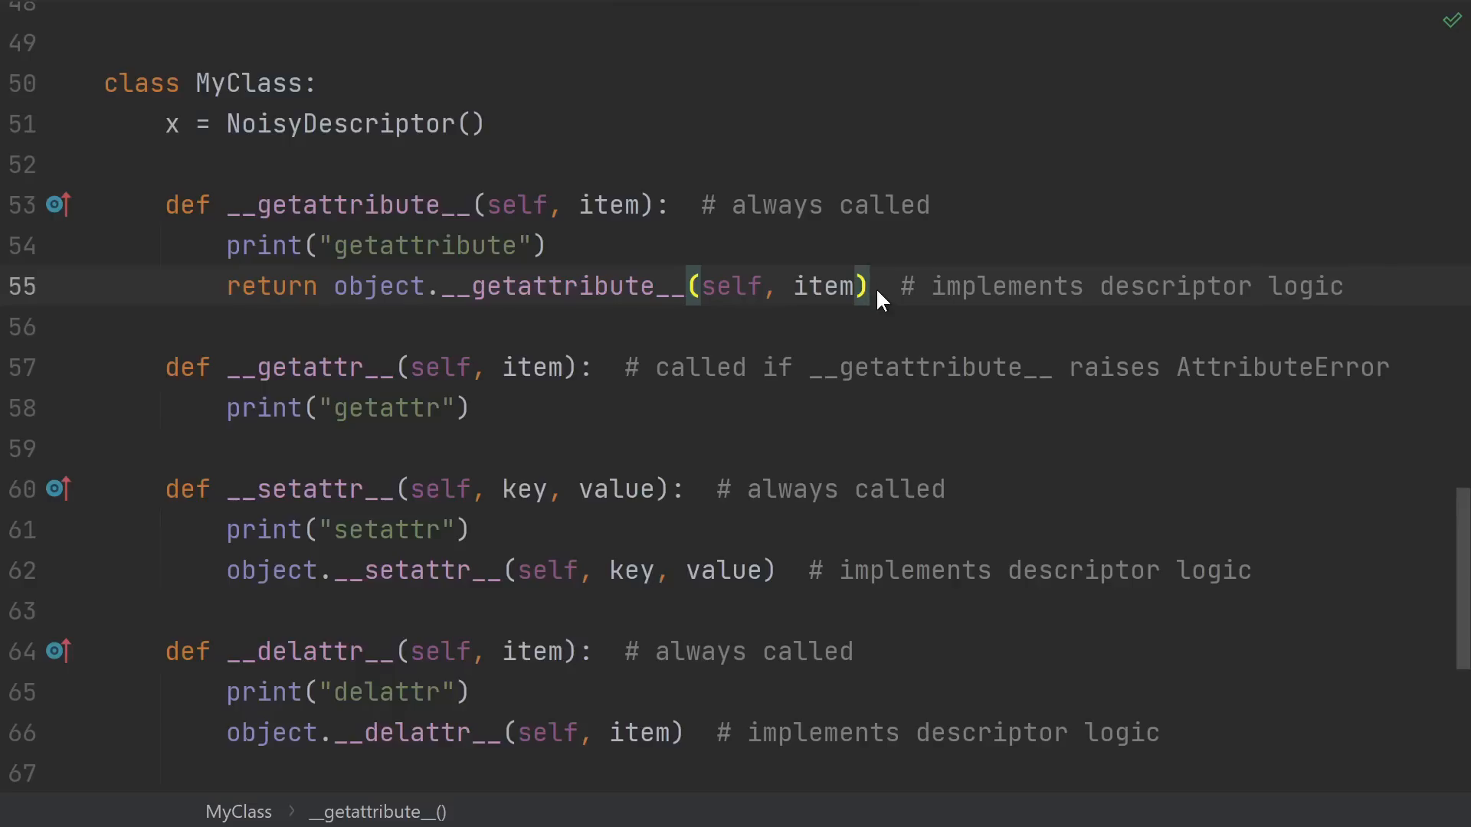
pyautogui.click(872, 287)
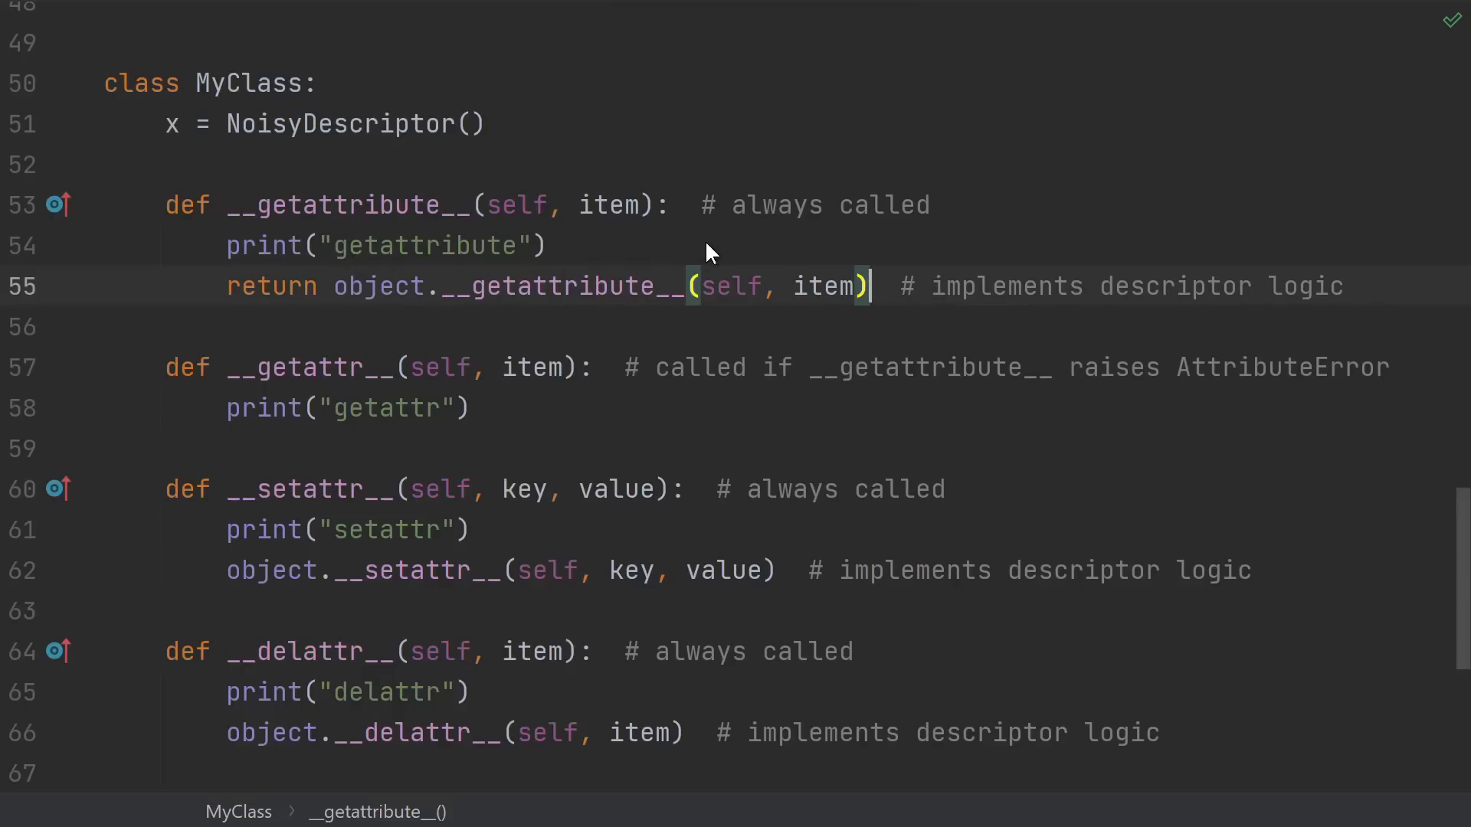
pyautogui.moveTo(896, 292)
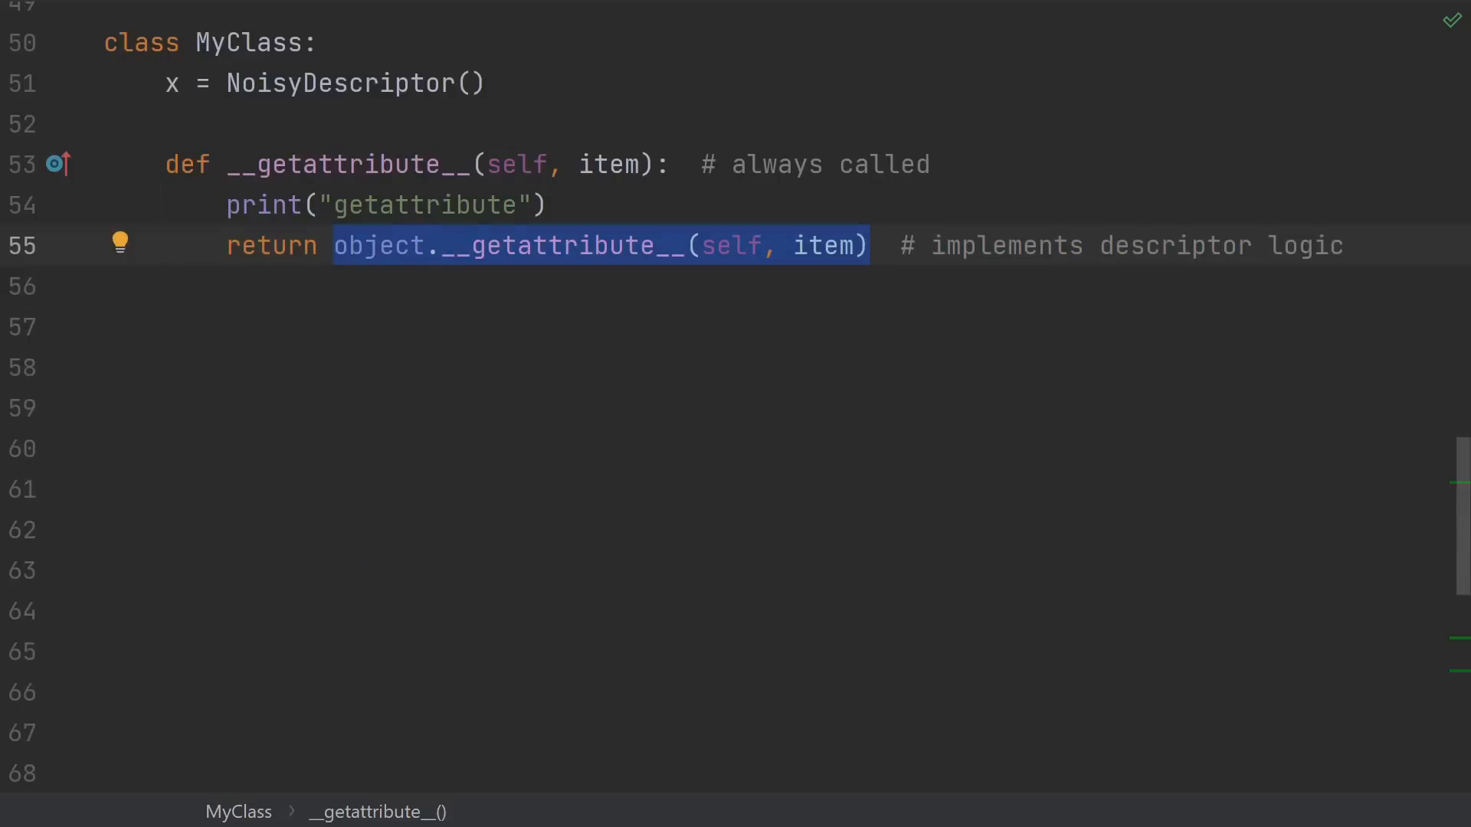
# Add lookup-order comments: # 1. __get__ AND (__set__ OR __delete__) through # 3. just __get__.
pyautogui.write('# 1. __get__ AND (__set__ OR __delete__) ?')
pyautogui.click(832, 367)
pyautogui.write('# 2. __dict__')
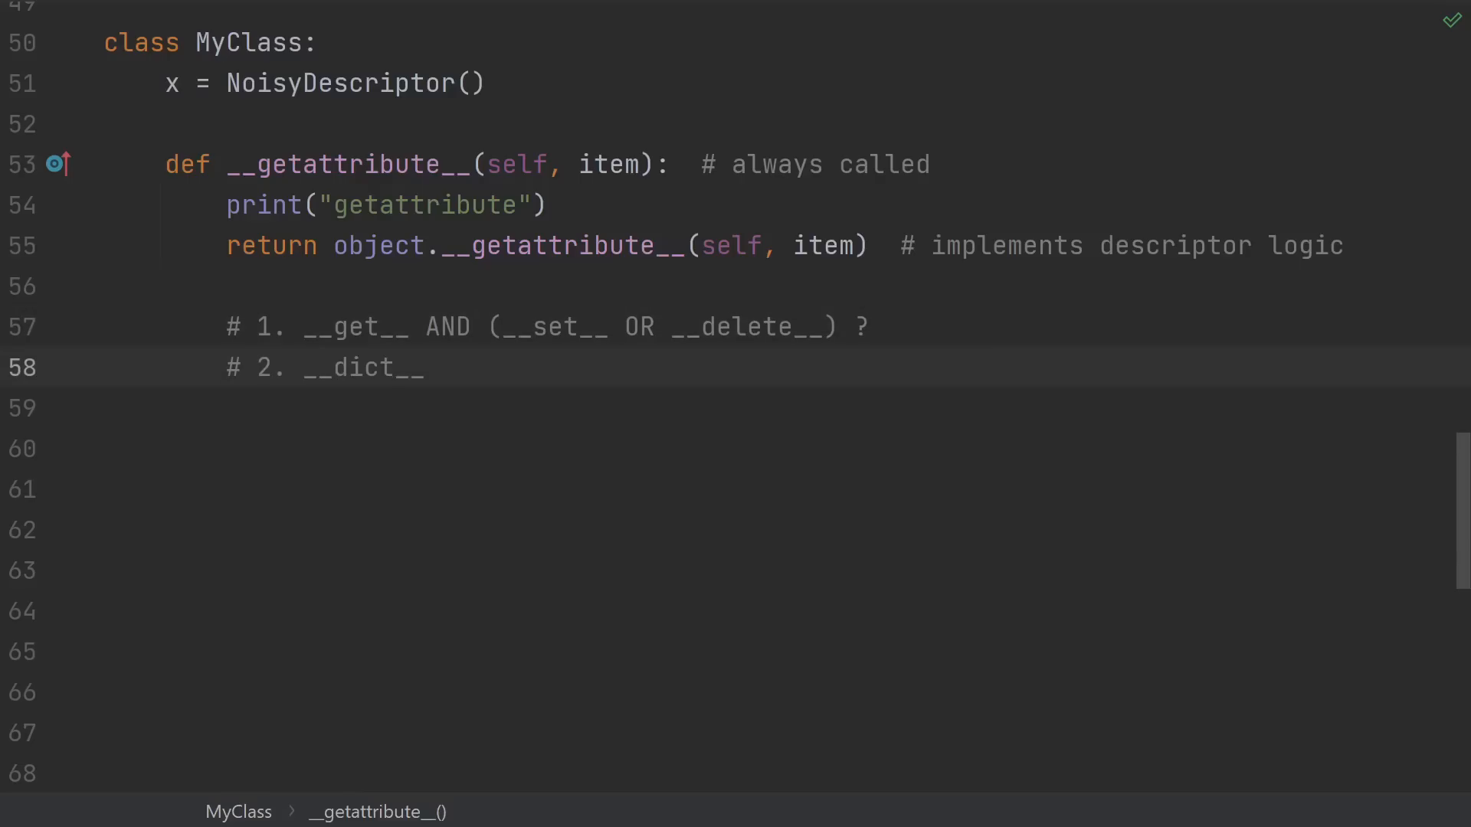
pyautogui.write('# 3. just __get__')
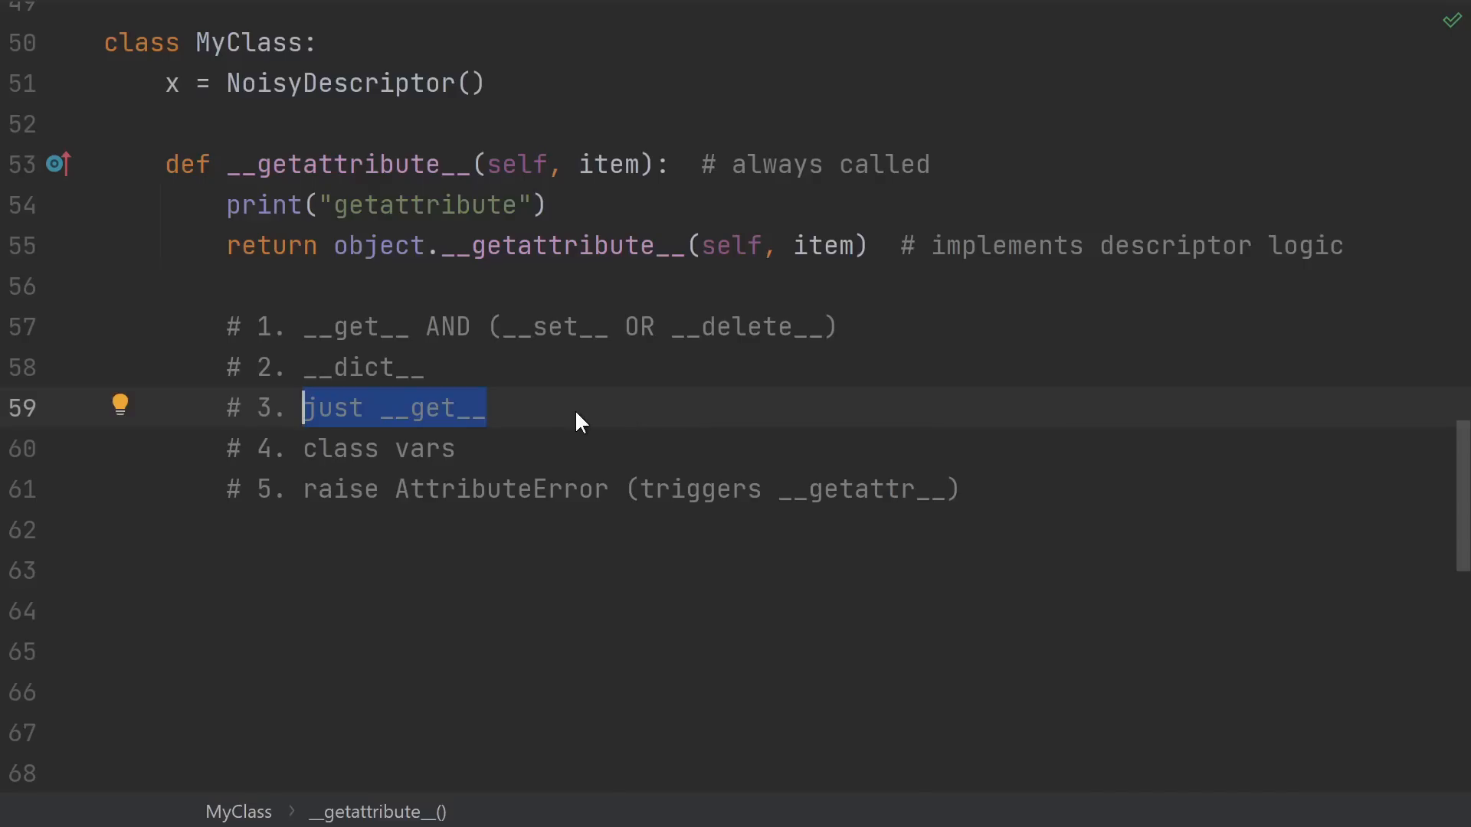
pyautogui.moveTo(550, 389)
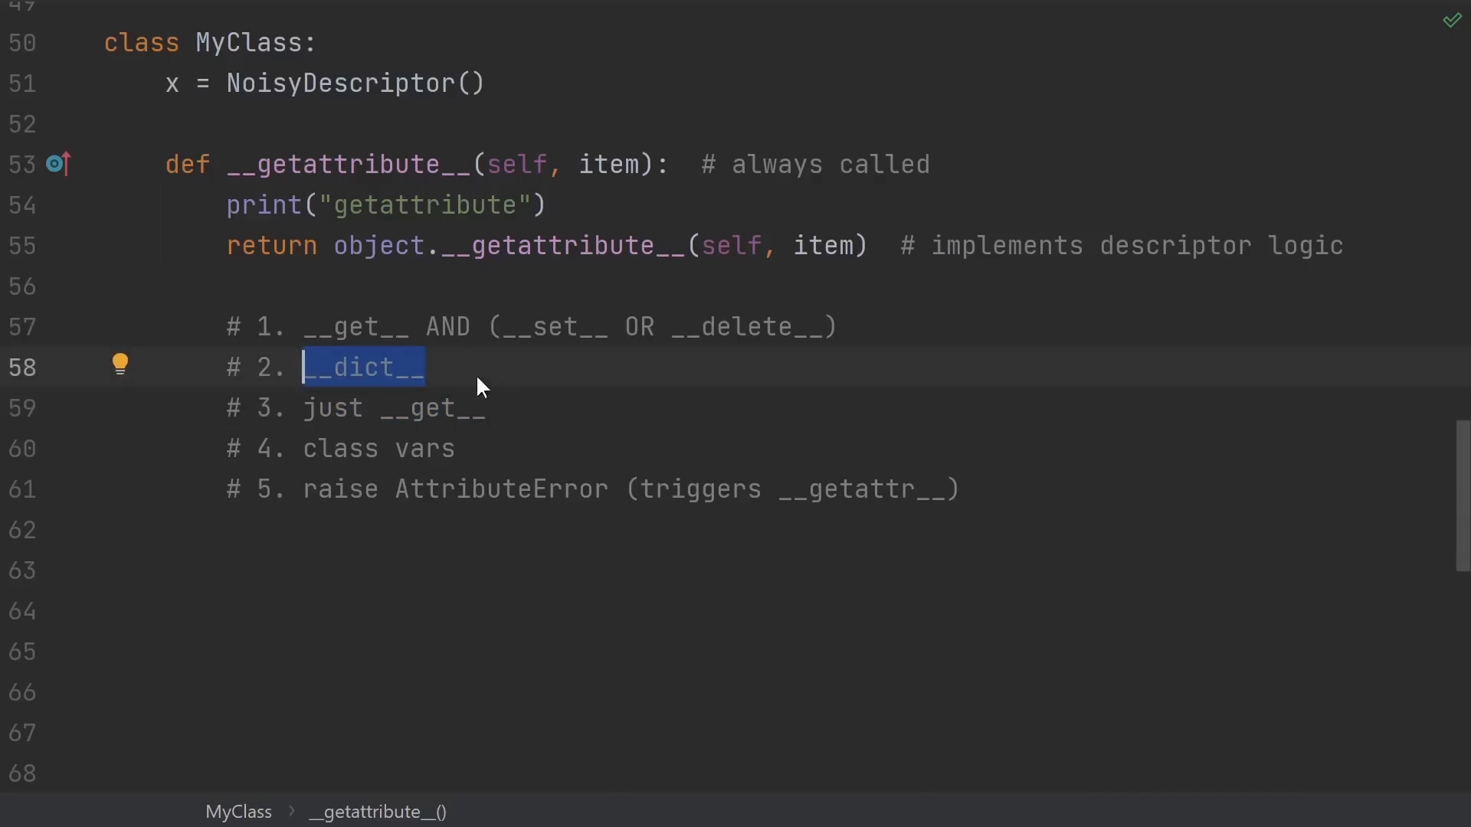
pyautogui.moveTo(627, 412)
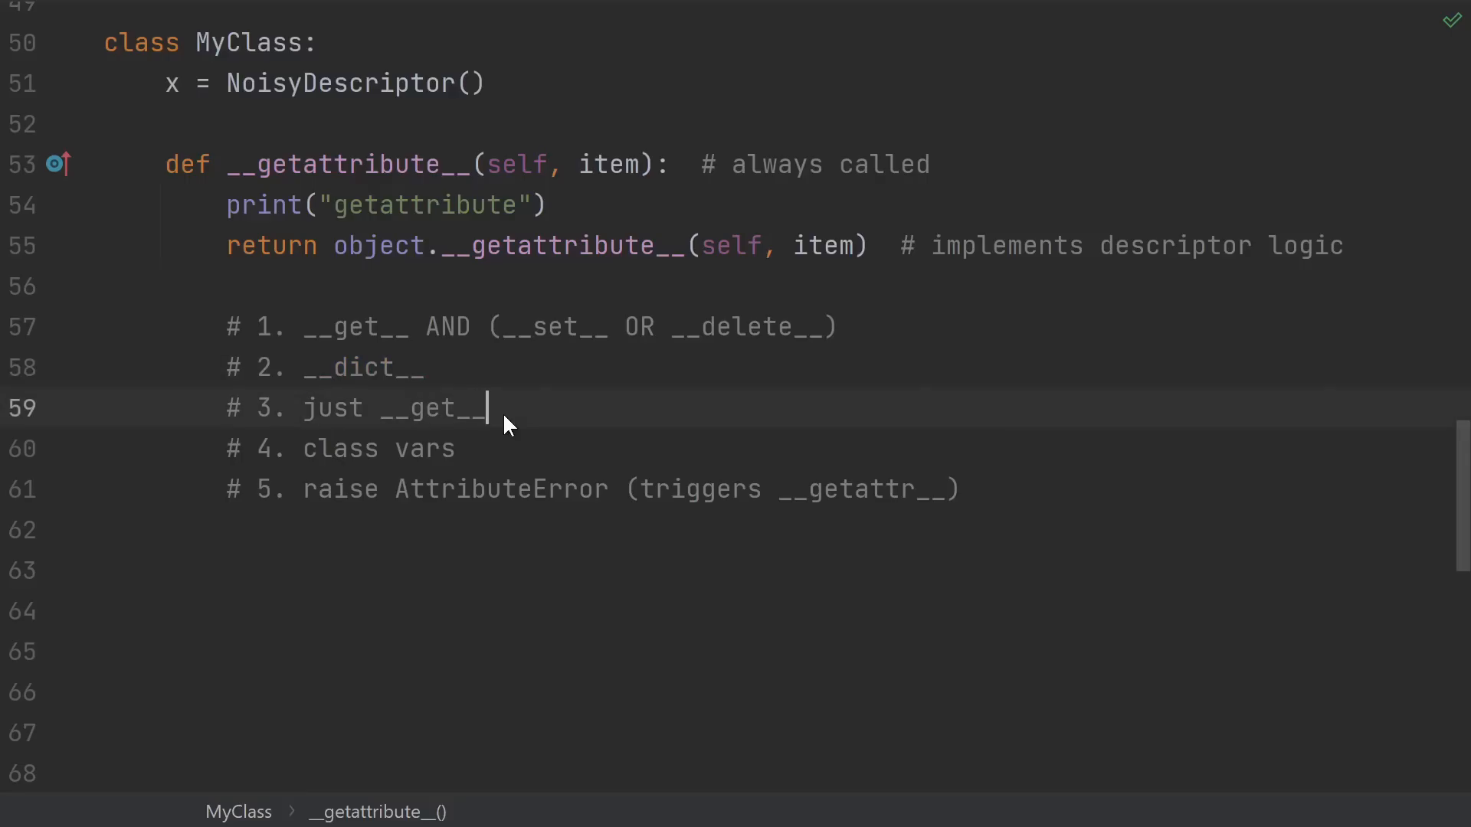
pyautogui.moveTo(870, 336)
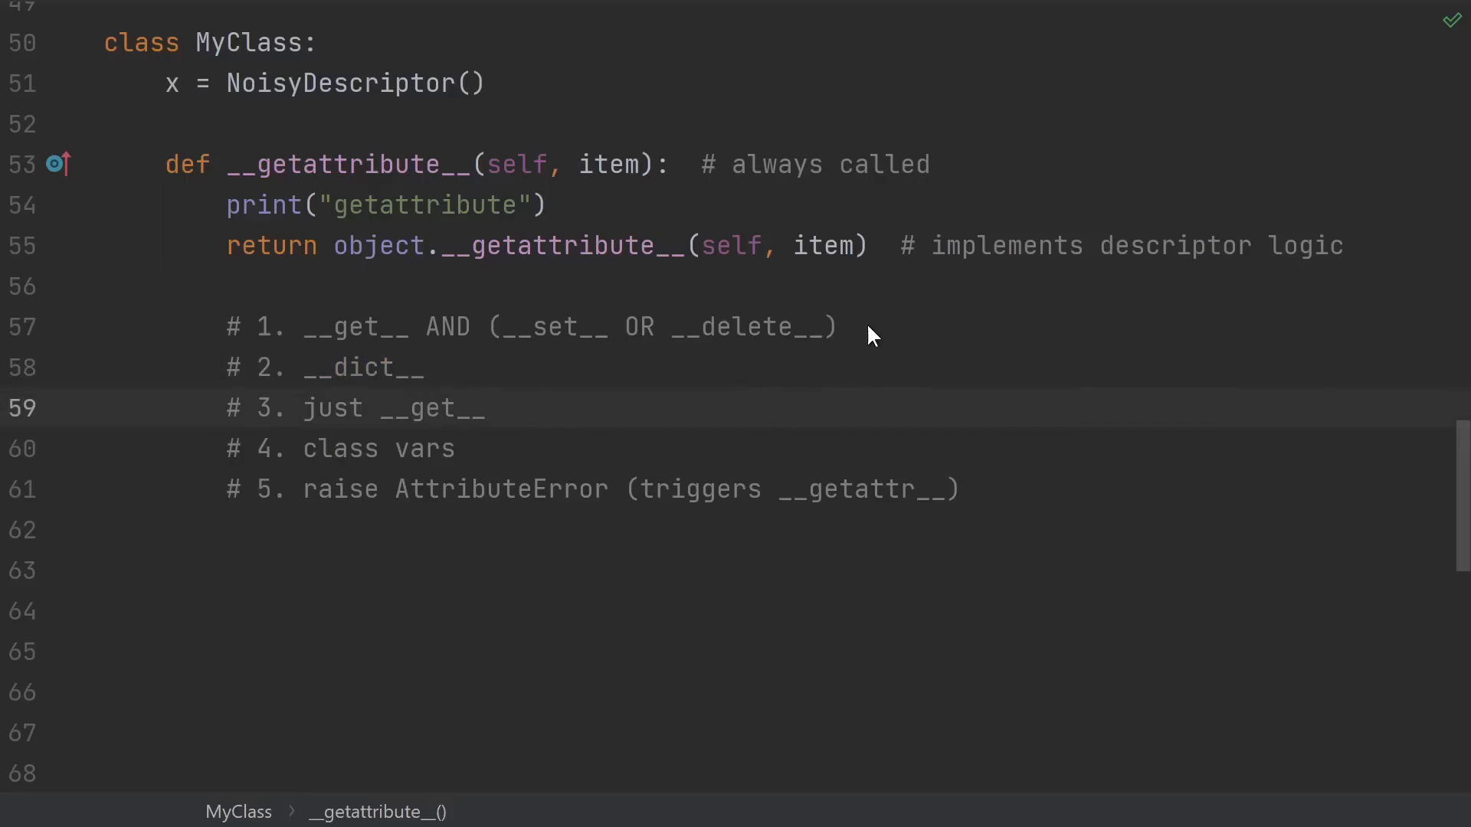
pyautogui.moveTo(812, 308)
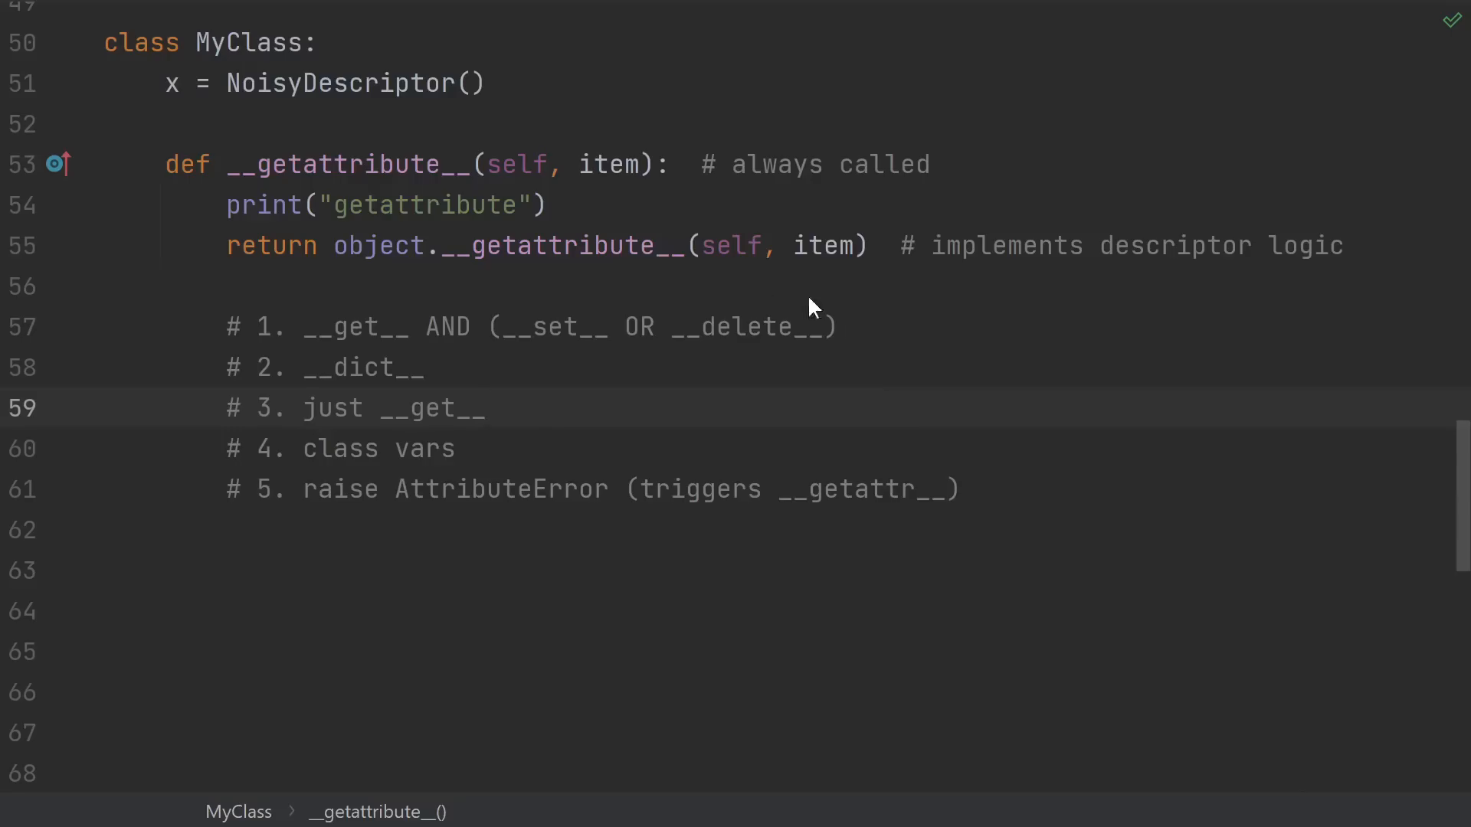
# Highlight the x = DataDesc() line and the __dict__ value 42, then reveal the run output None None / None 42.
pyautogui.moveTo(505, 326); pyautogui.dragTo(792, 327)
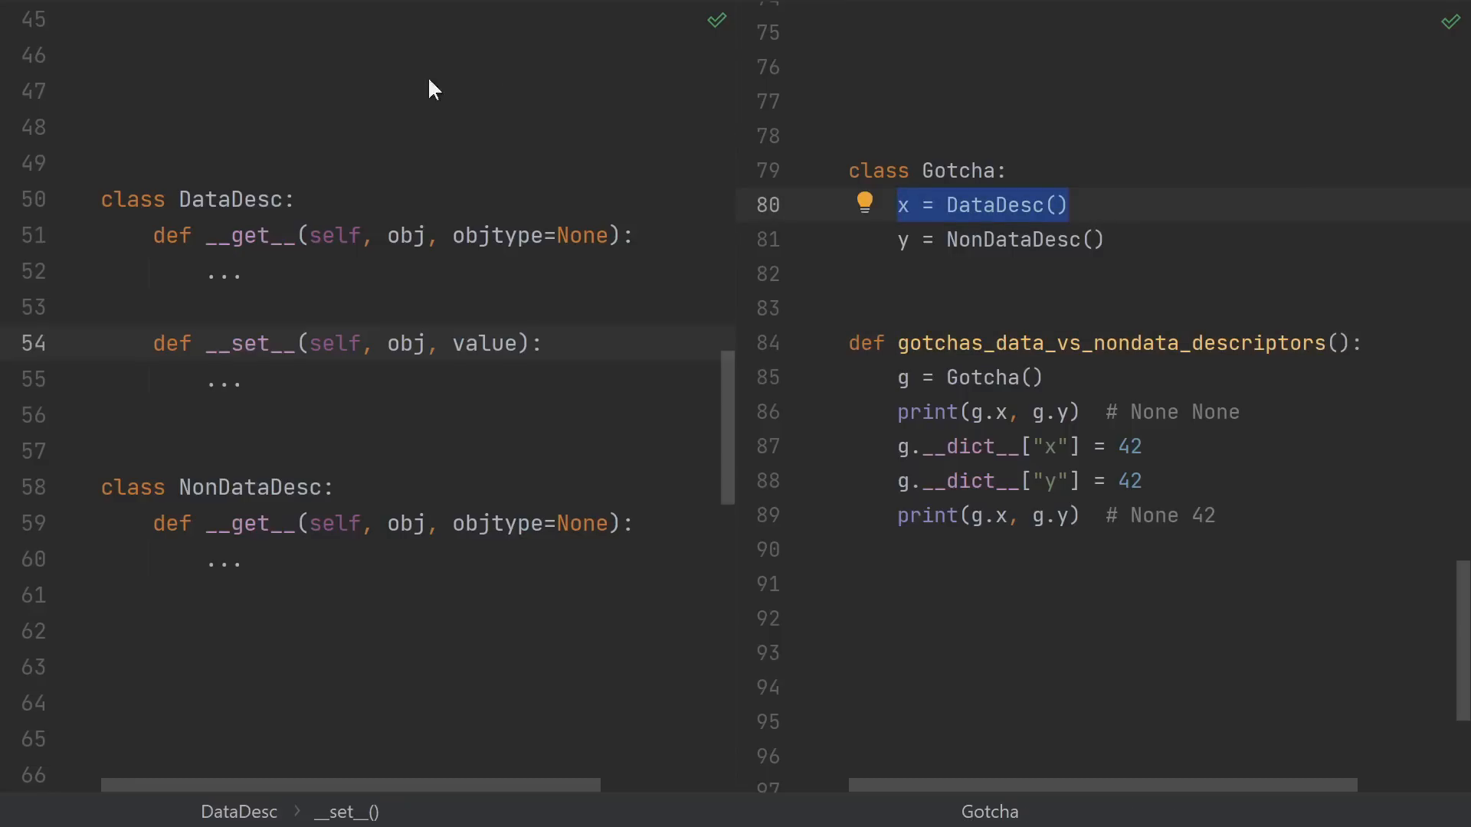
pyautogui.moveTo(274, 356)
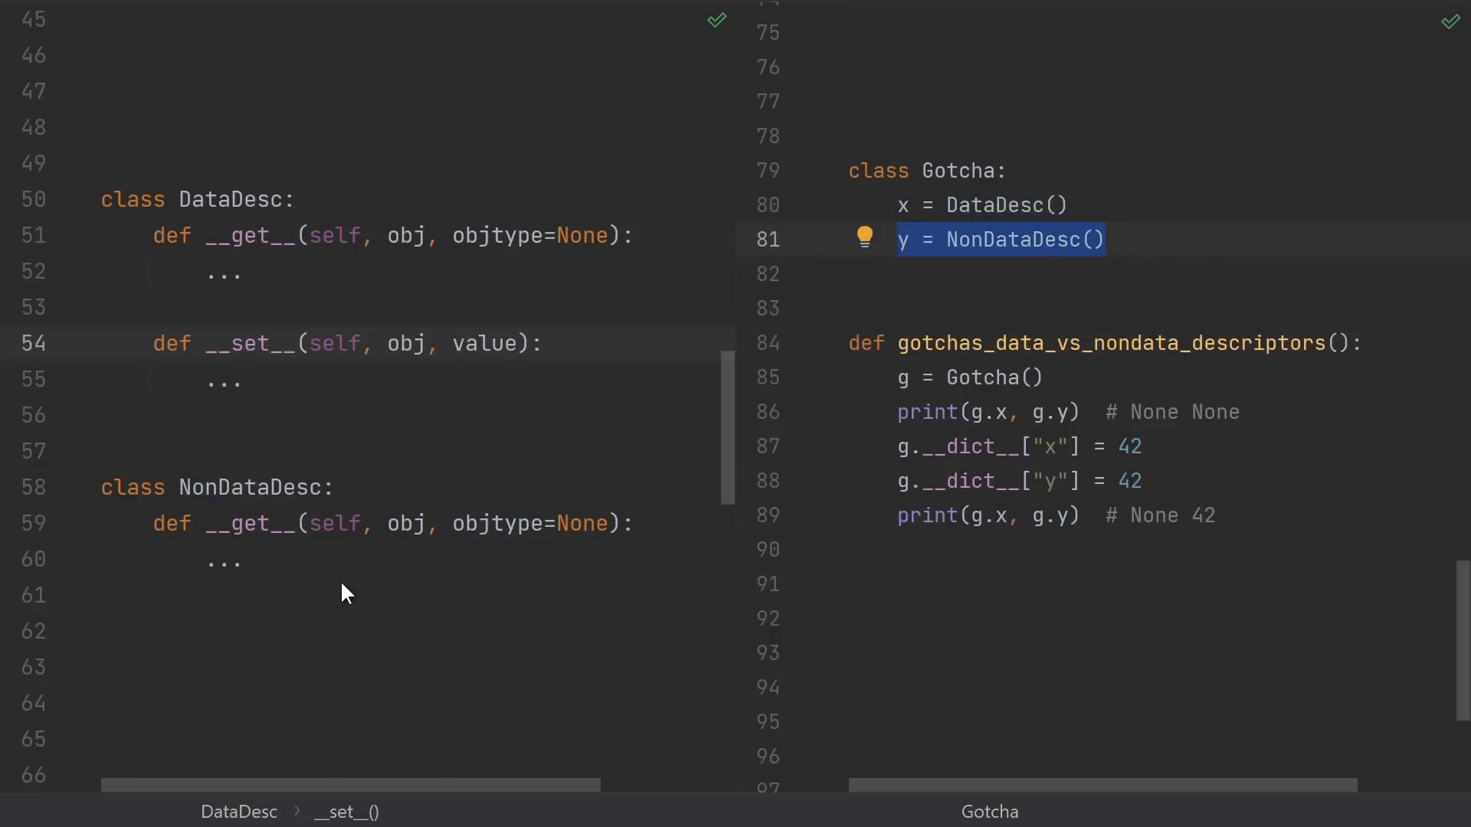
pyautogui.click(990, 411)
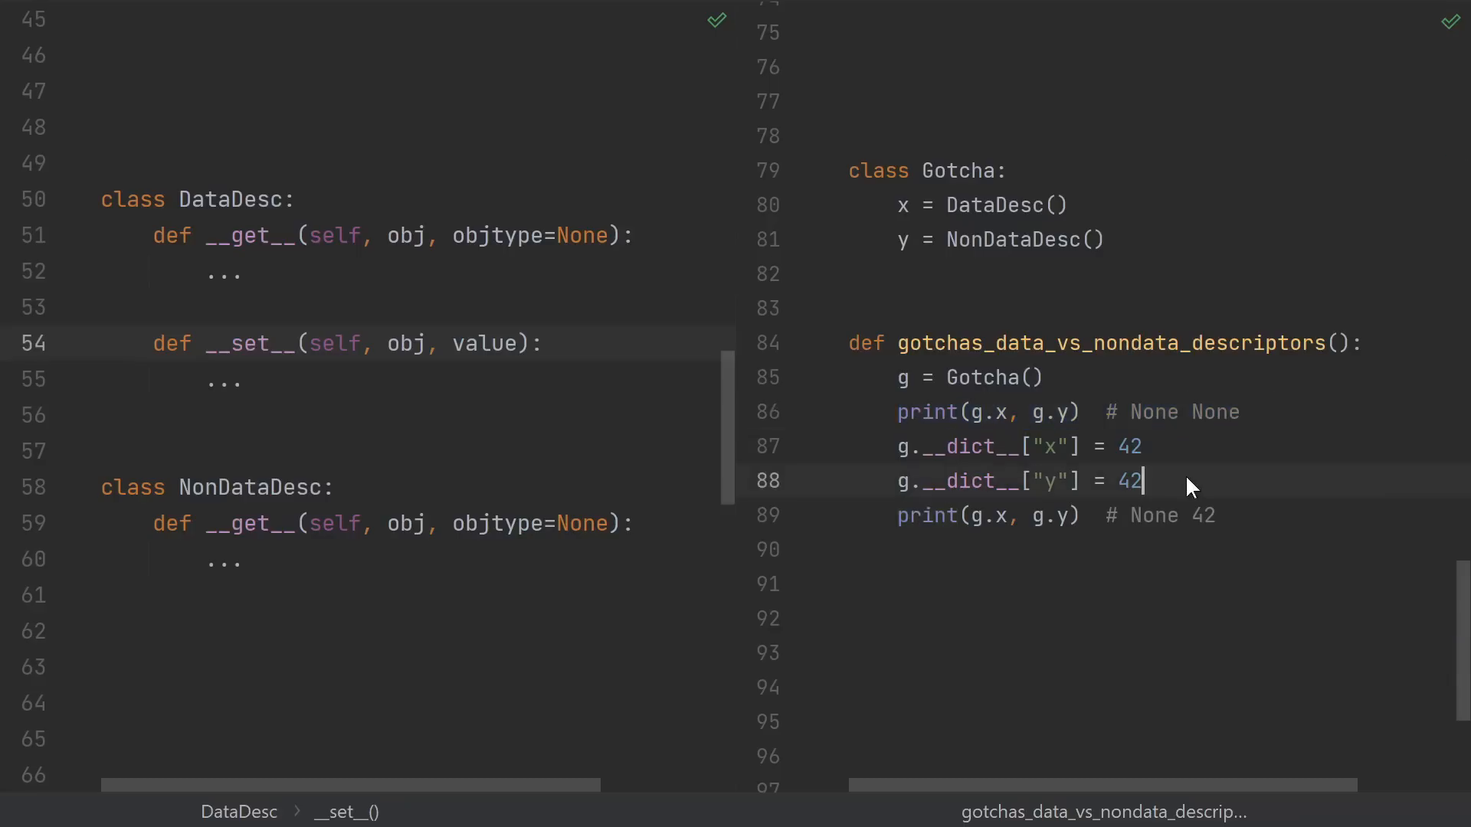
pyautogui.doubleClick(1131, 445)
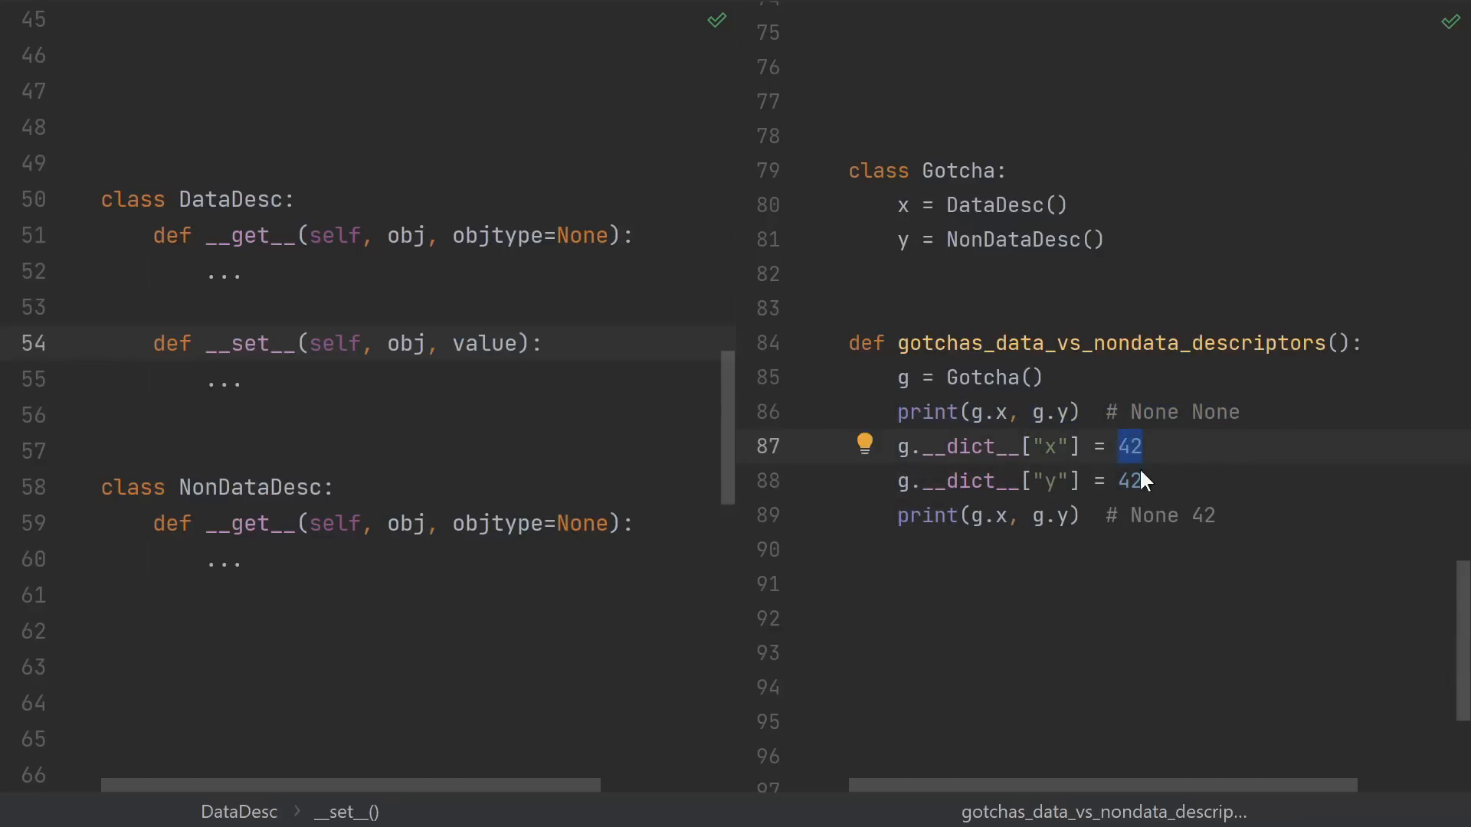
pyautogui.click(20, 634)
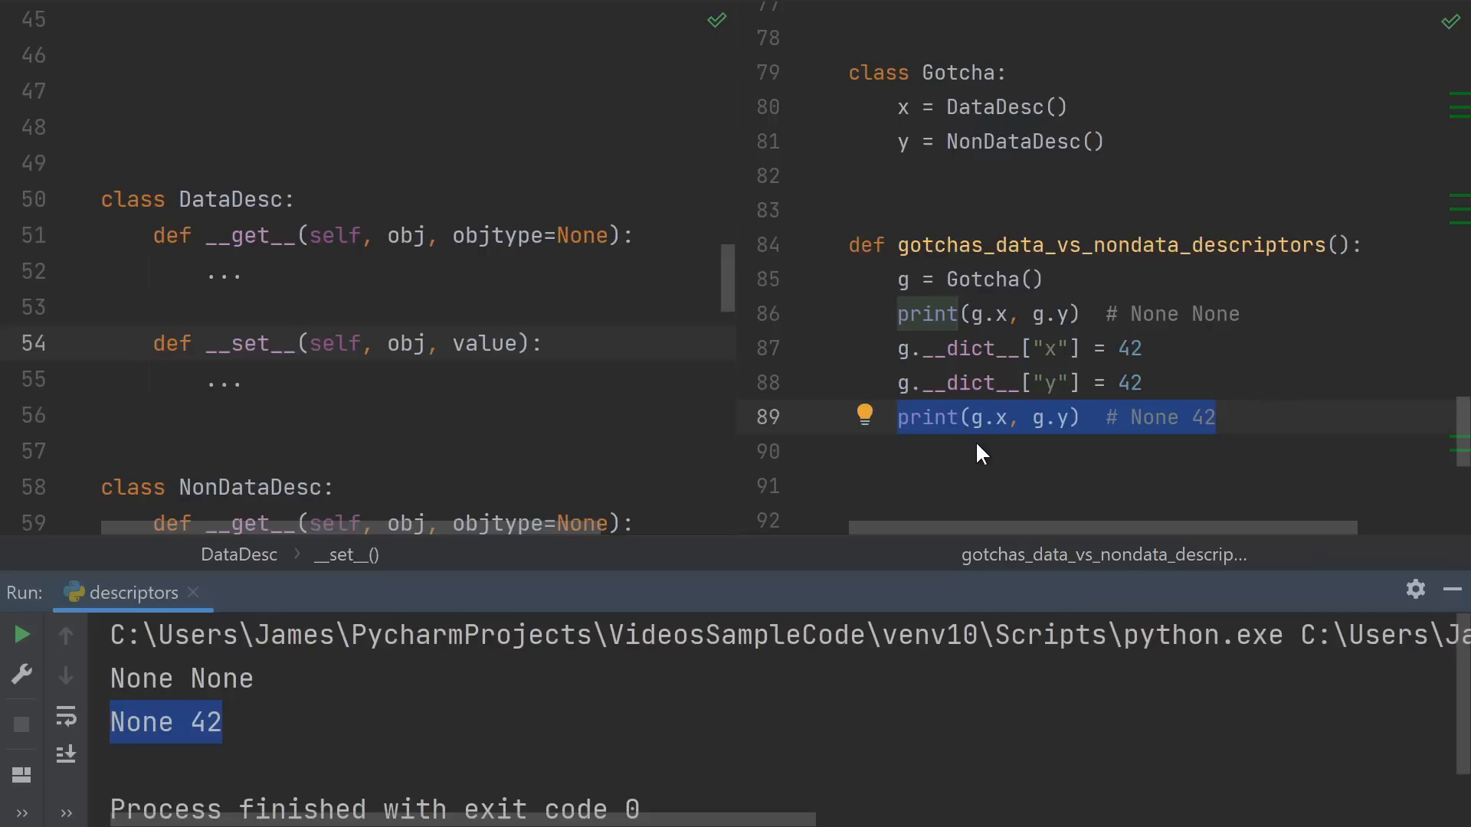
pyautogui.moveTo(1072, 435)
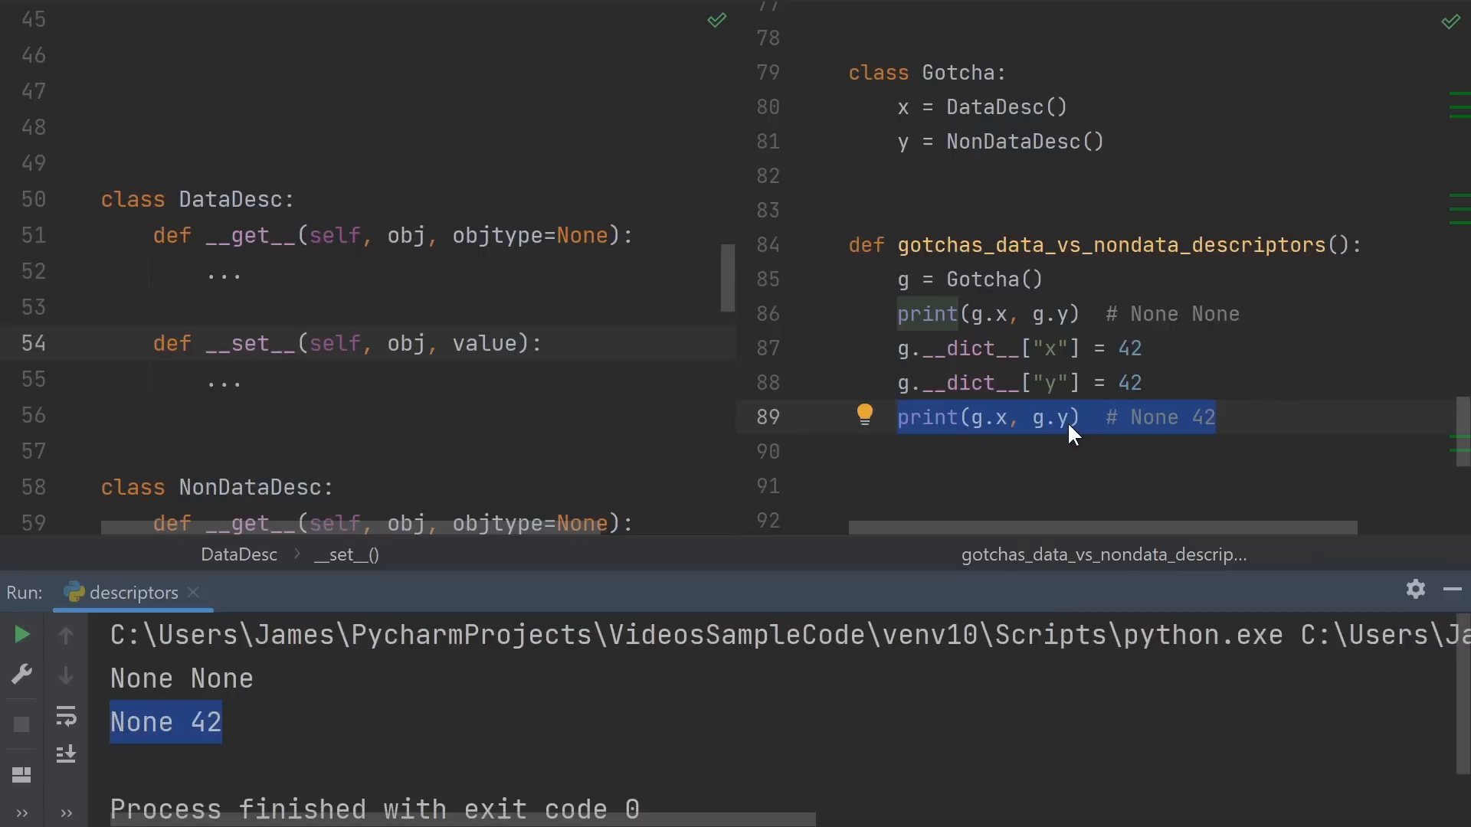
pyautogui.moveTo(389, 242)
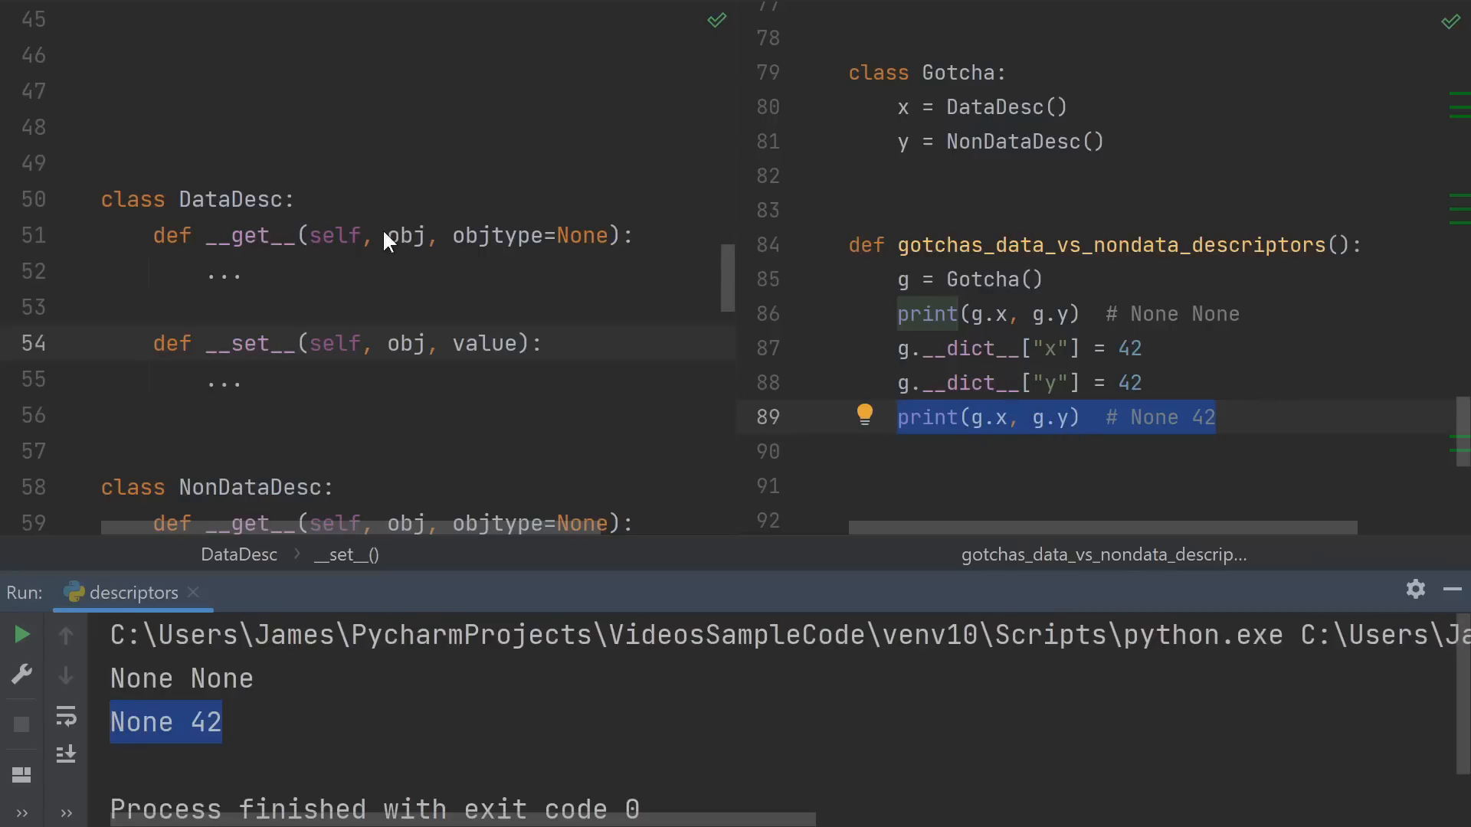
pyautogui.moveTo(918, 347)
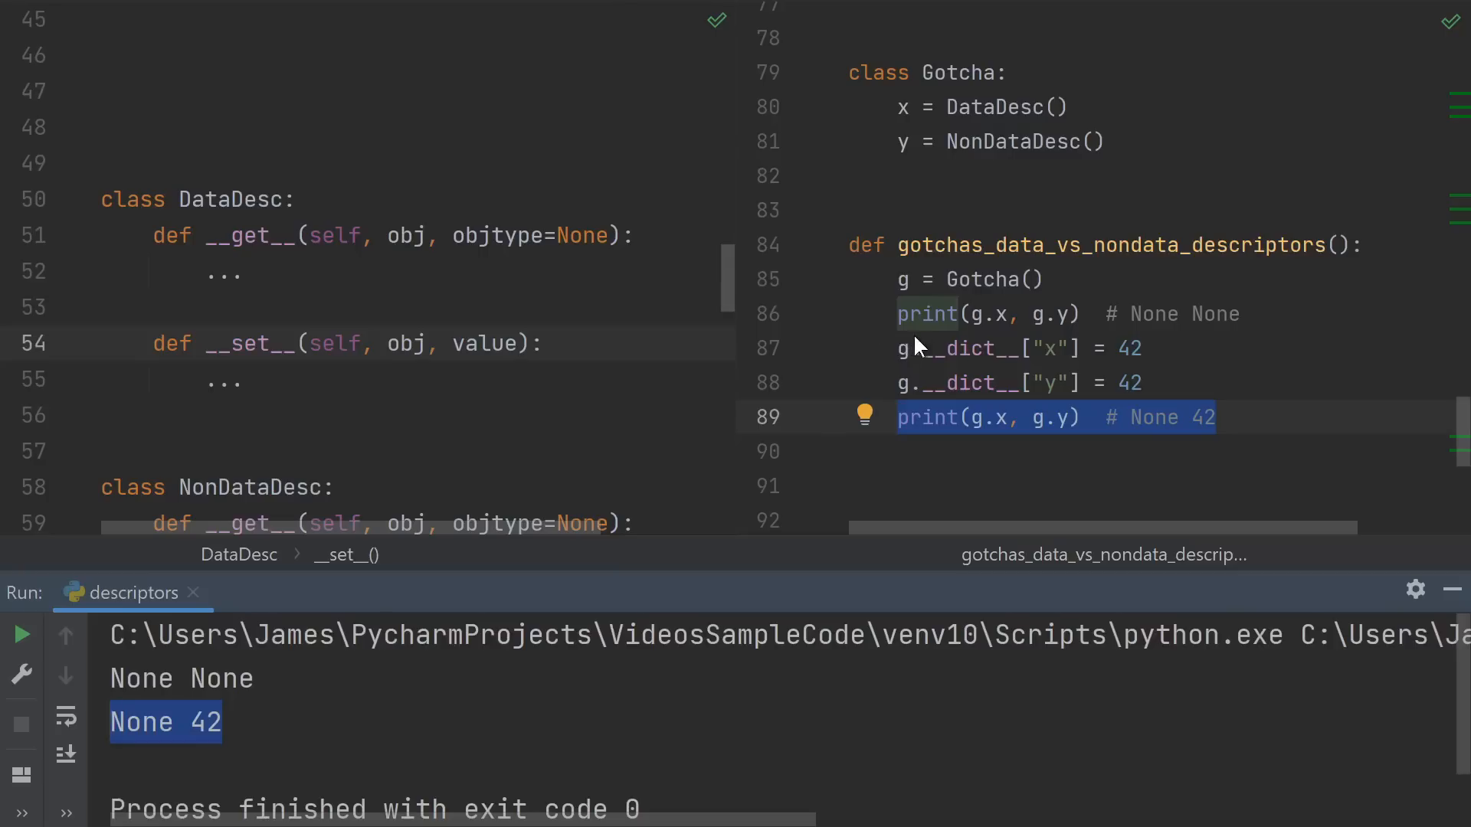
pyautogui.moveTo(967, 387)
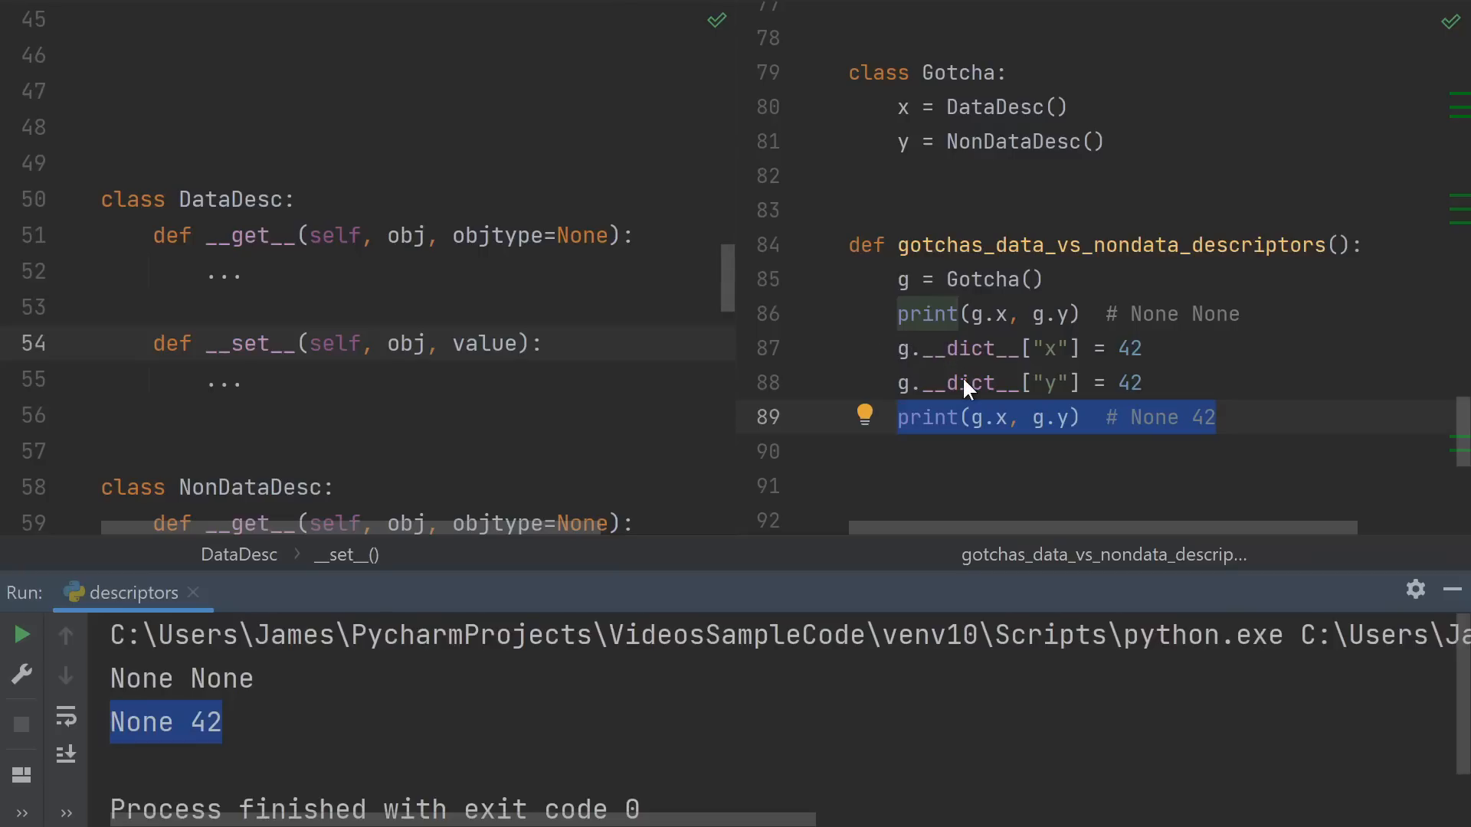
pyautogui.moveTo(923, 393)
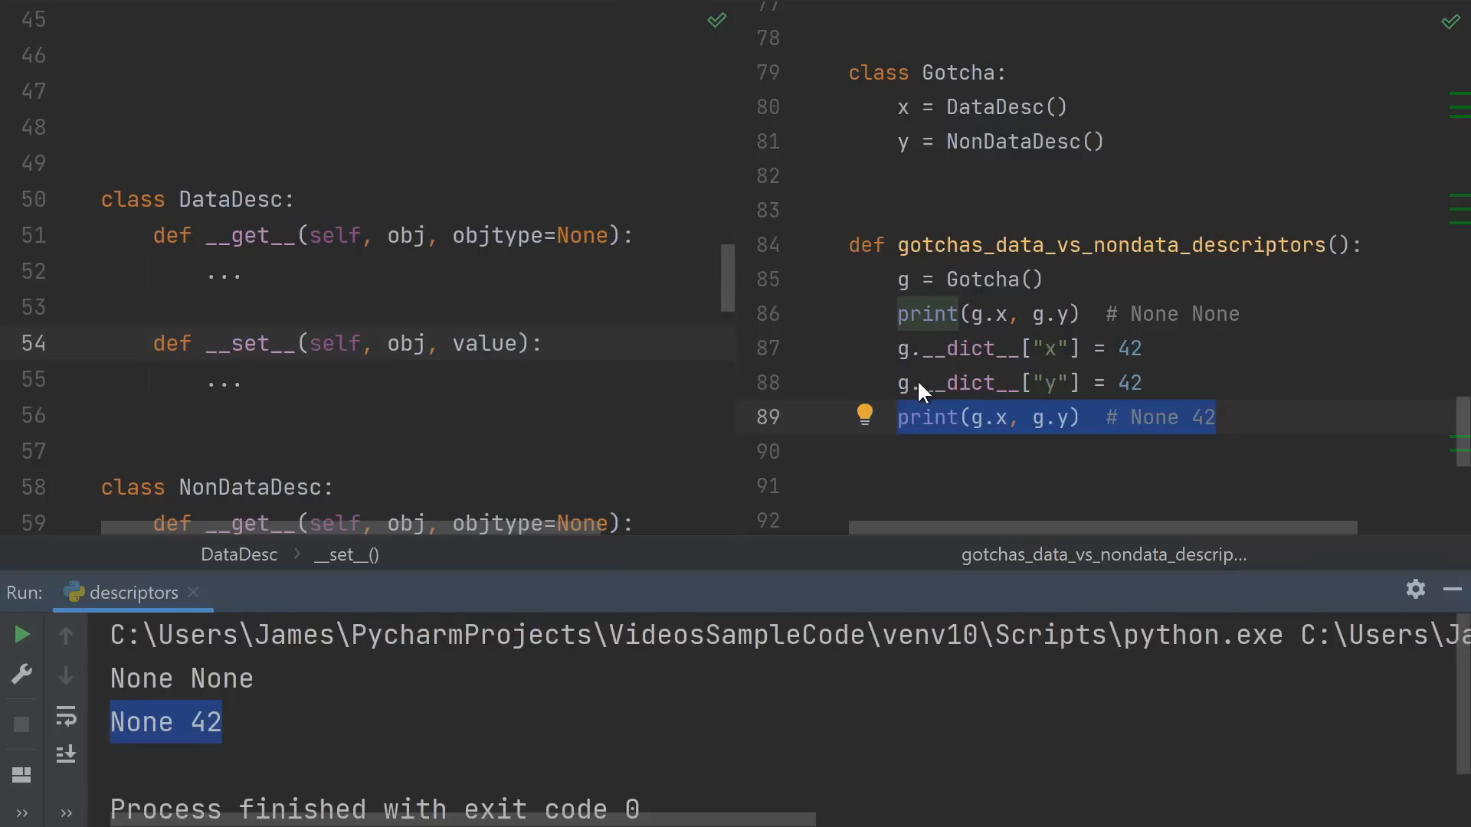
pyautogui.moveTo(1068, 395)
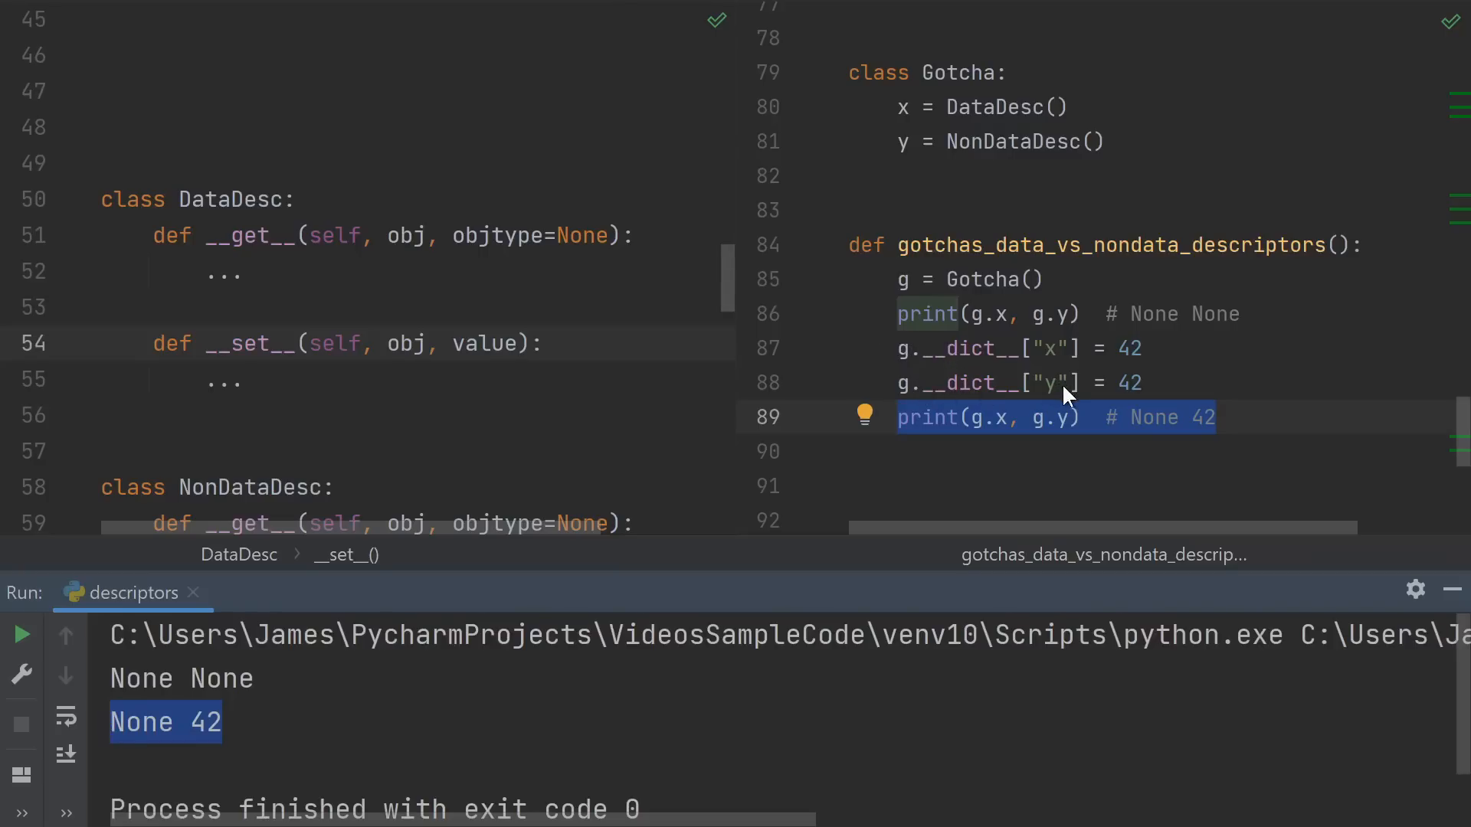